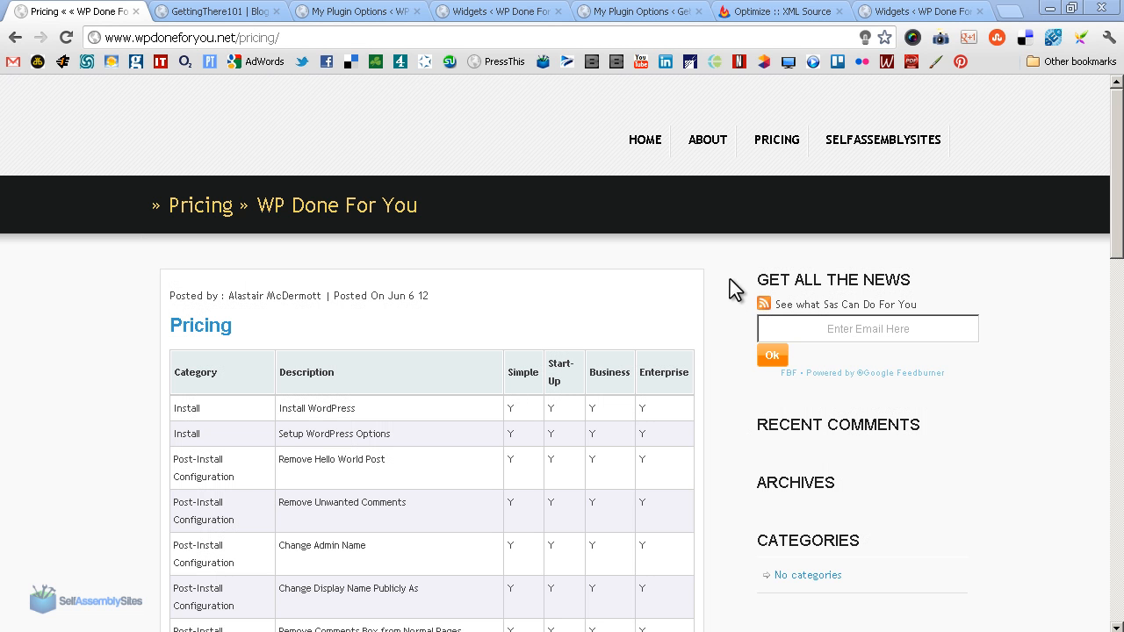
pyautogui.moveTo(790, 400)
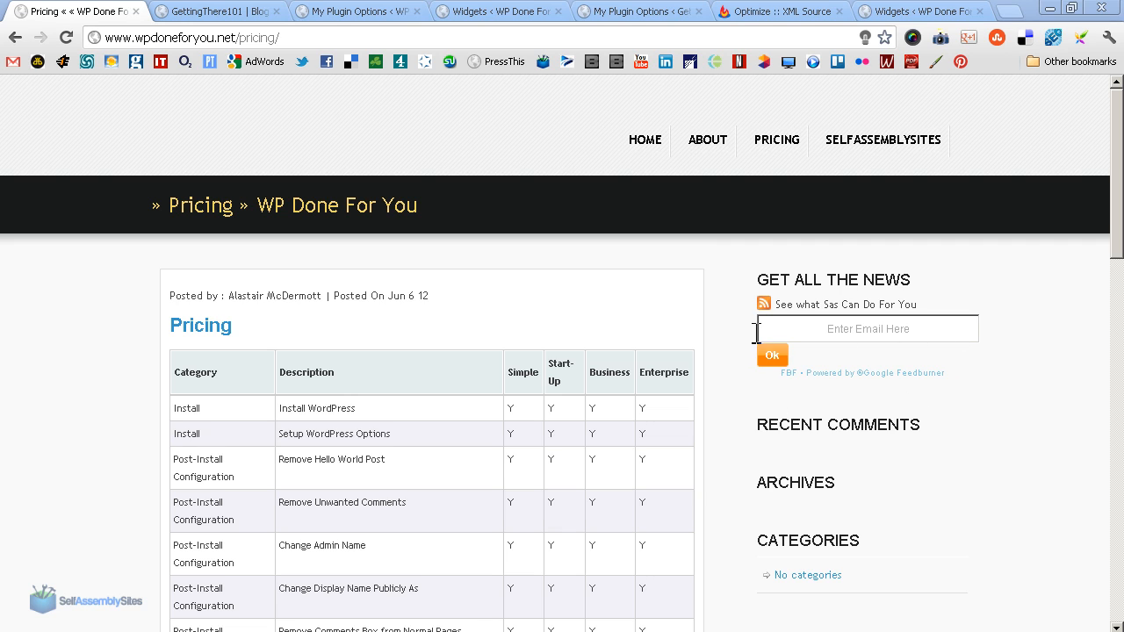
pyautogui.moveTo(752, 319)
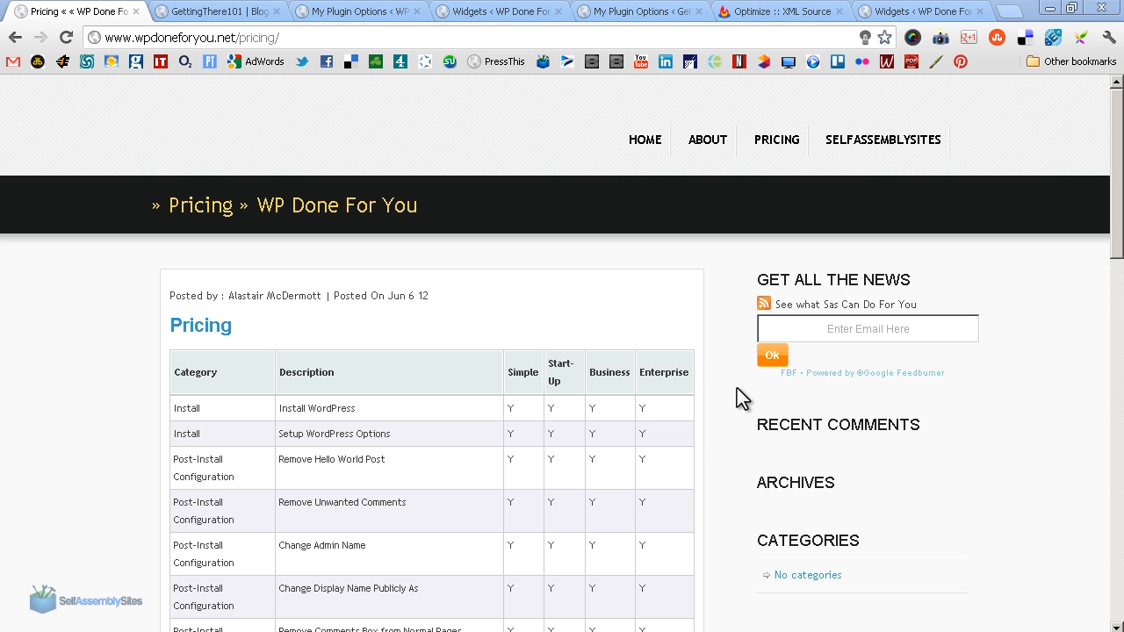
pyautogui.moveTo(807, 253)
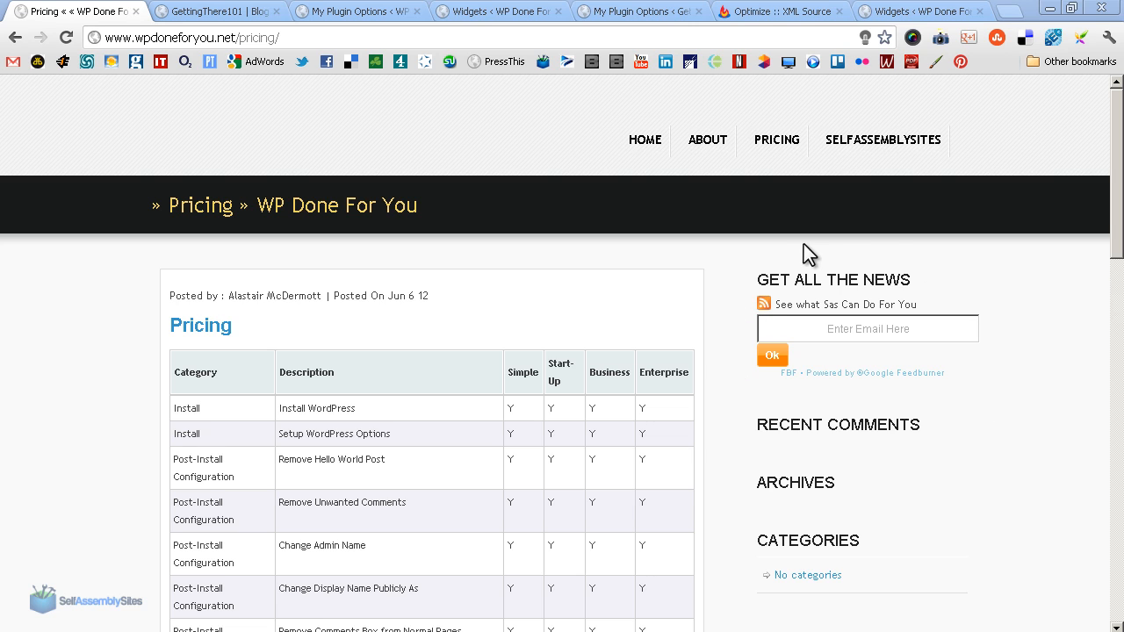
pyautogui.moveTo(744, 332)
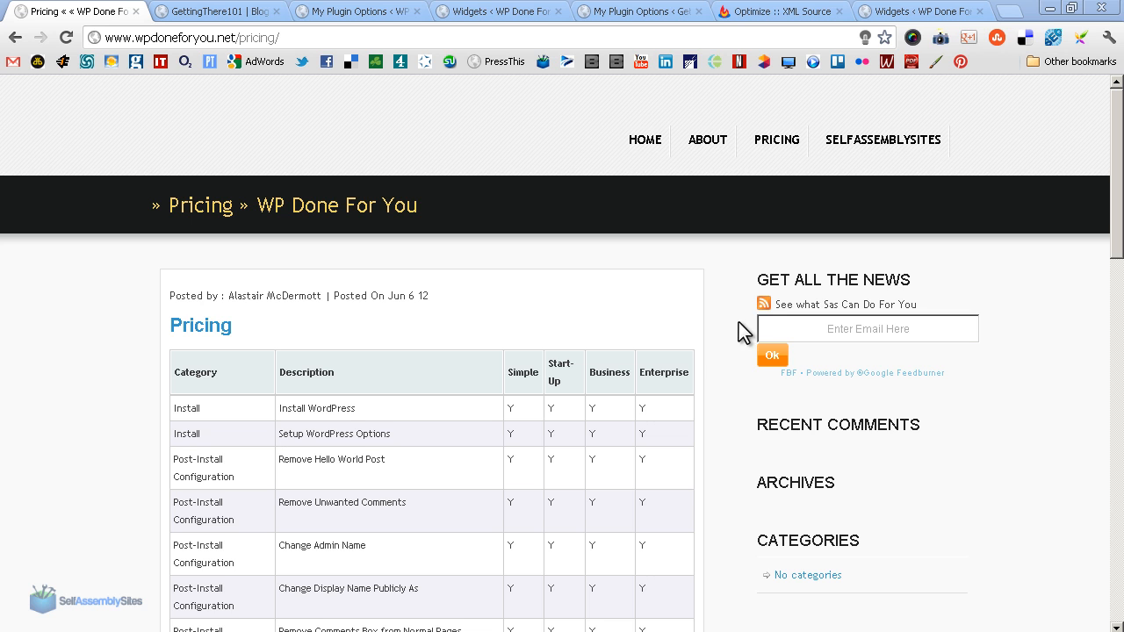
pyautogui.moveTo(745, 386)
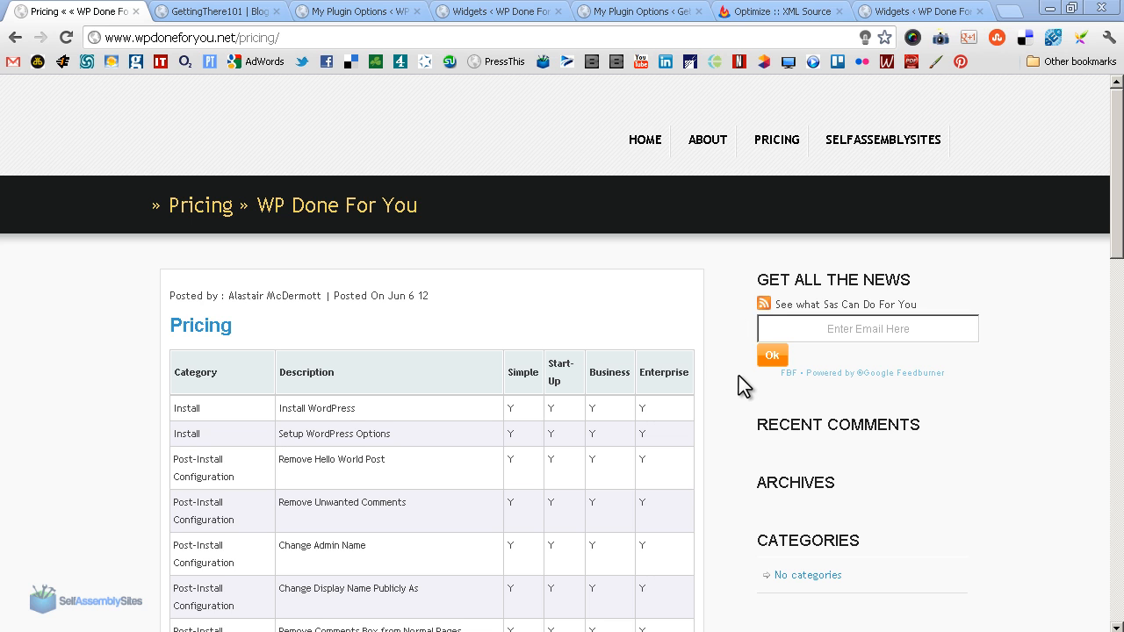
# - Return to the GettingThere101 blog and scroll the post down and back up
pyautogui.click(217, 11)
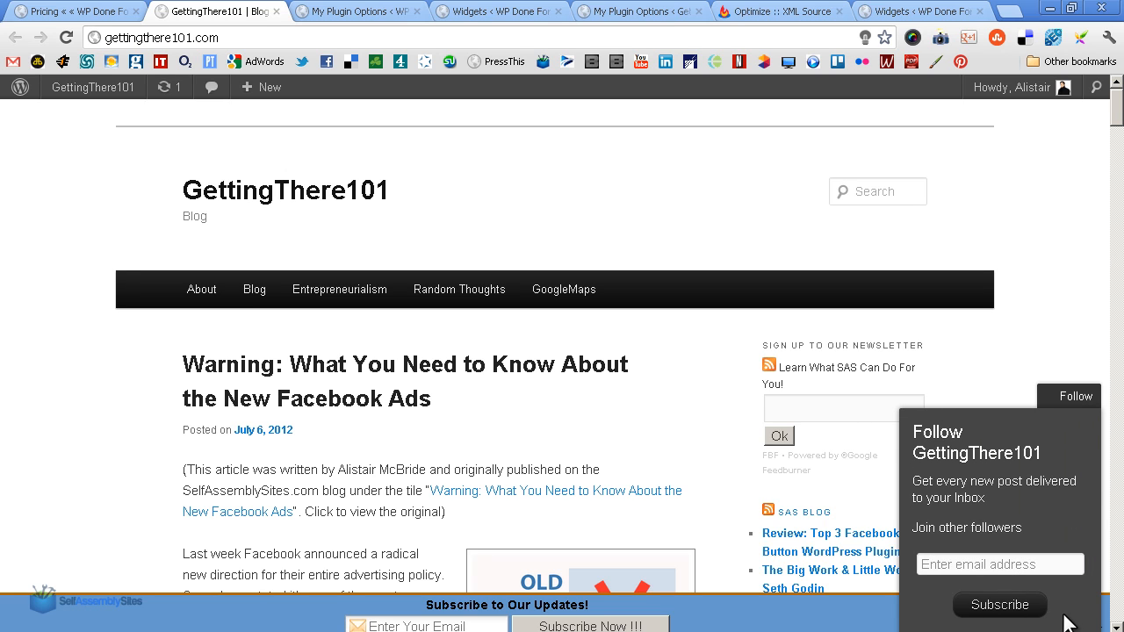
pyautogui.moveTo(992, 478)
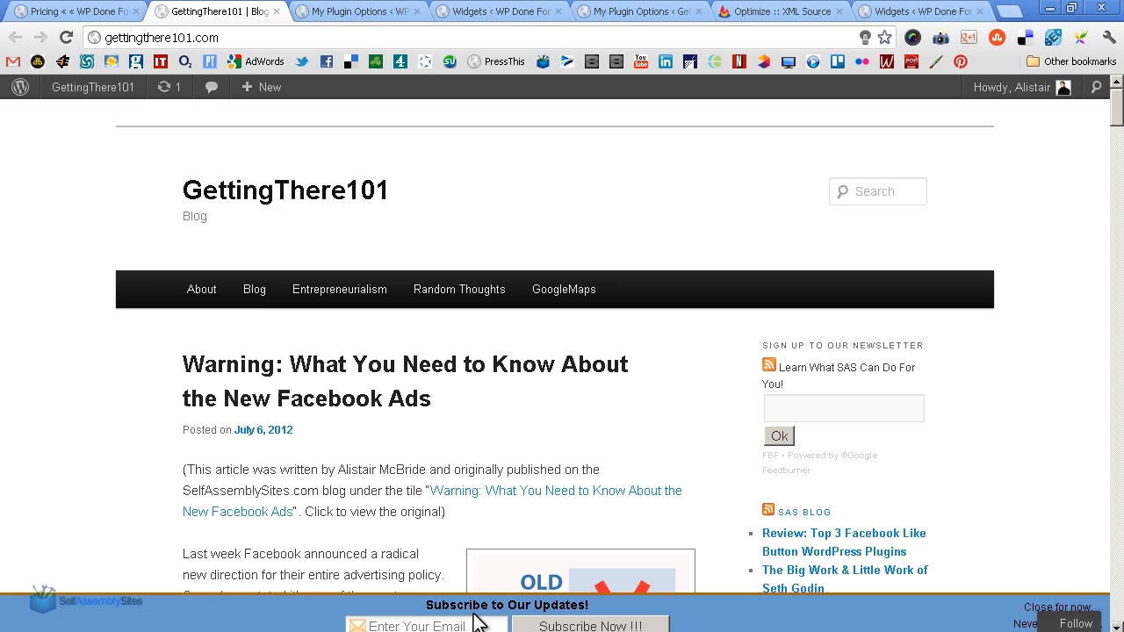
pyautogui.moveTo(318, 616)
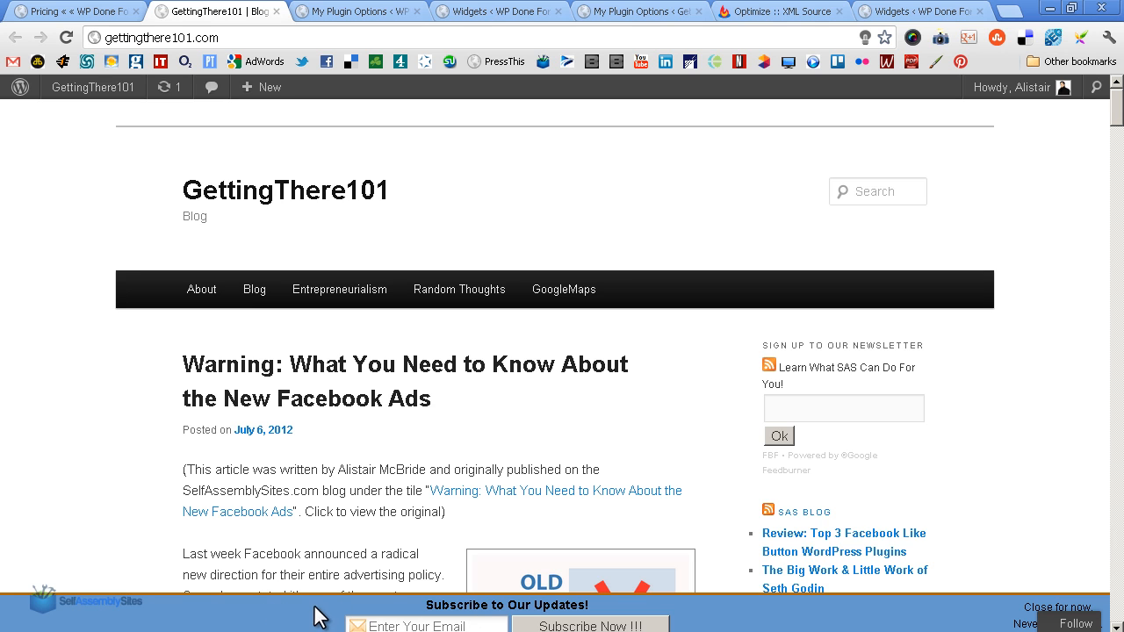
pyautogui.scroll(-3)
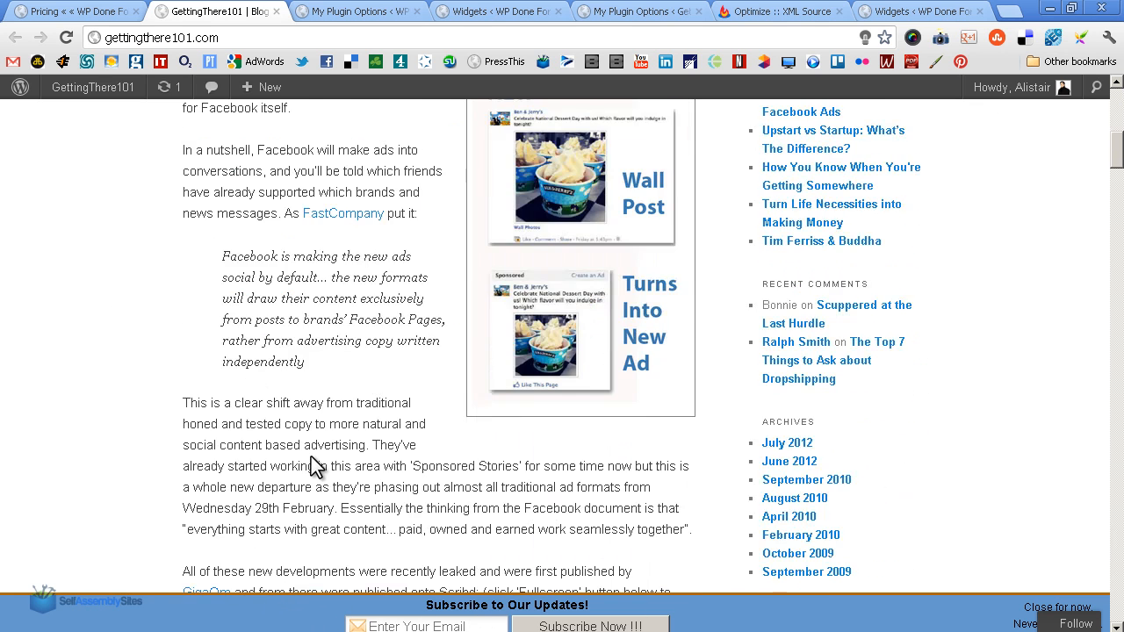
pyautogui.scroll(3)
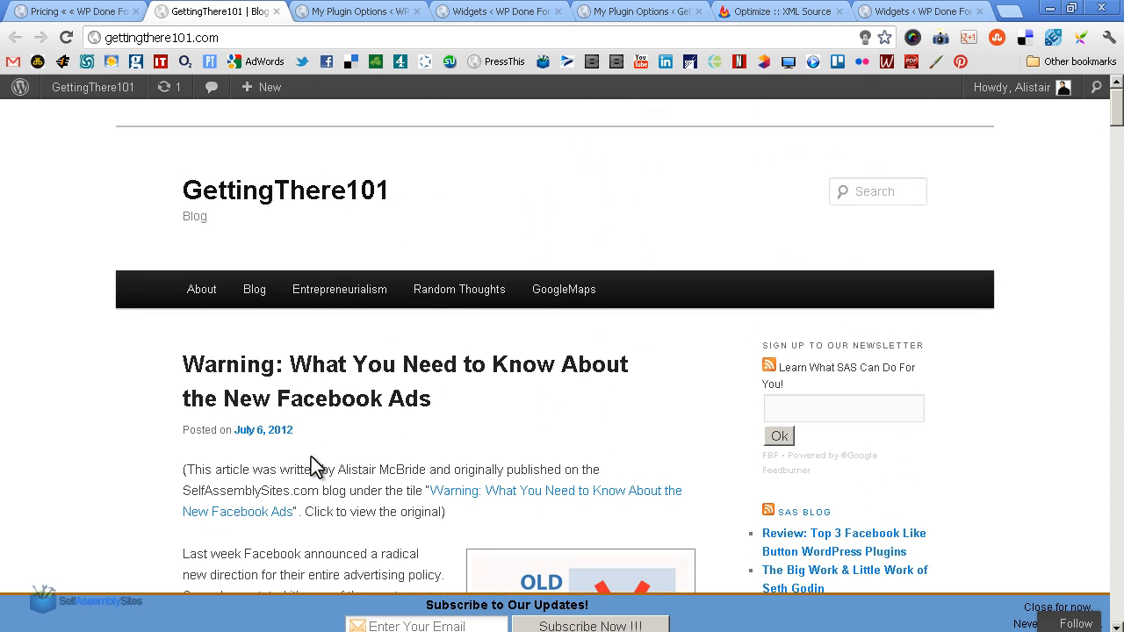
pyautogui.moveTo(721, 496)
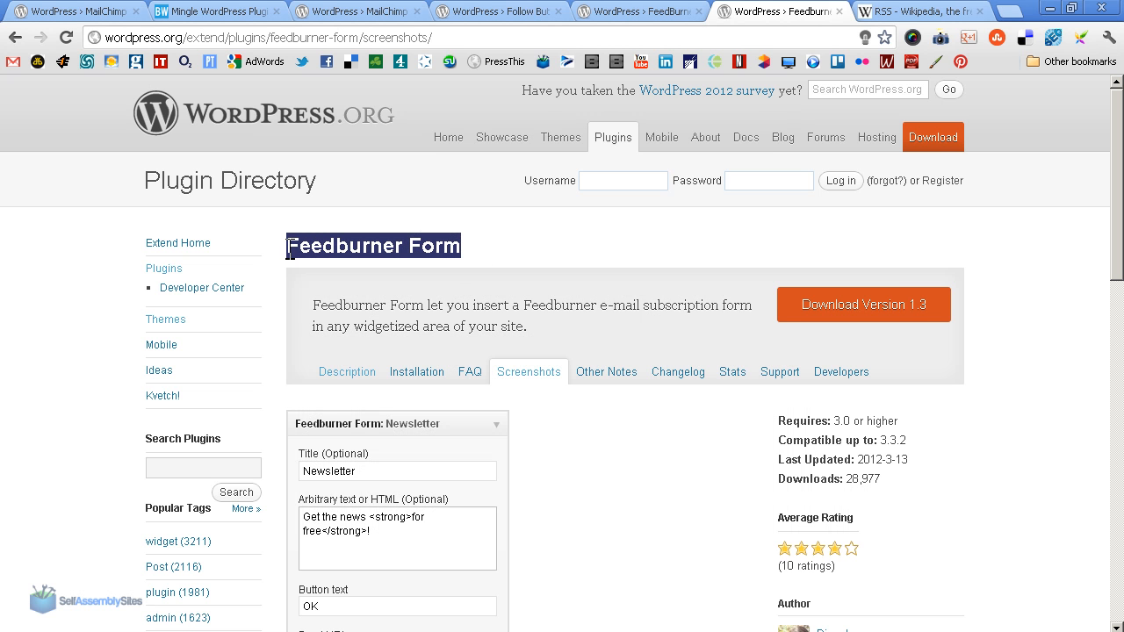
# - Scroll through the Feedburner Form plugin's screenshots of newsletter form styles
pyautogui.scroll(-3)
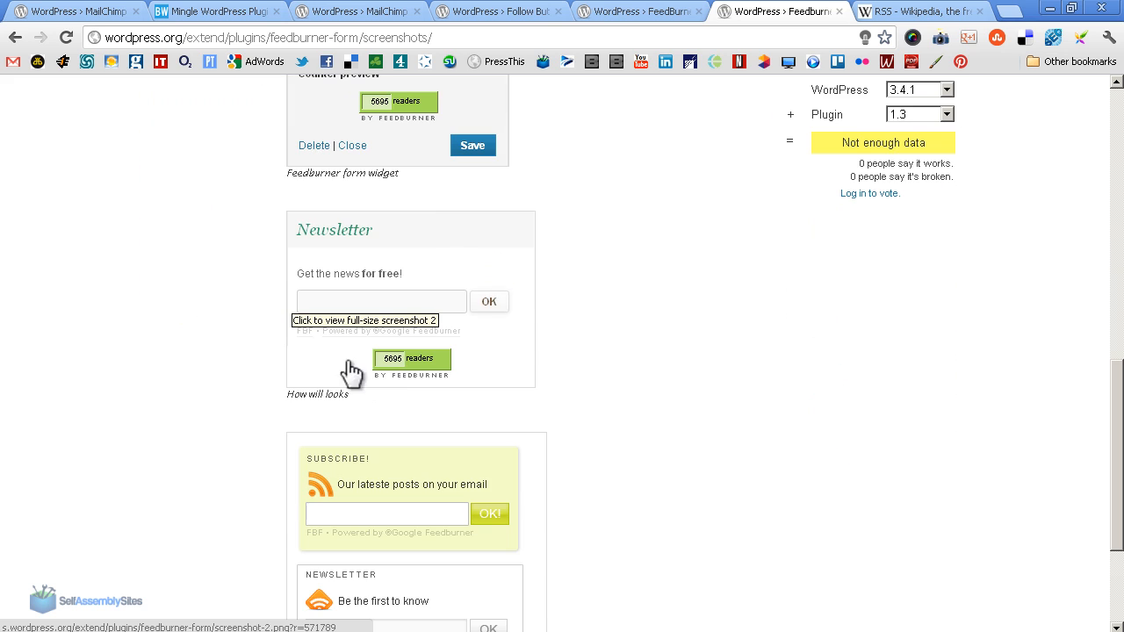
pyautogui.scroll(-3)
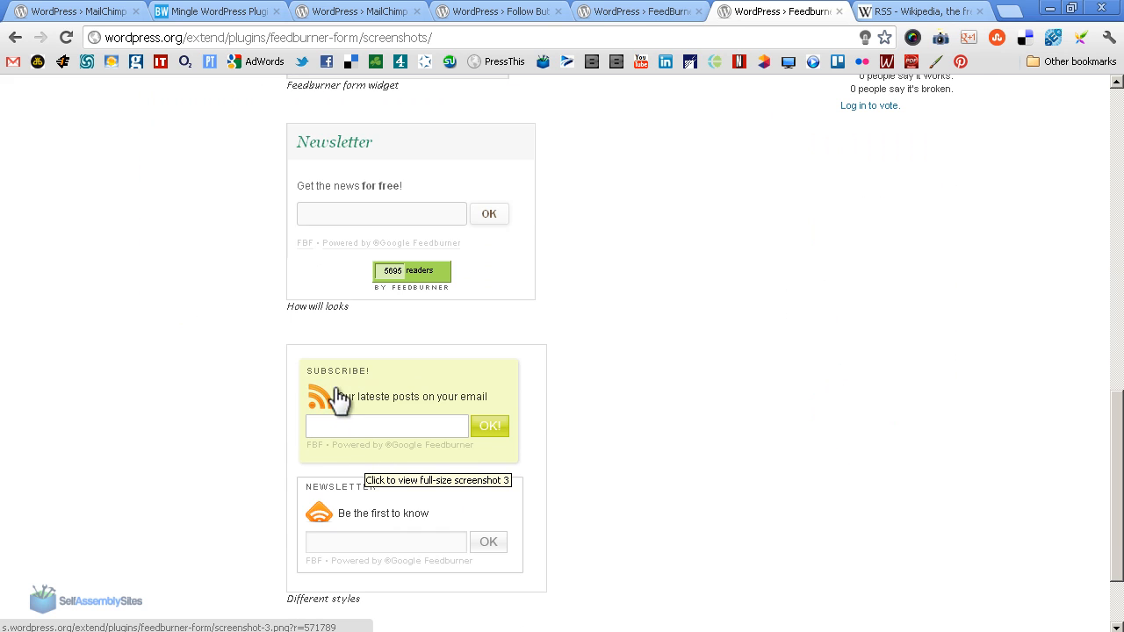
pyautogui.moveTo(502, 386)
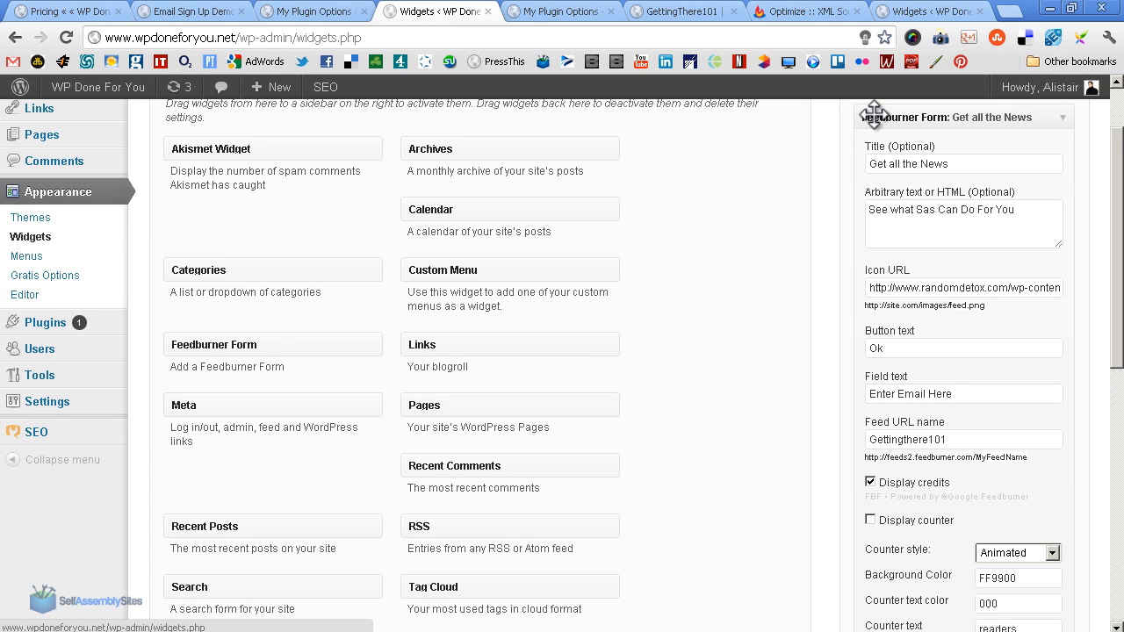
pyautogui.moveTo(621, 336)
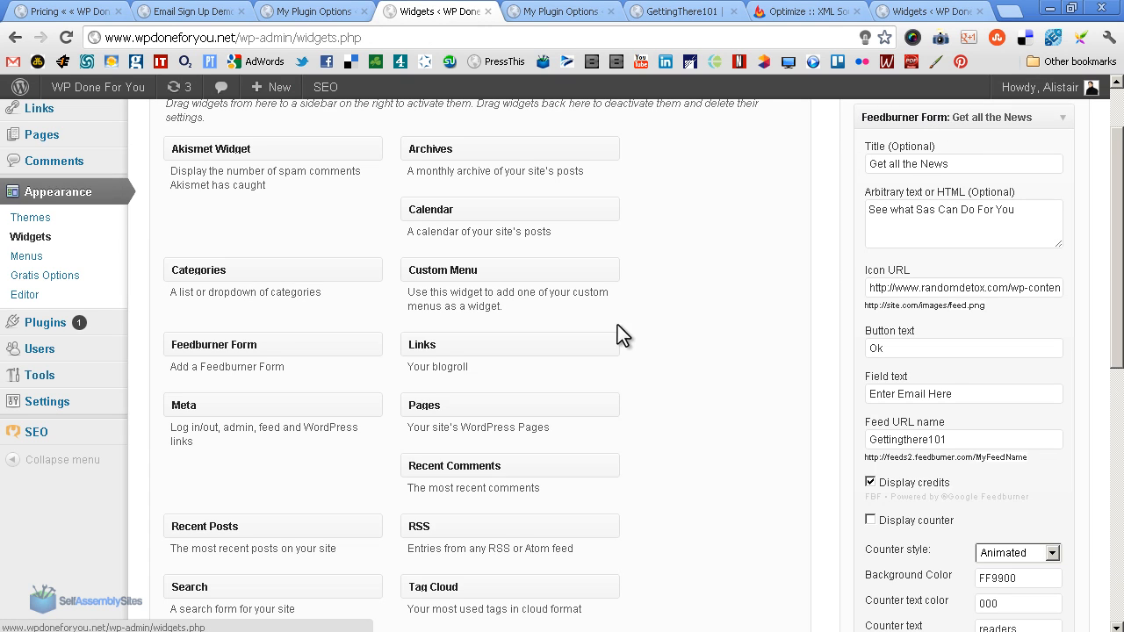
pyautogui.moveTo(881, 184)
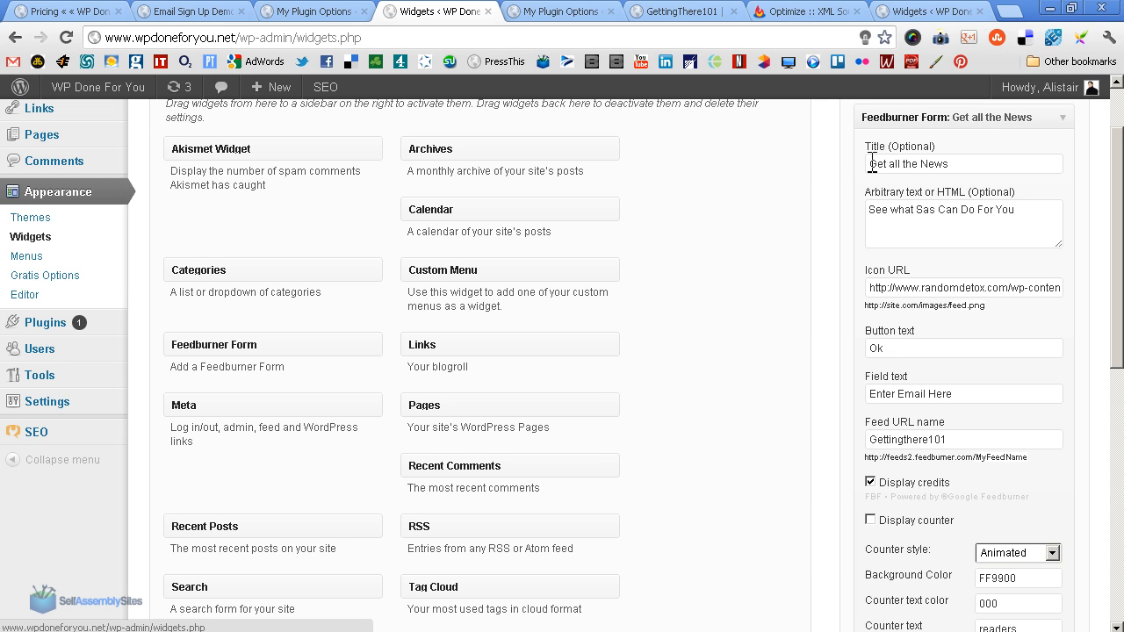
pyautogui.moveTo(869, 218)
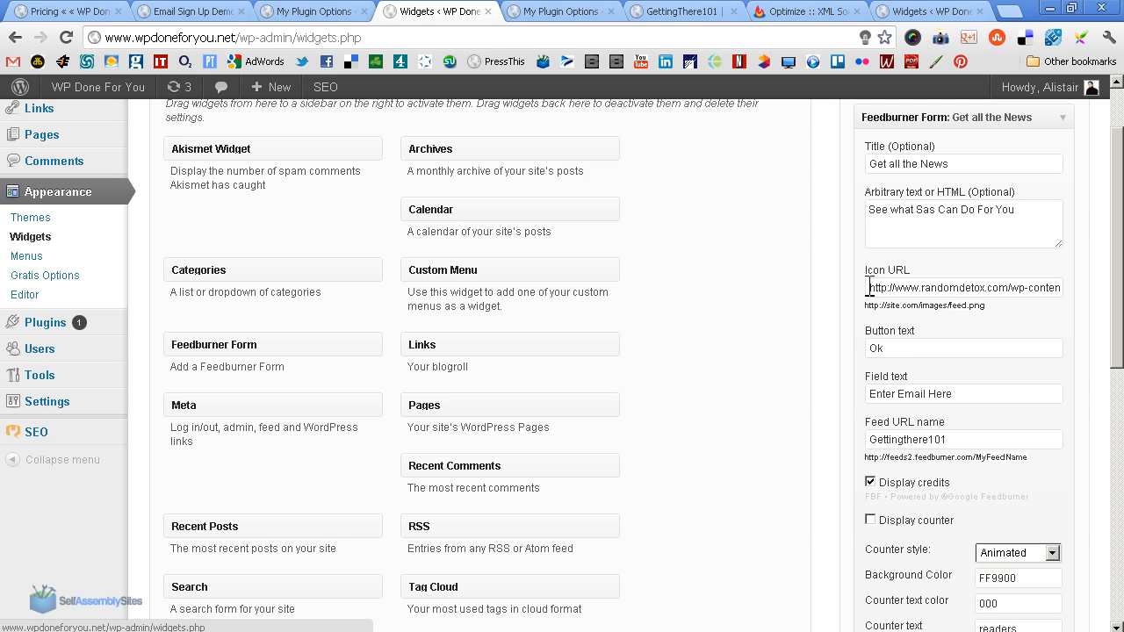
pyautogui.moveTo(867, 283)
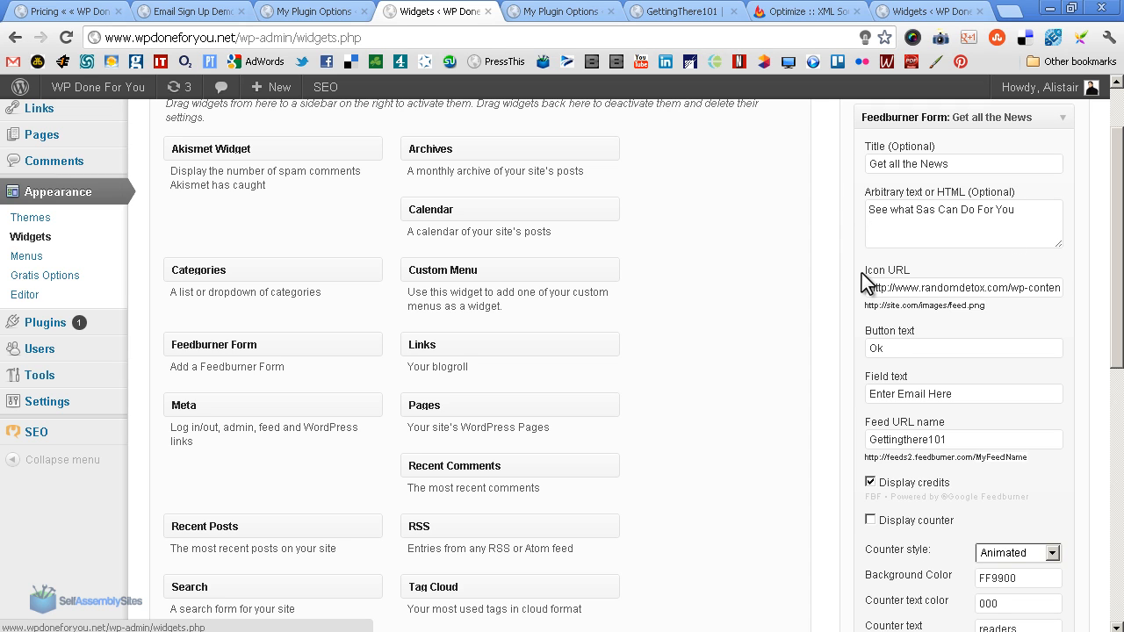
# - Highlight the Icon URL field in the Feedburner Form widget settings
pyautogui.doubleClick(886, 269)
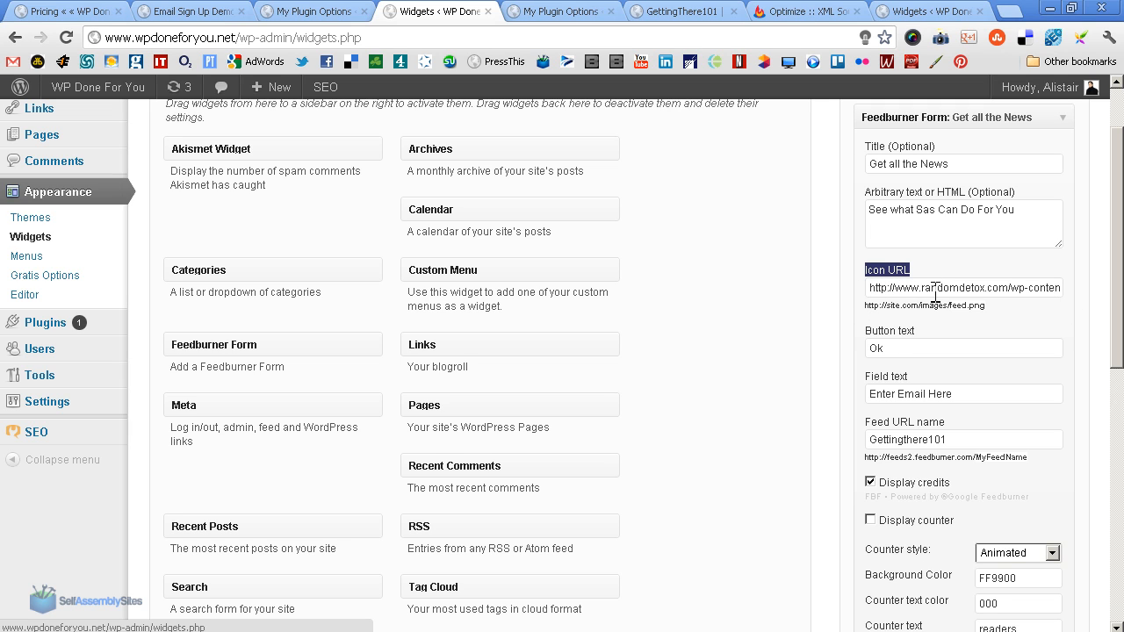
pyautogui.moveTo(920, 281)
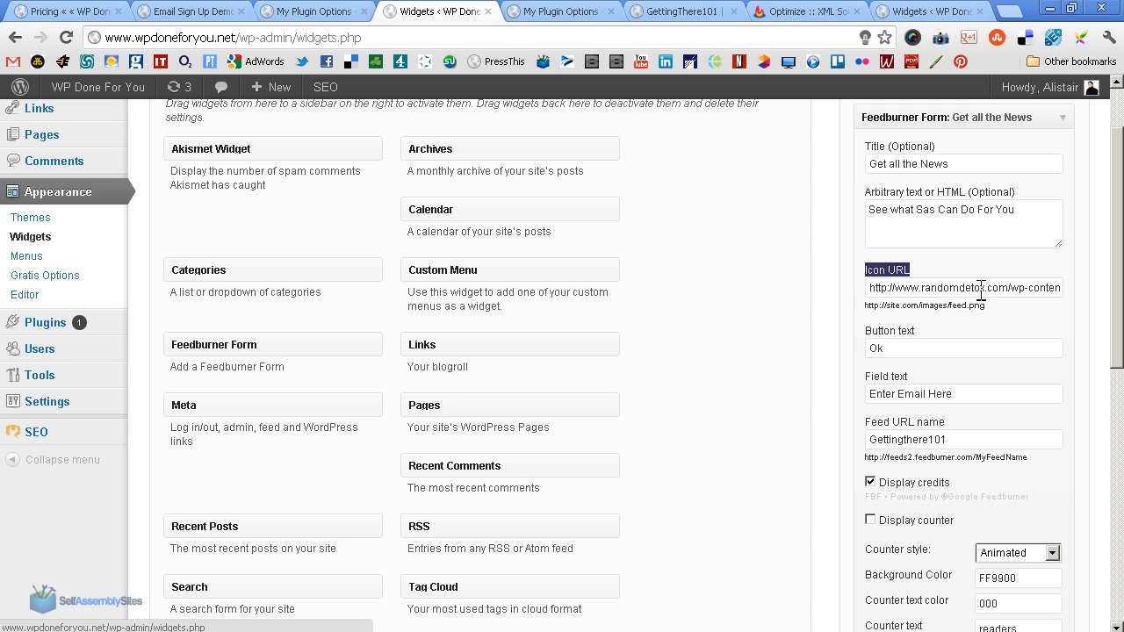
pyautogui.moveTo(935, 293)
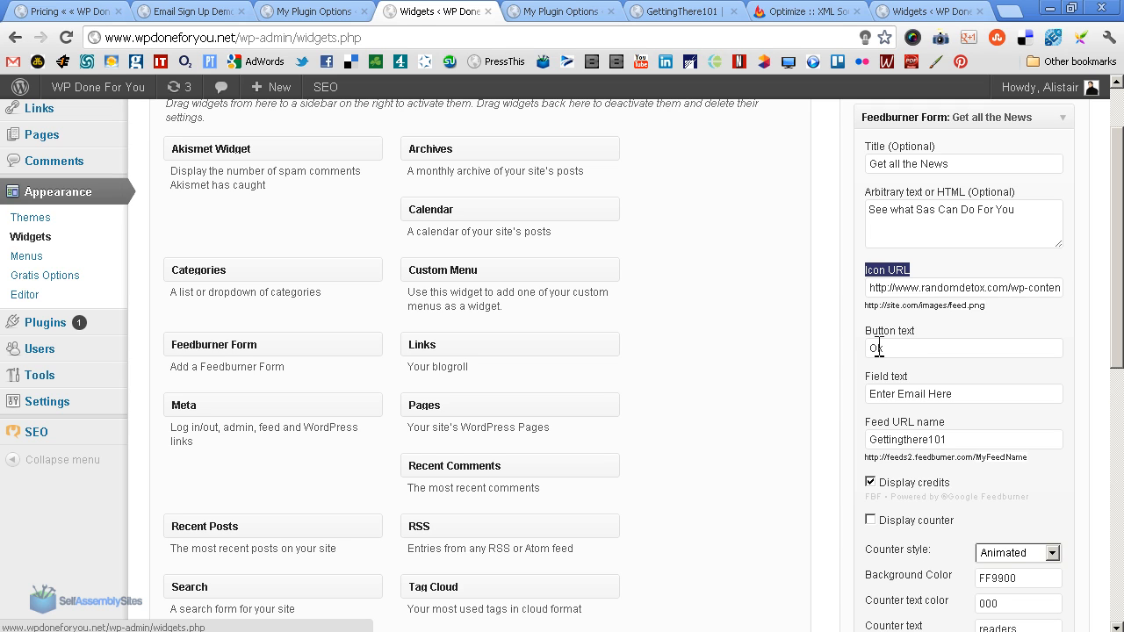
pyautogui.moveTo(873, 393)
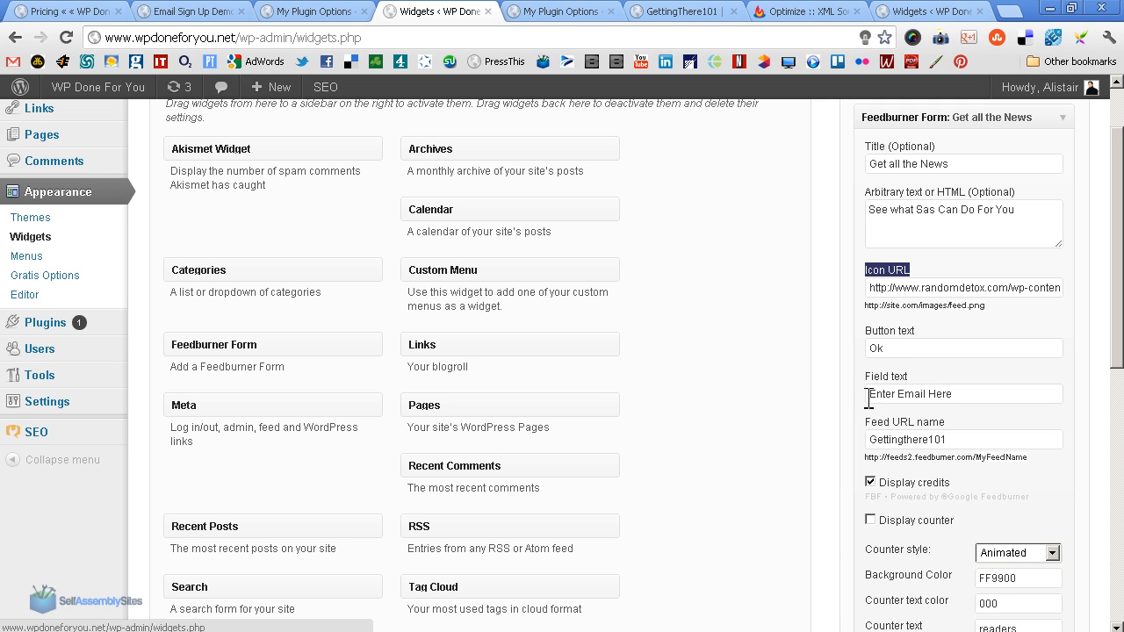
pyautogui.moveTo(865, 408)
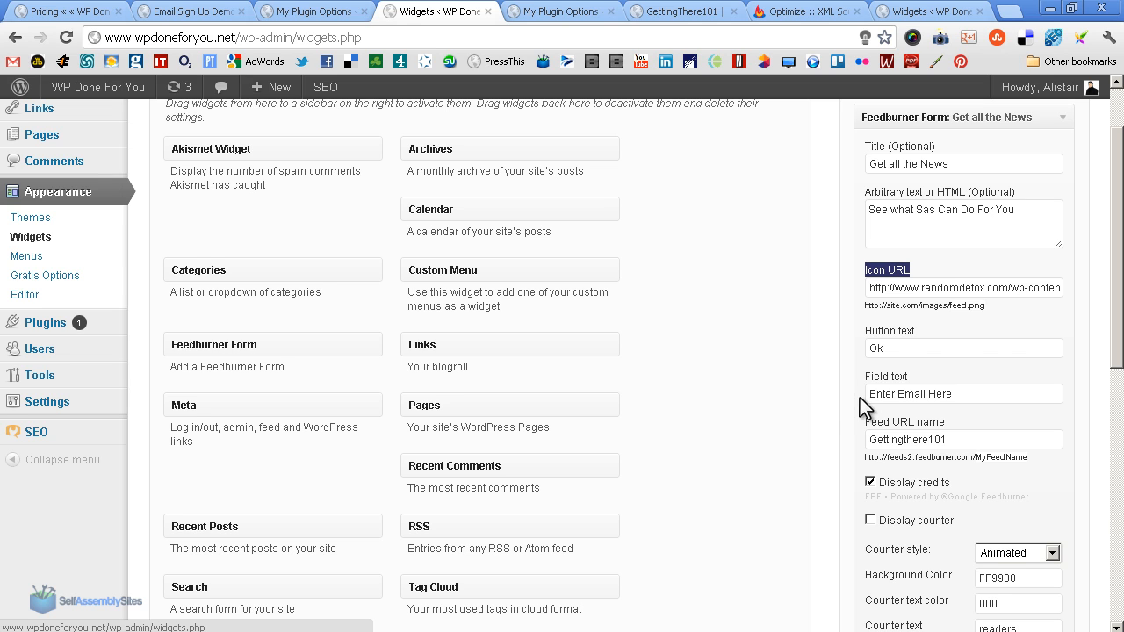
pyautogui.moveTo(890, 447)
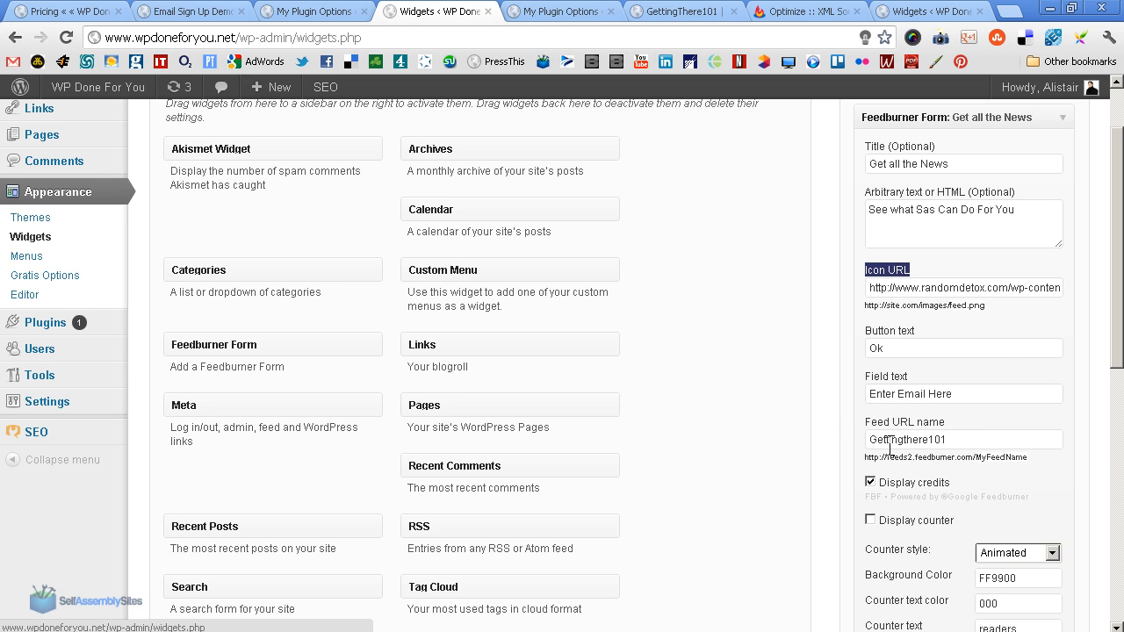
# - Scroll down to the widget's counter settings and live preview
pyautogui.scroll(-3)
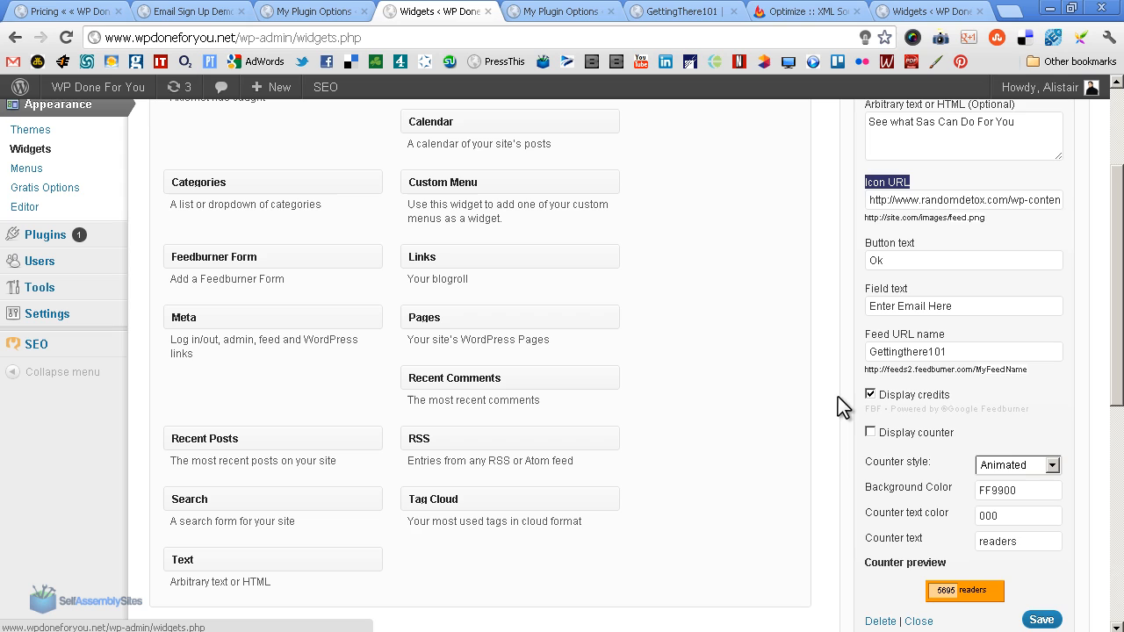
pyautogui.moveTo(937, 597)
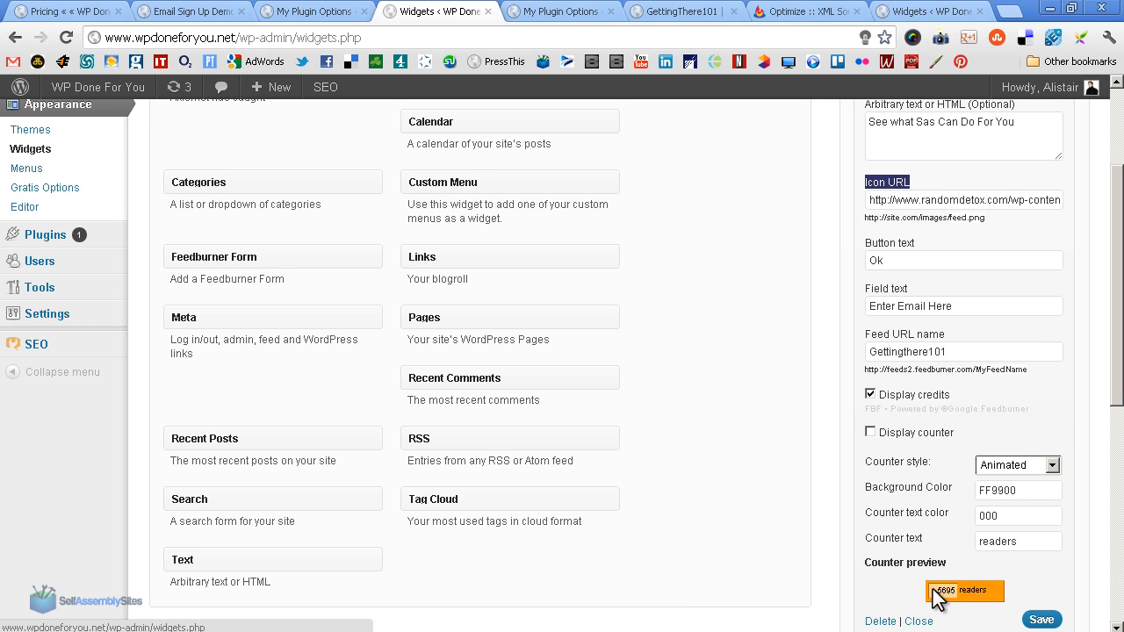
pyautogui.moveTo(960, 603)
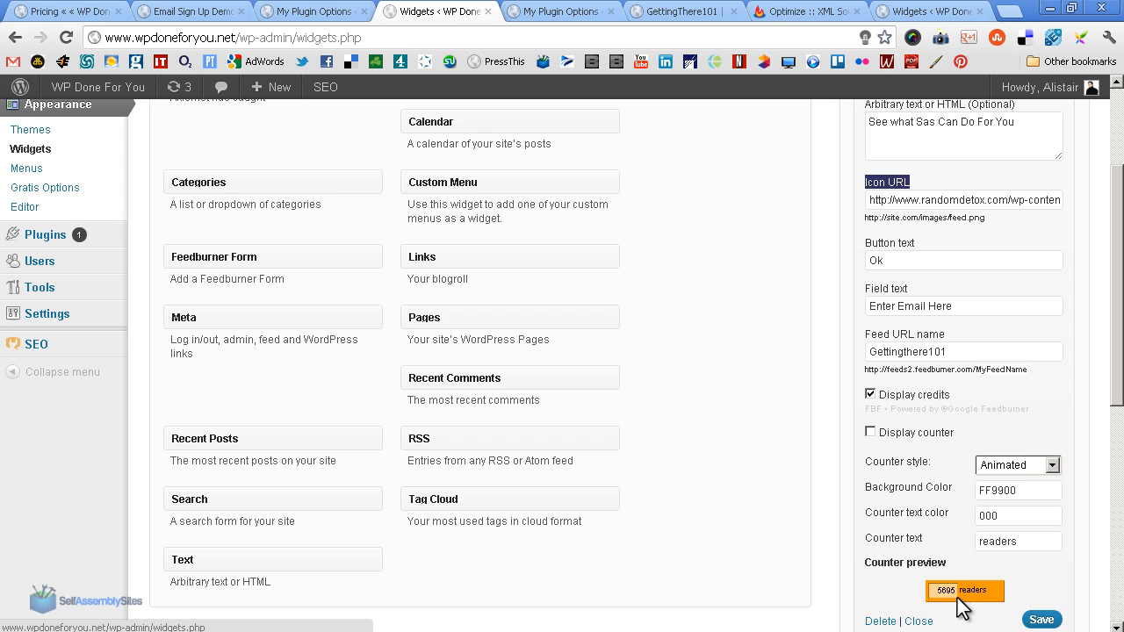
pyautogui.moveTo(1008, 545)
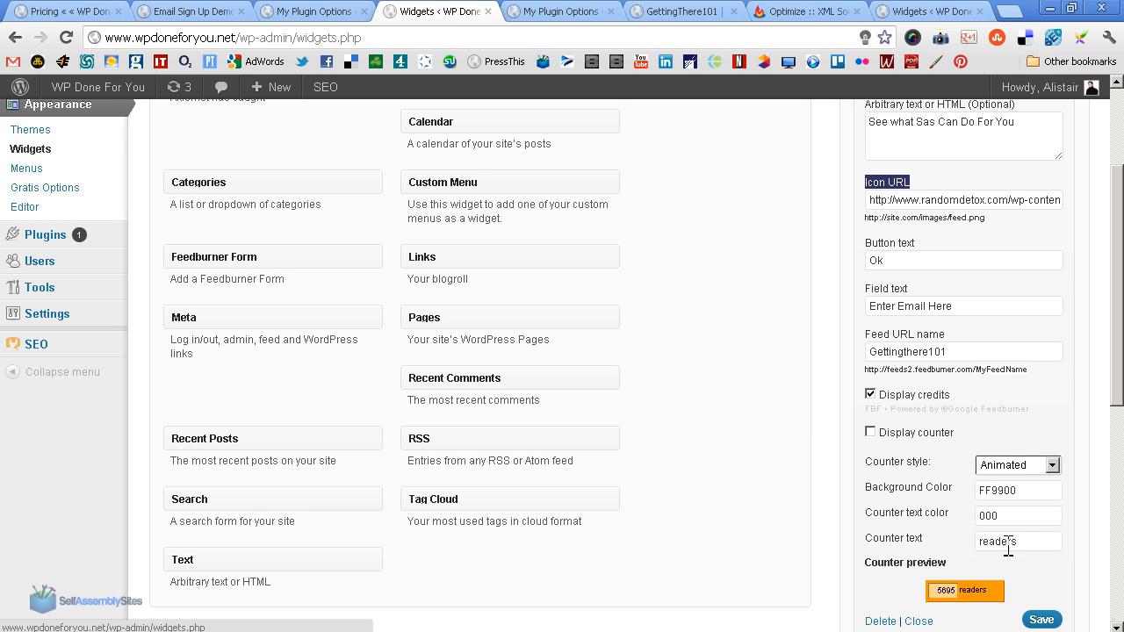
pyautogui.moveTo(1006, 577)
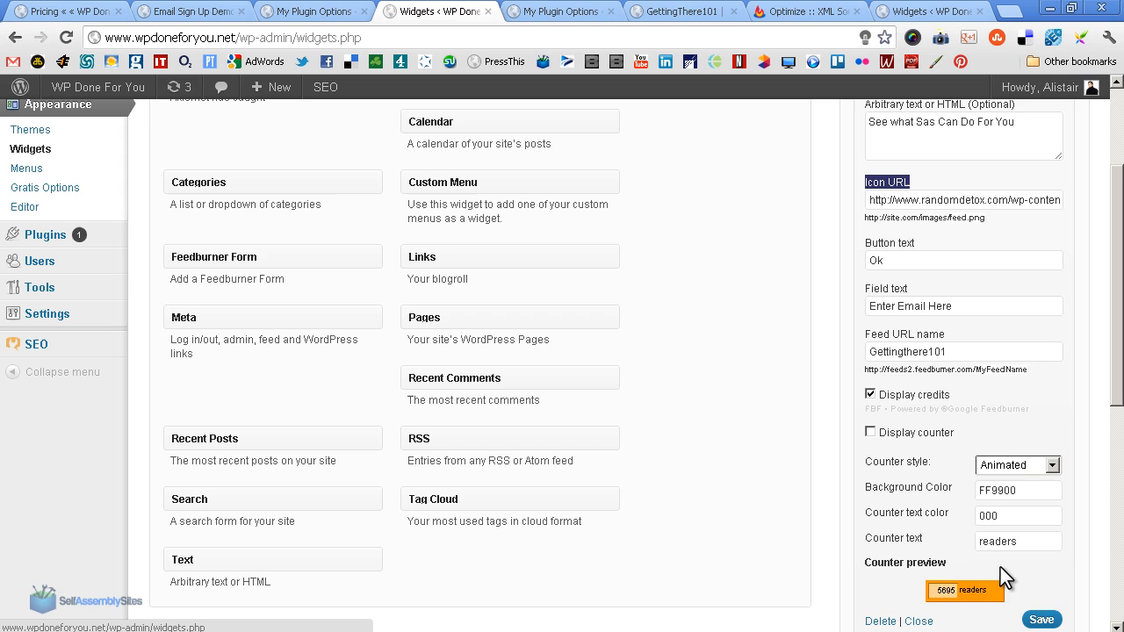
pyautogui.moveTo(934, 603)
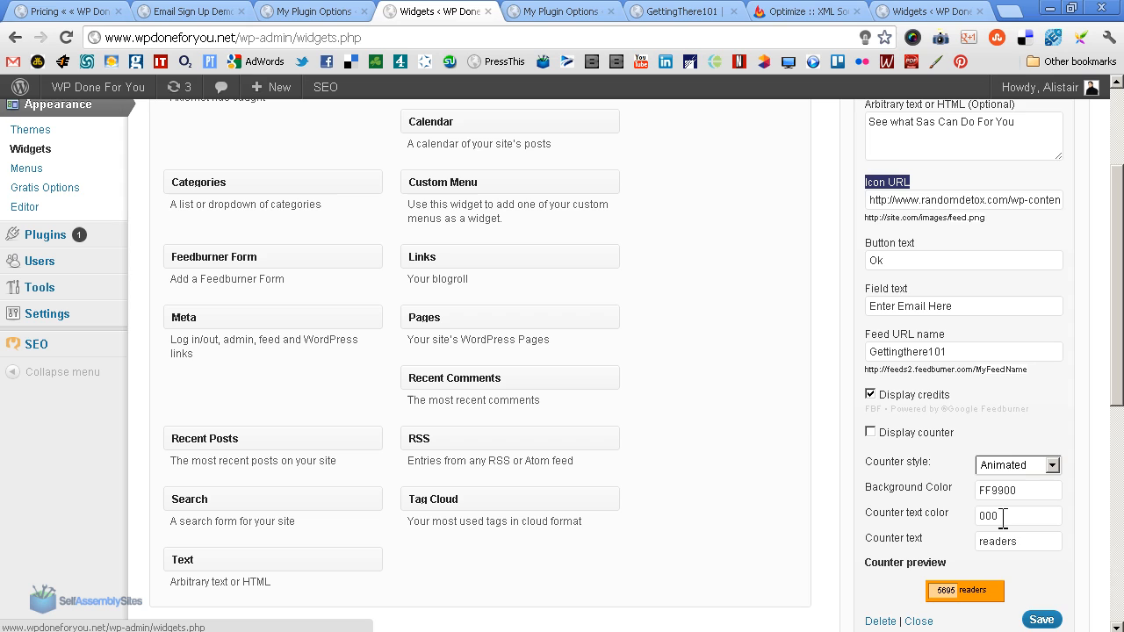
pyautogui.moveTo(915, 498)
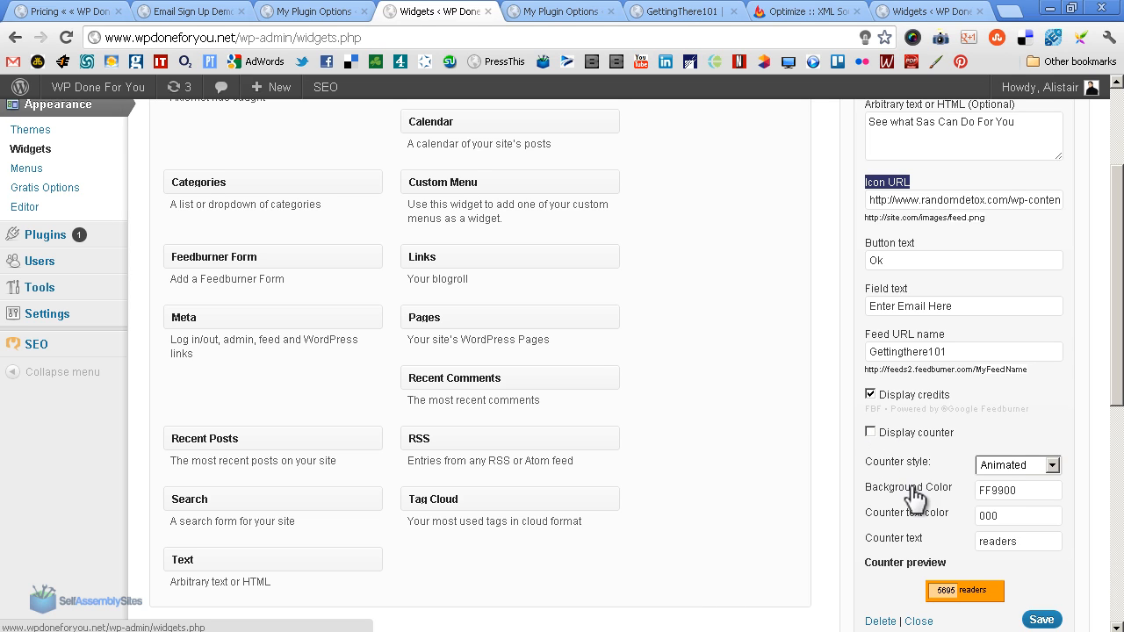
pyautogui.moveTo(930, 604)
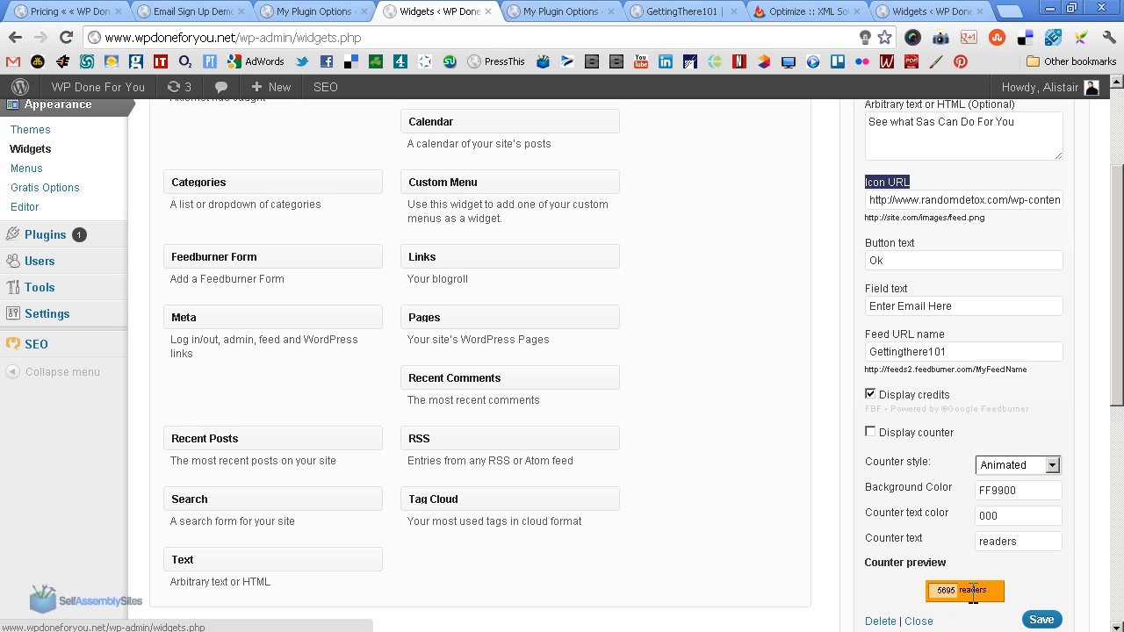
pyautogui.moveTo(944, 606)
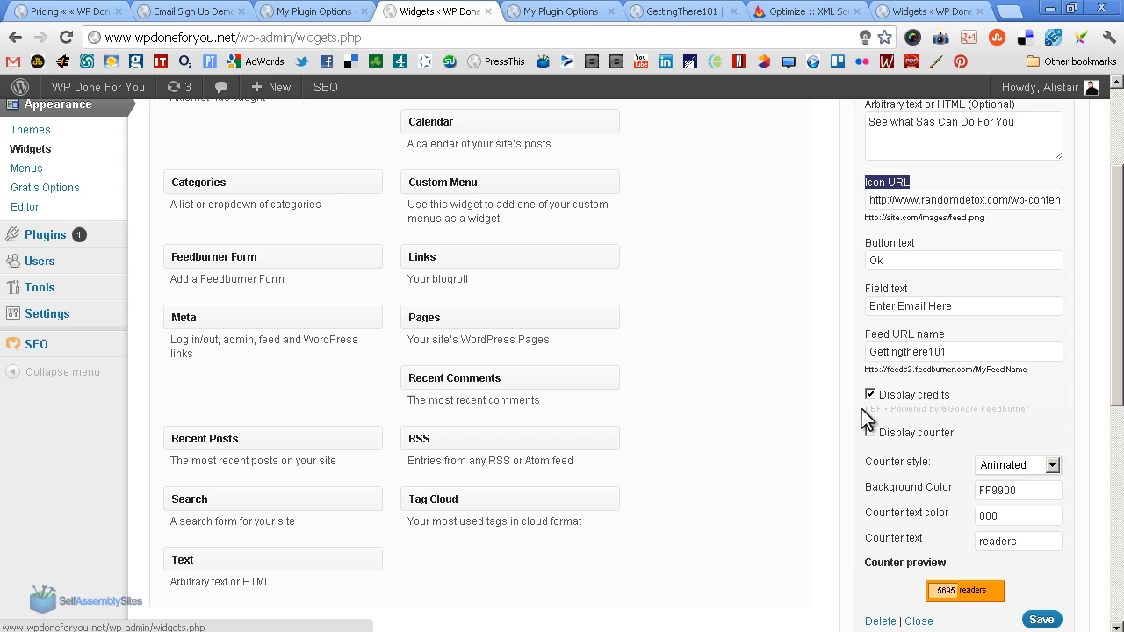
pyautogui.doubleClick(922, 408)
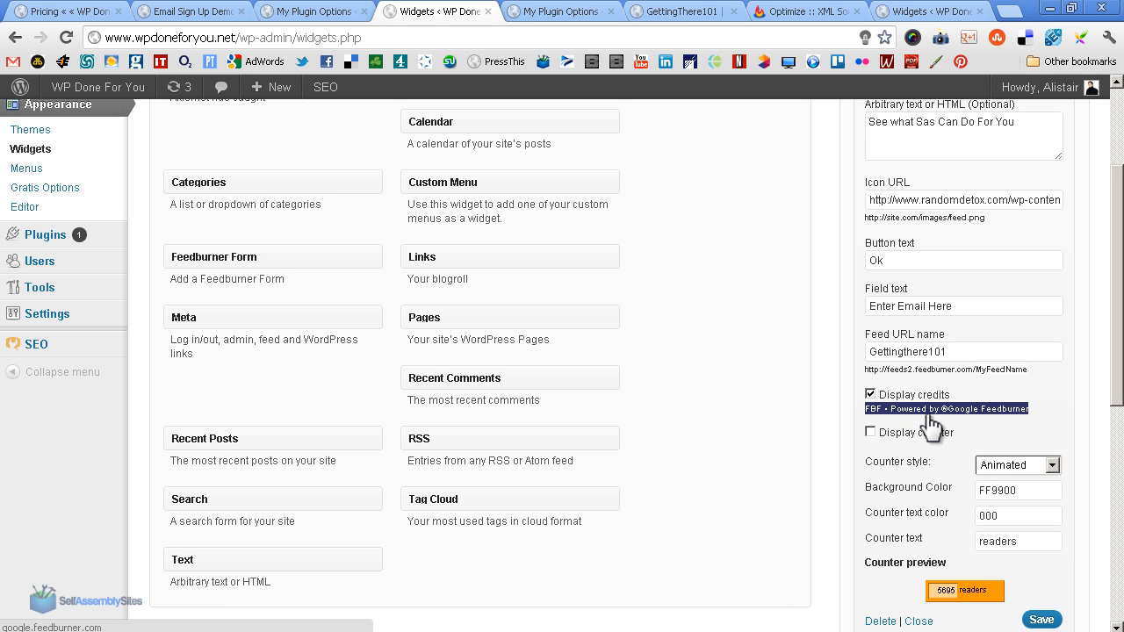
pyautogui.moveTo(990, 422)
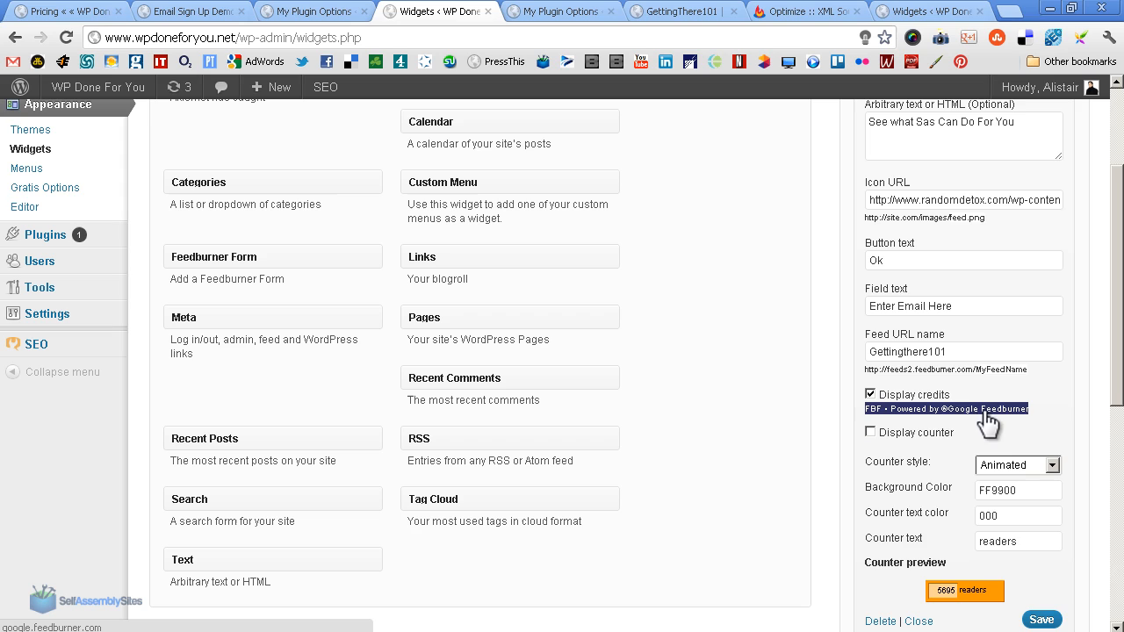
pyautogui.moveTo(1017, 422)
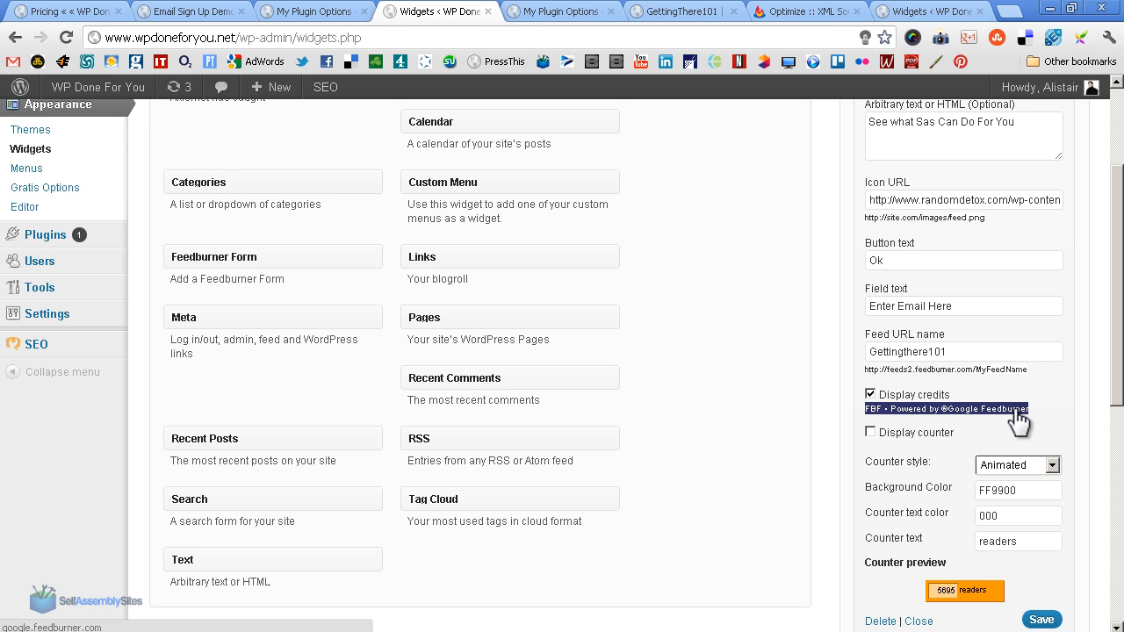
pyautogui.moveTo(869, 417)
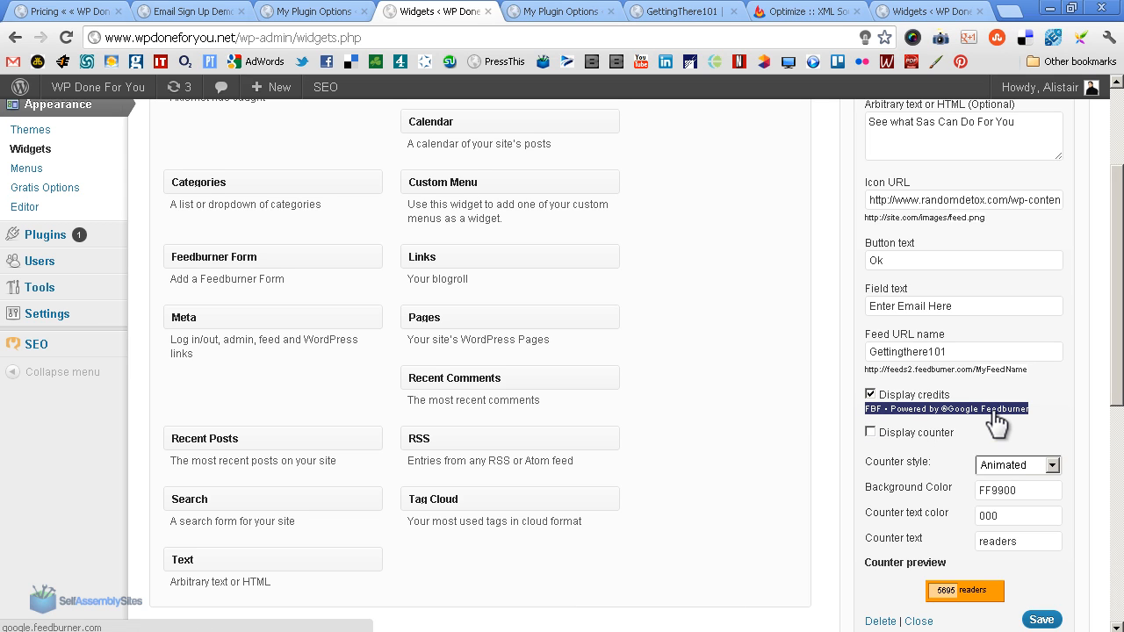
pyautogui.moveTo(952, 421)
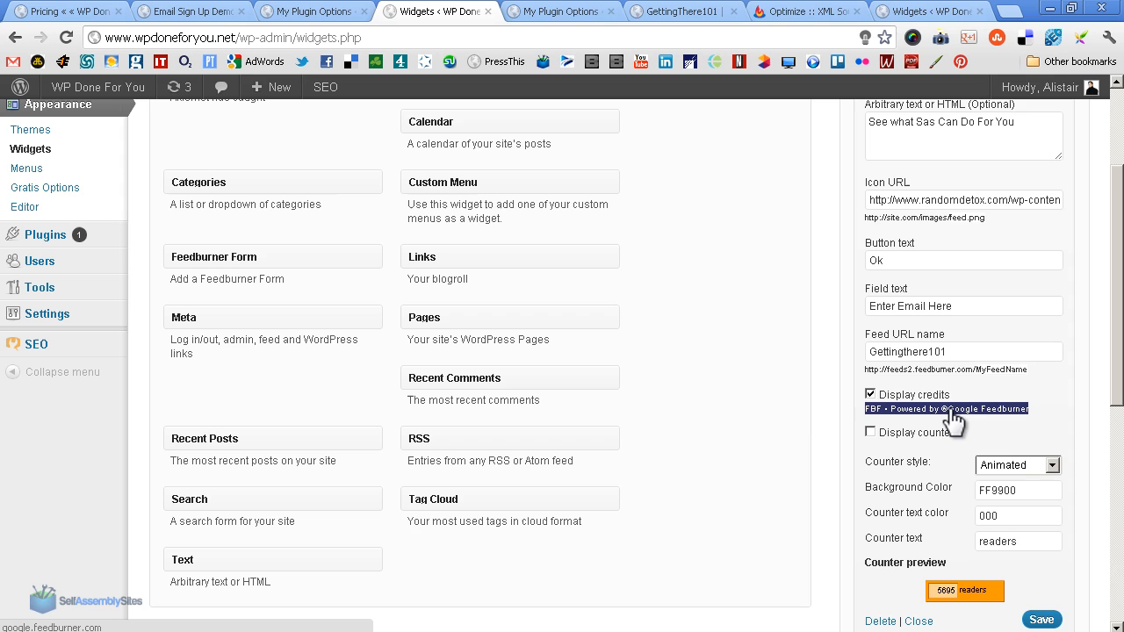
pyautogui.moveTo(986, 442)
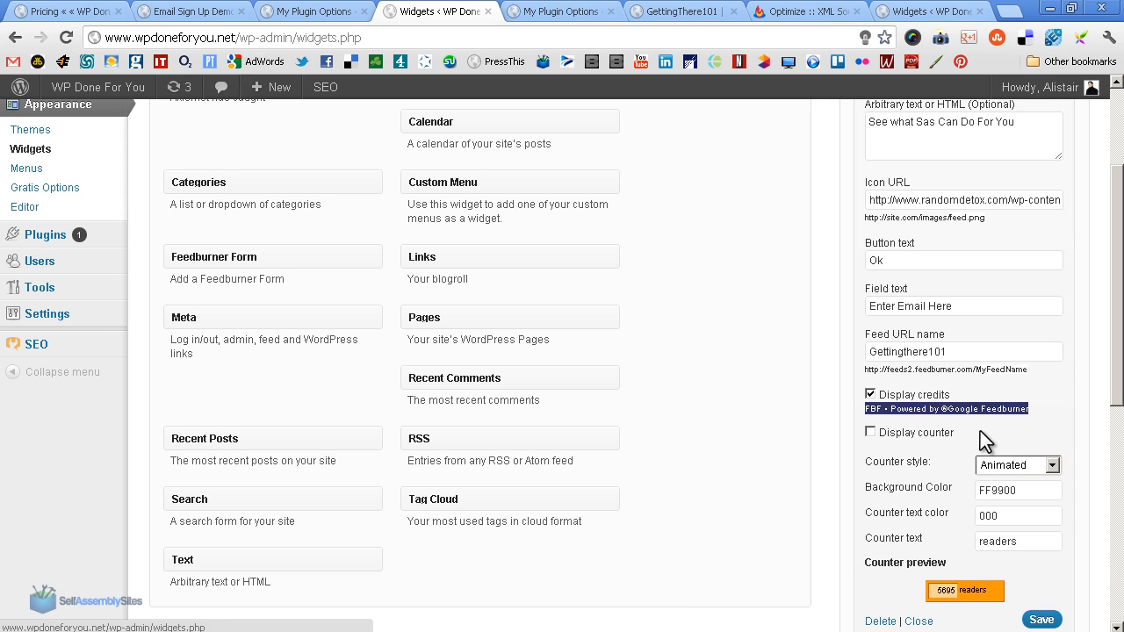
pyautogui.moveTo(950, 429)
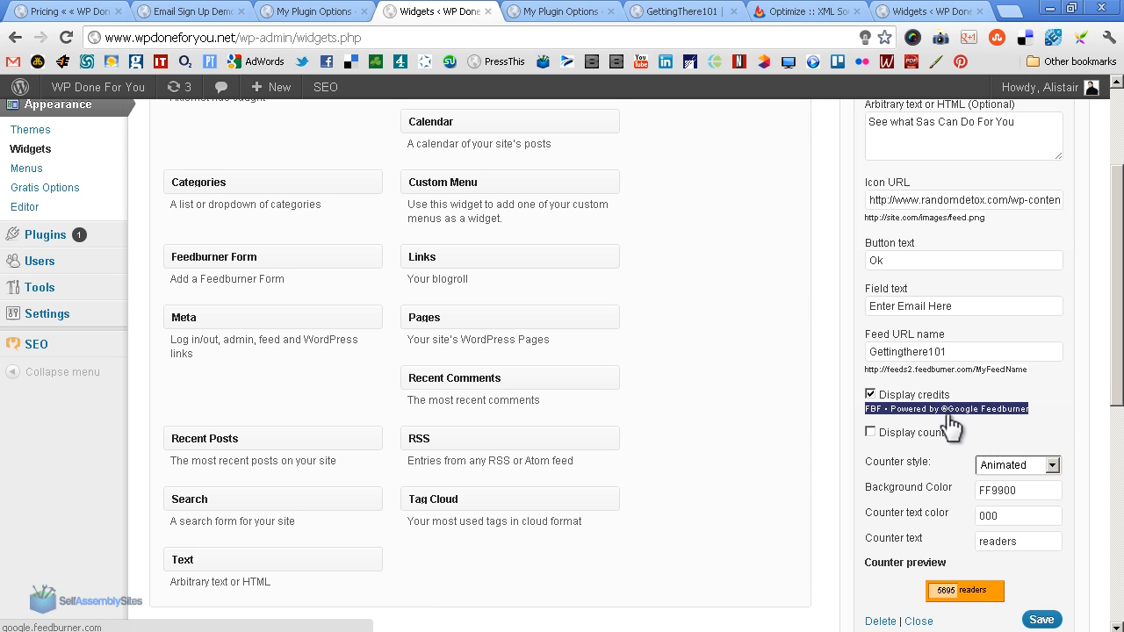
pyautogui.moveTo(996, 425)
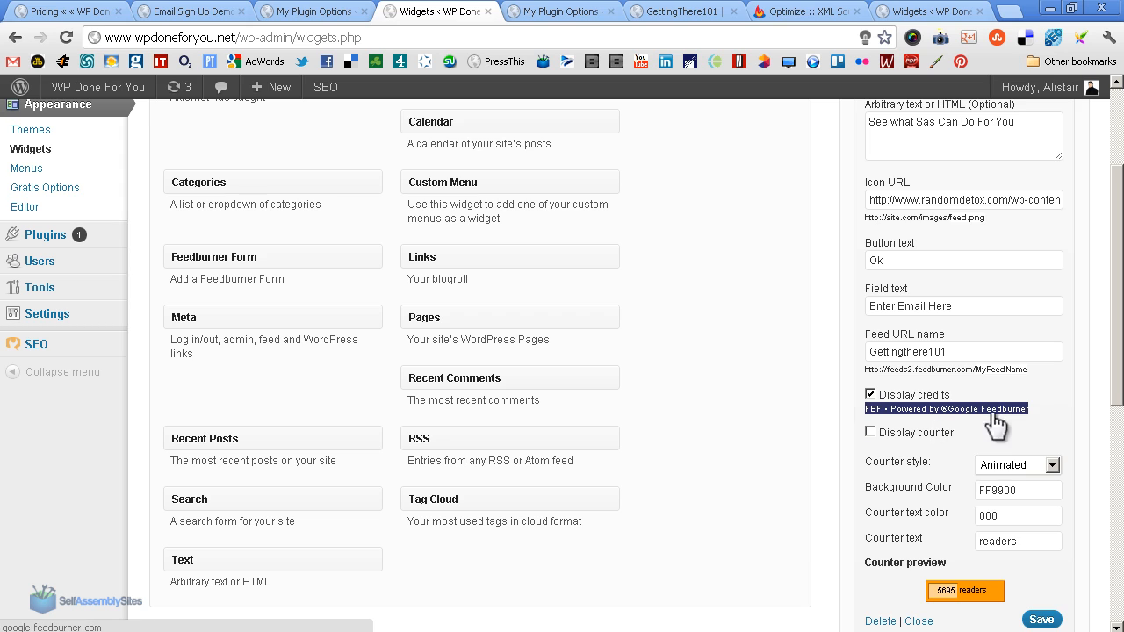
pyautogui.moveTo(944, 429)
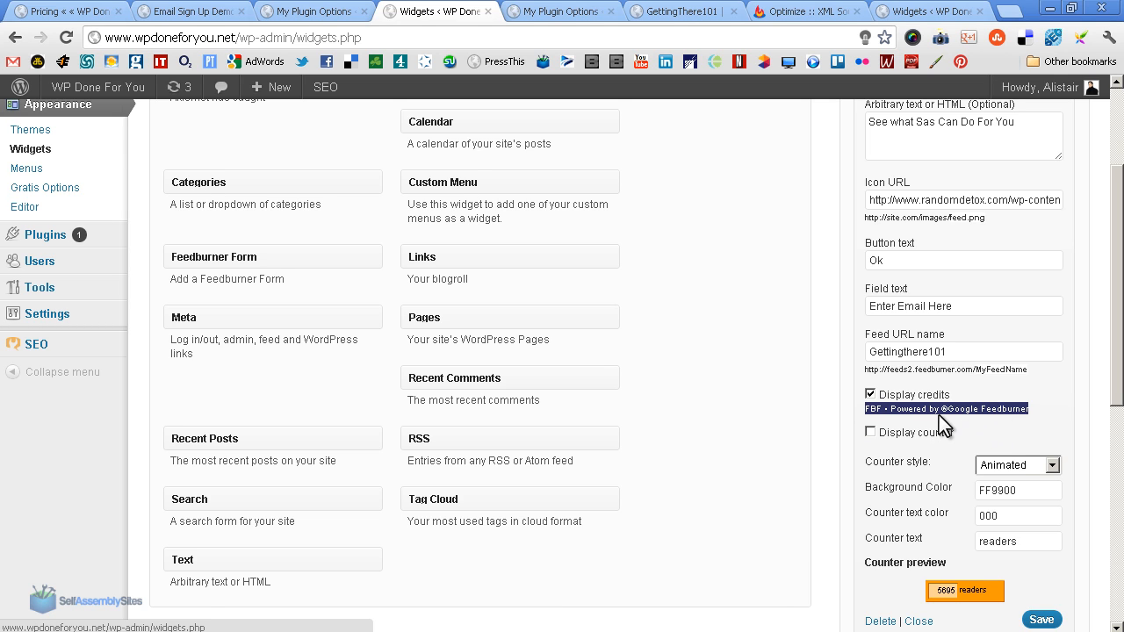
pyautogui.moveTo(992, 421)
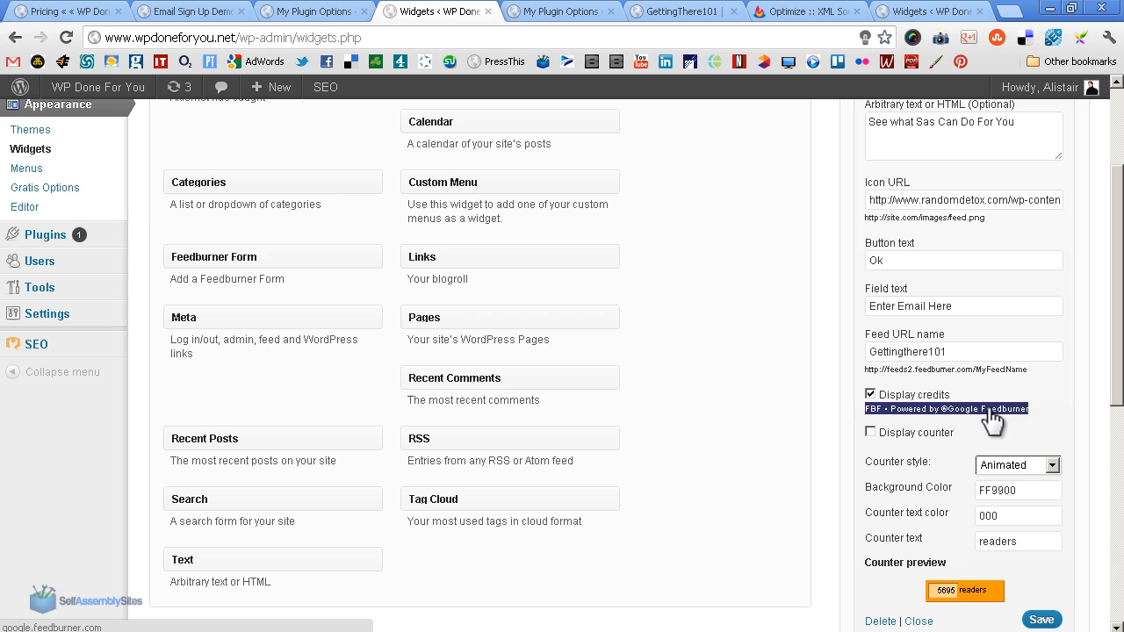
pyautogui.moveTo(983, 422)
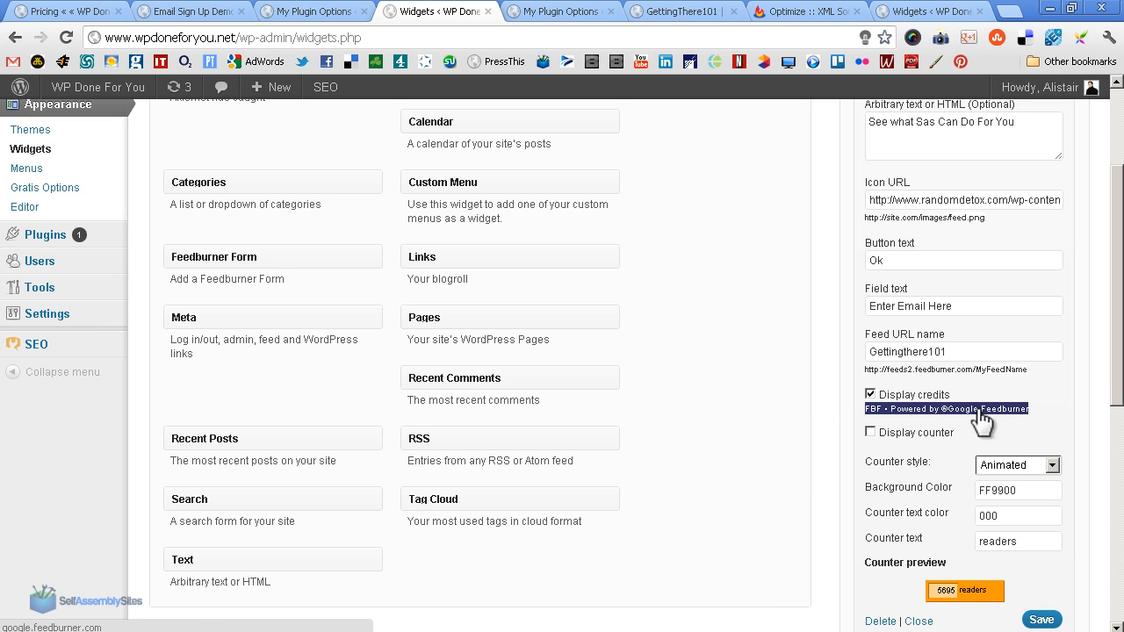
pyautogui.moveTo(948, 430)
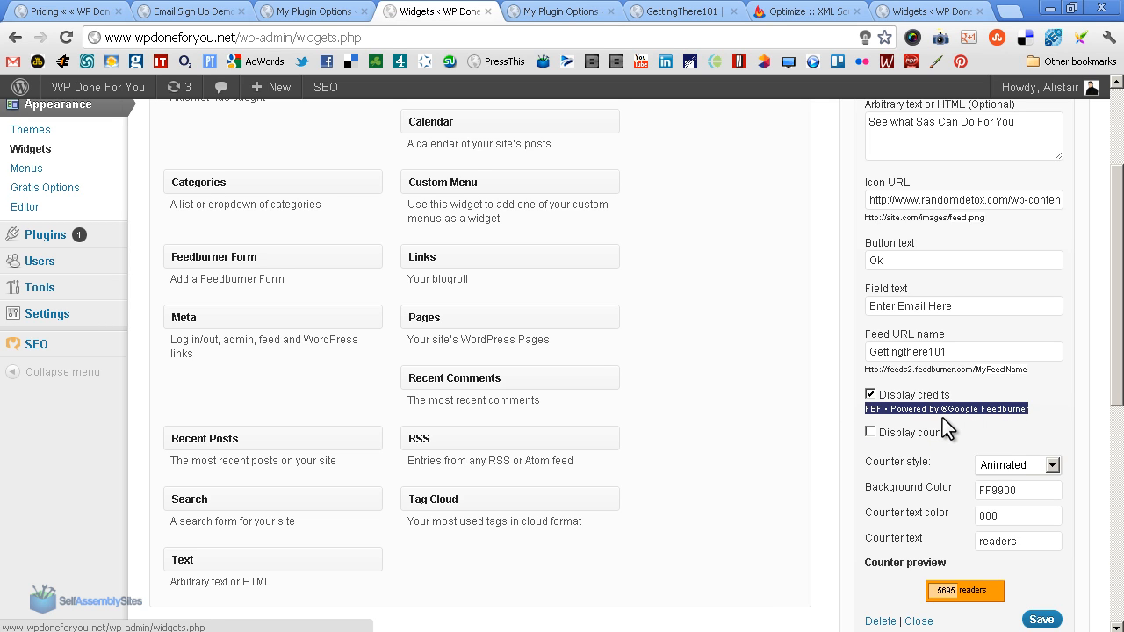
pyautogui.moveTo(992, 421)
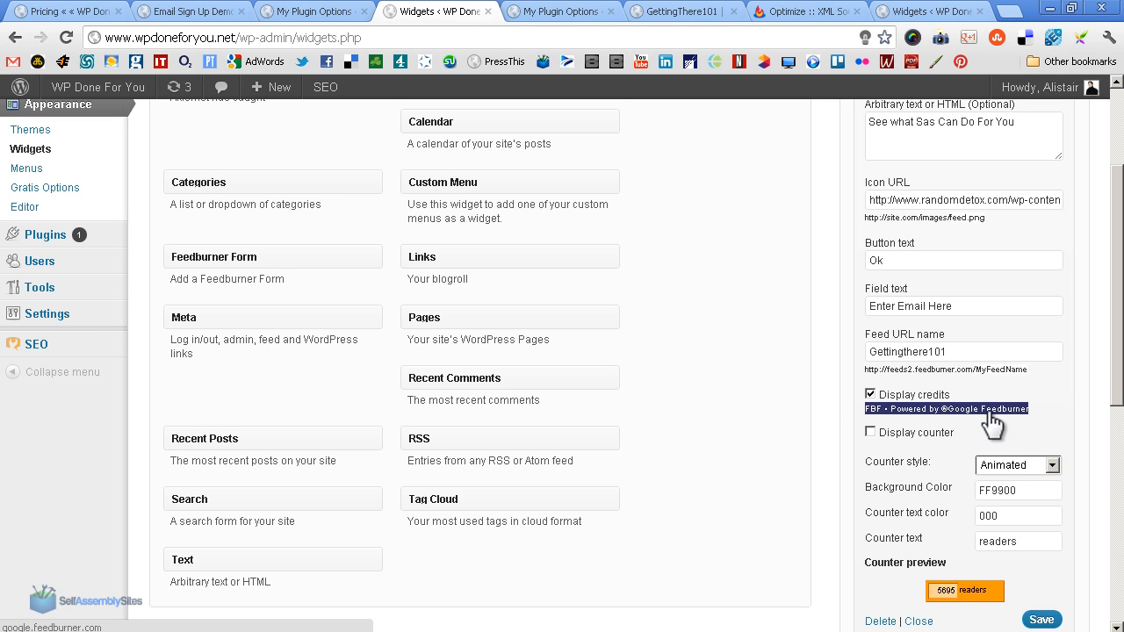
pyautogui.moveTo(869, 424)
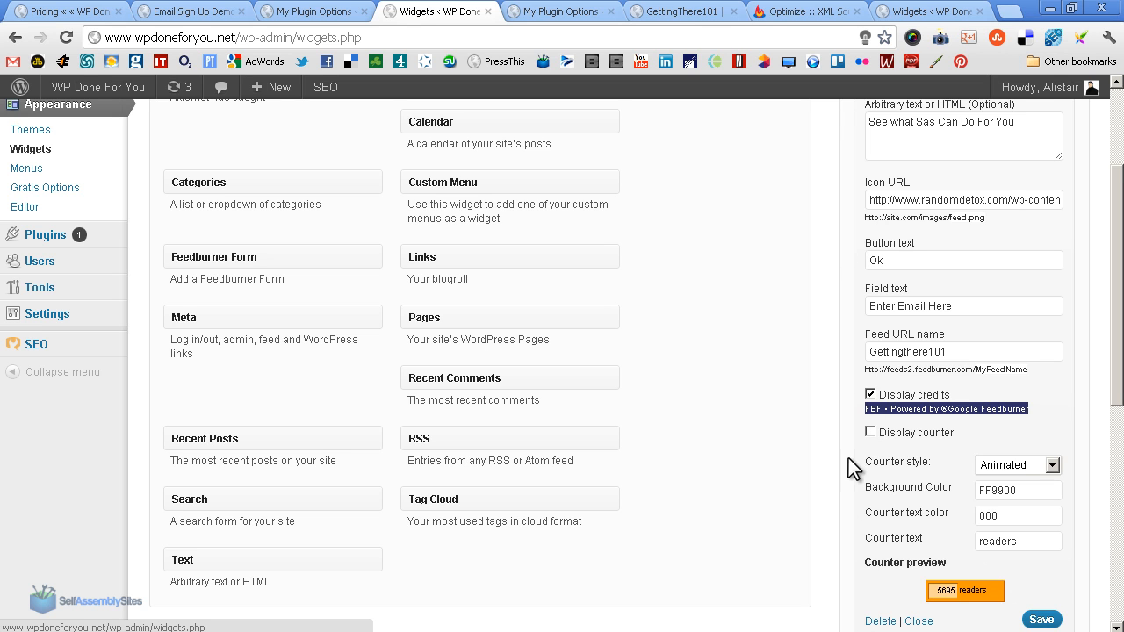
pyautogui.click(184, 10)
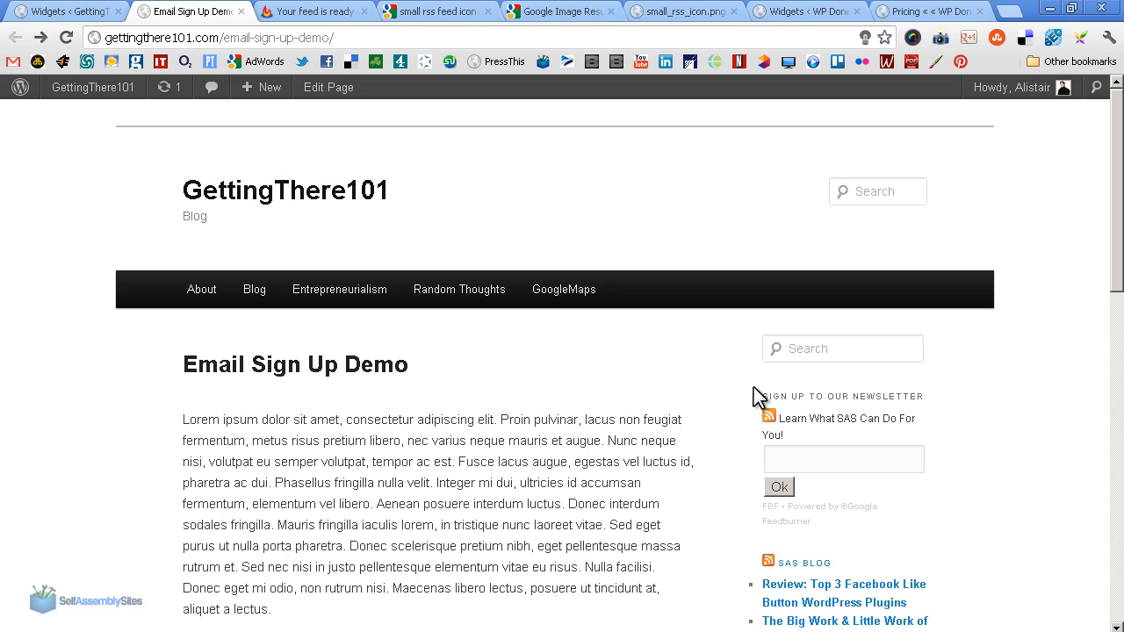
pyautogui.moveTo(824, 392)
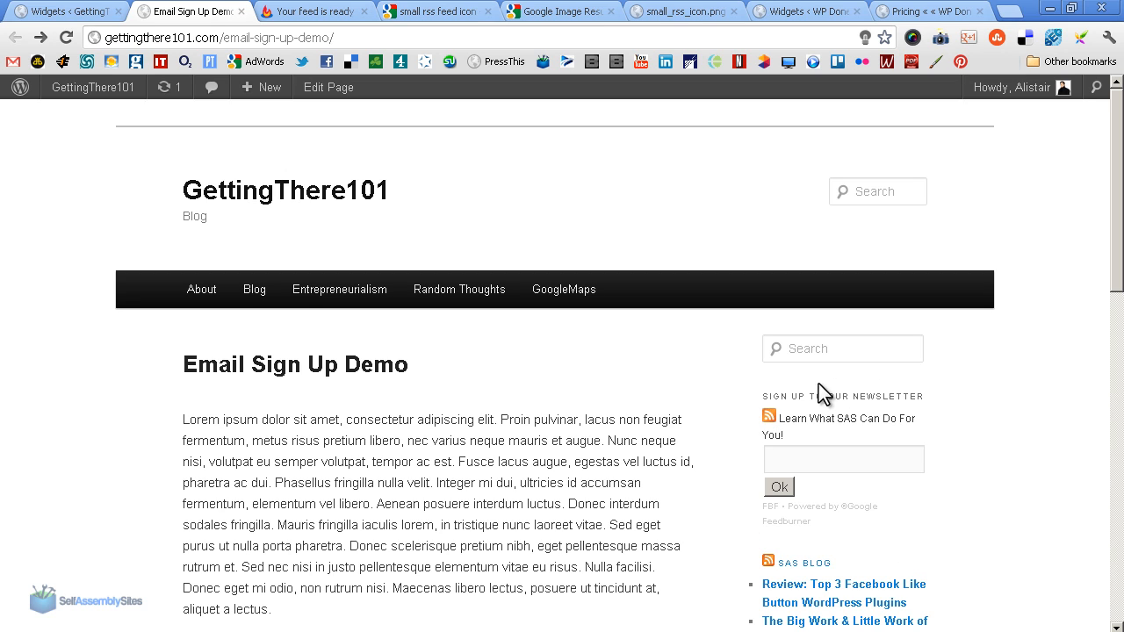
pyautogui.moveTo(771, 504)
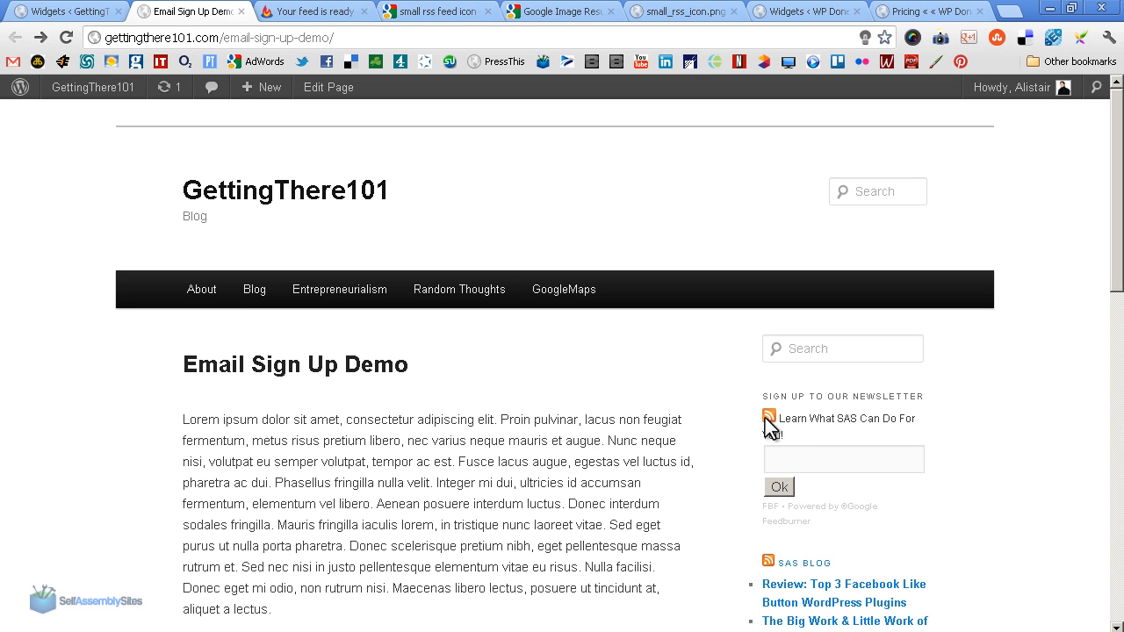
pyautogui.moveTo(778, 415)
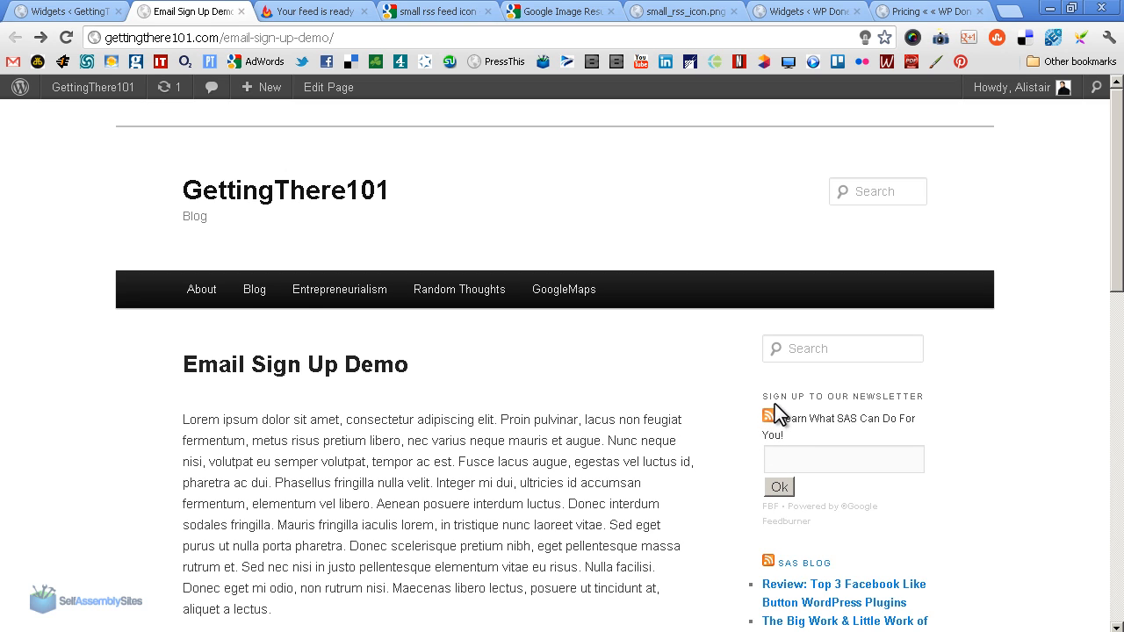
pyautogui.moveTo(780, 421)
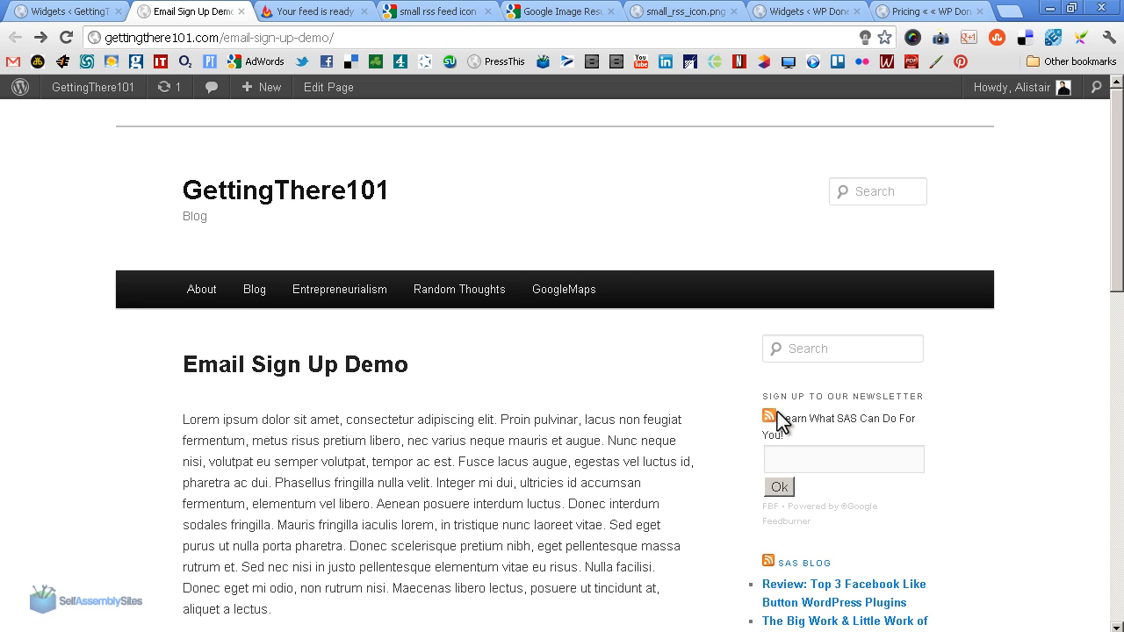
pyautogui.moveTo(773, 536)
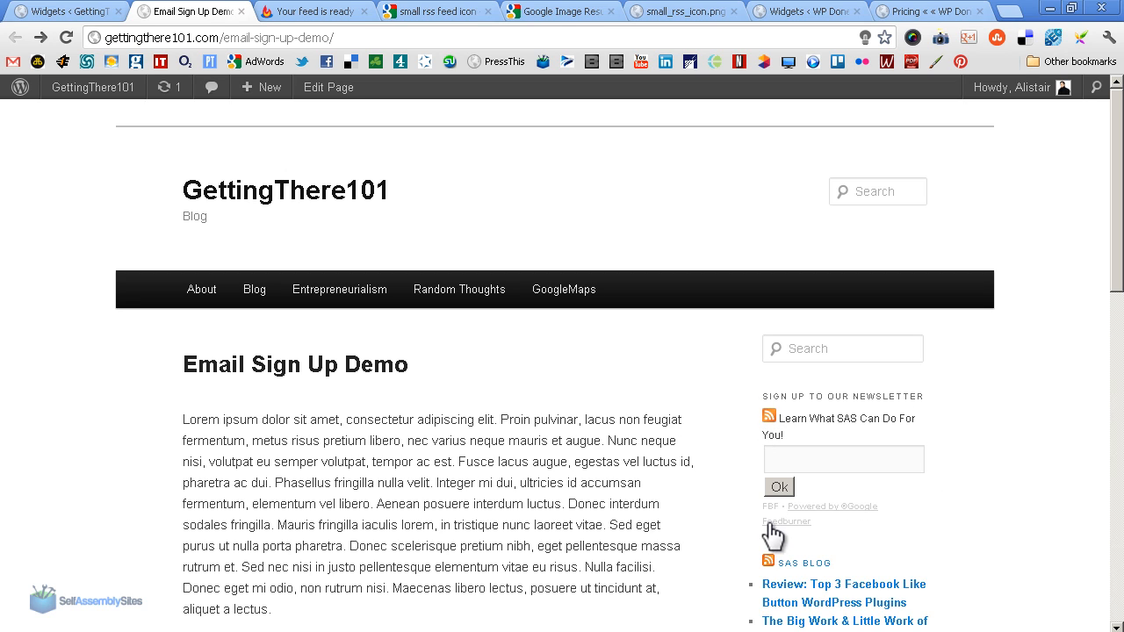
pyautogui.moveTo(810, 536)
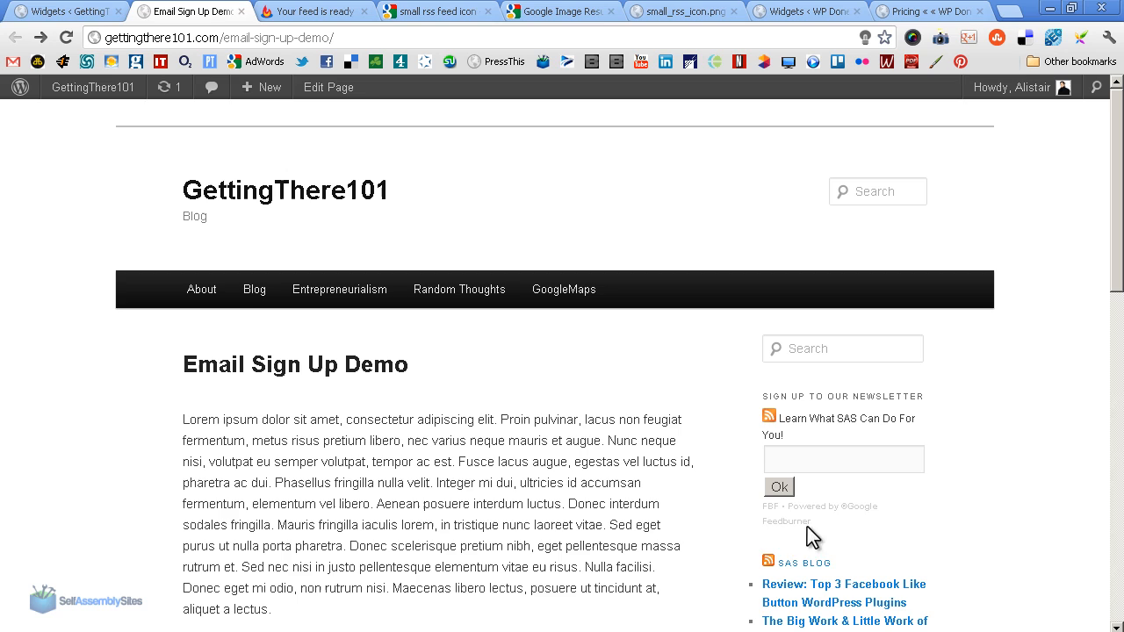
pyautogui.moveTo(851, 399)
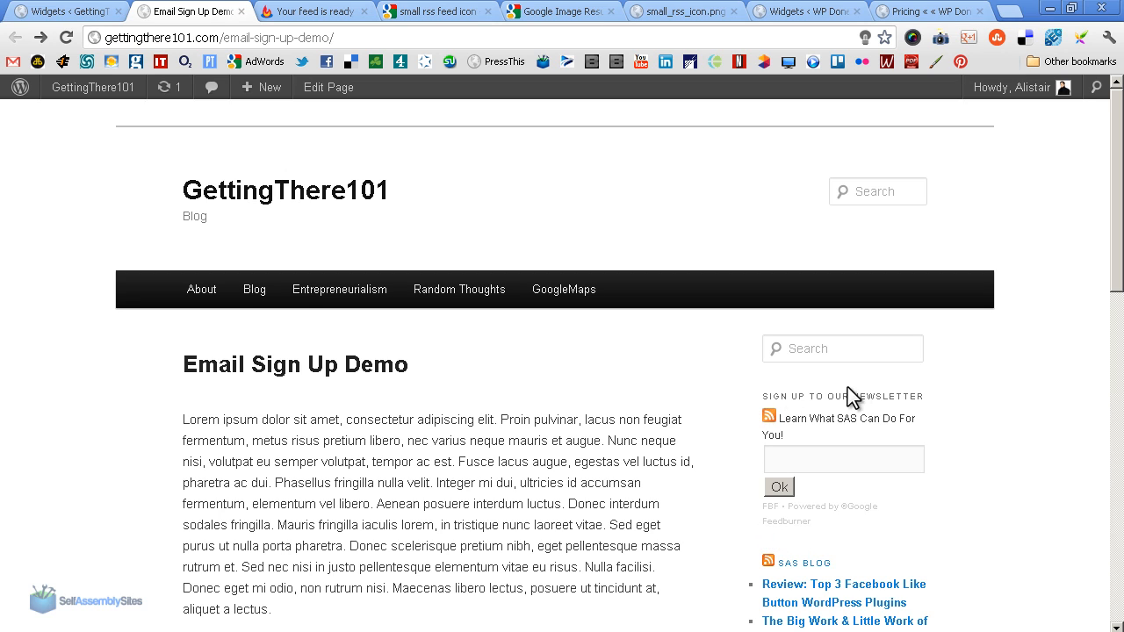
pyautogui.moveTo(780, 548)
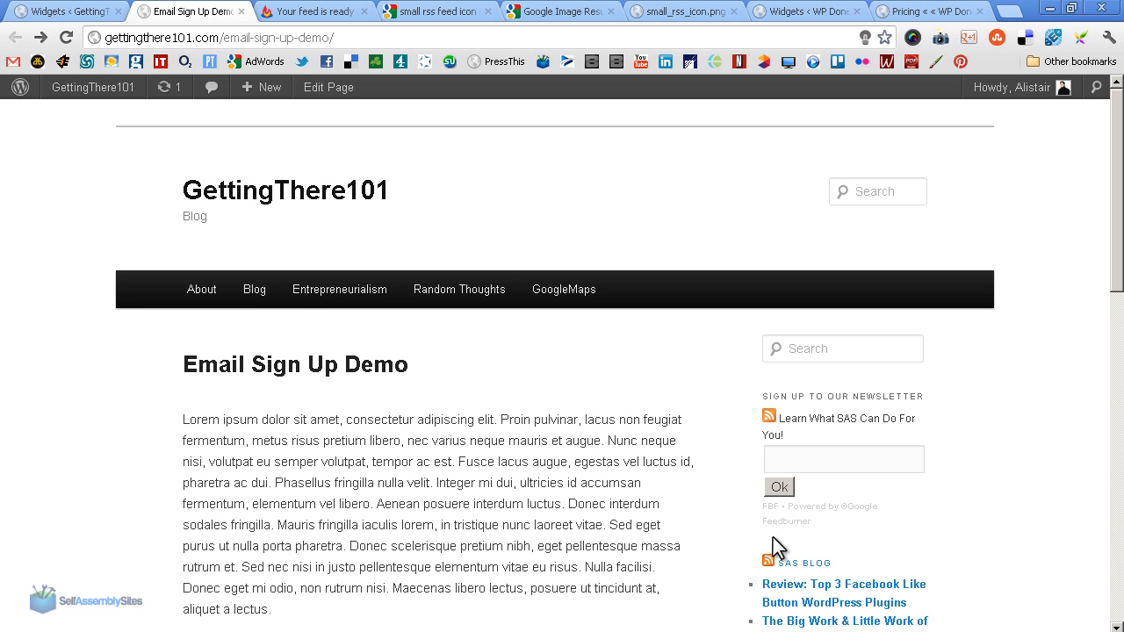
pyautogui.moveTo(904, 538)
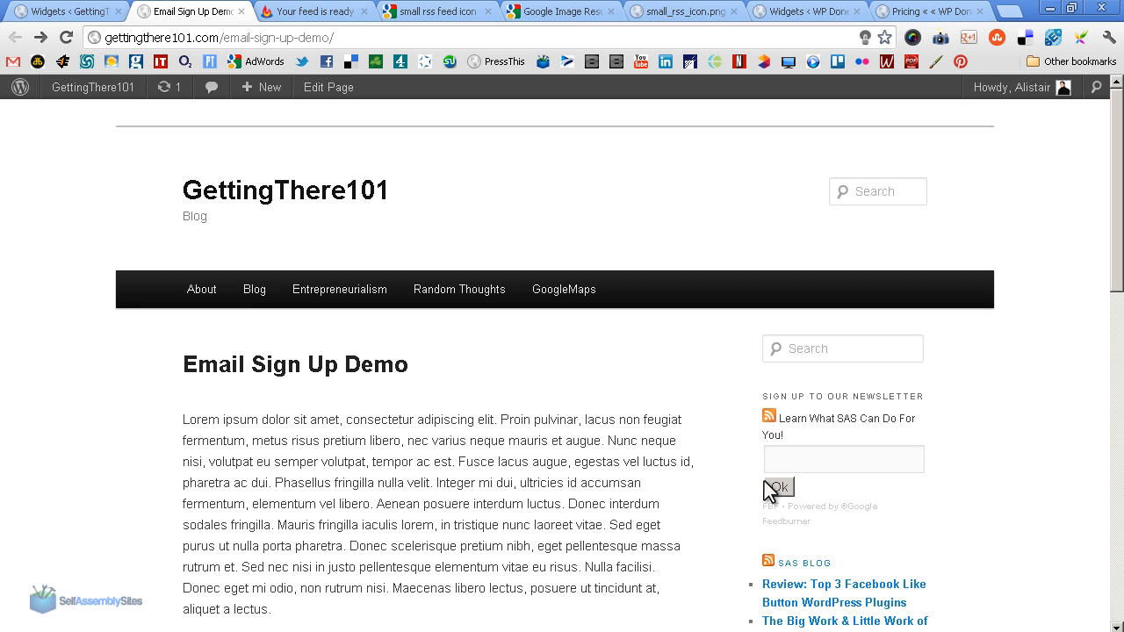
pyautogui.moveTo(926, 536)
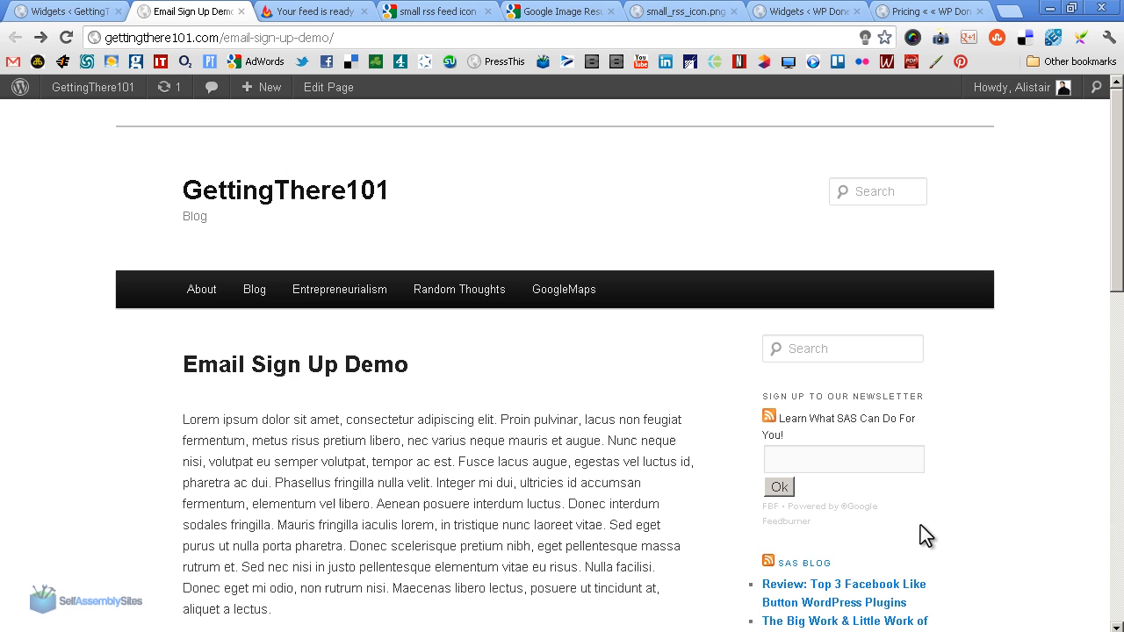
pyautogui.moveTo(926, 517)
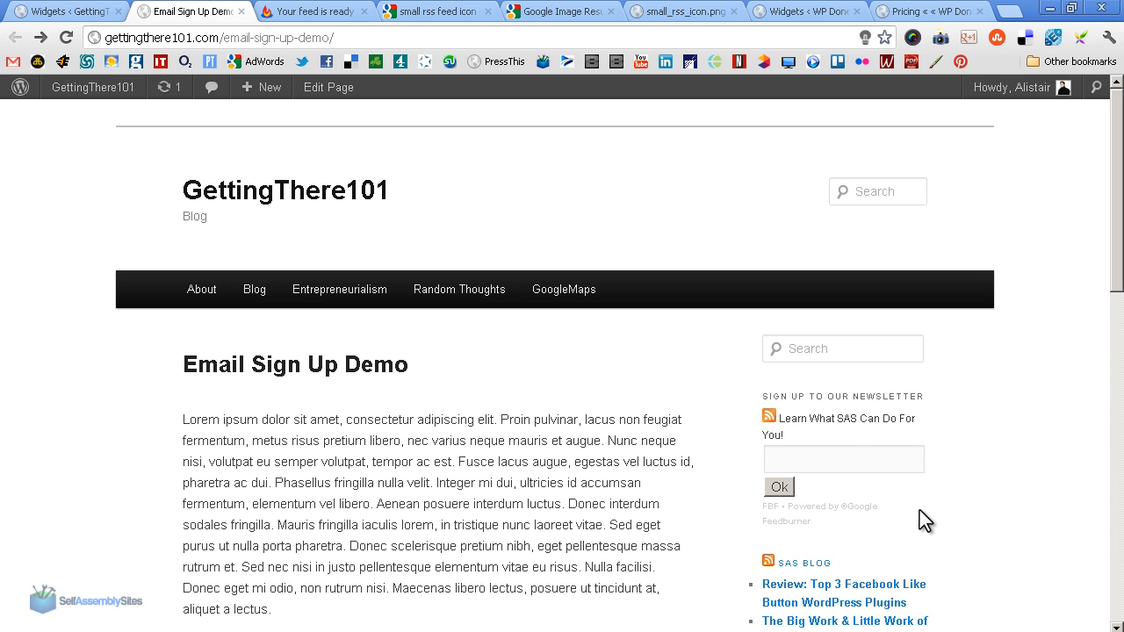
pyautogui.moveTo(789, 30)
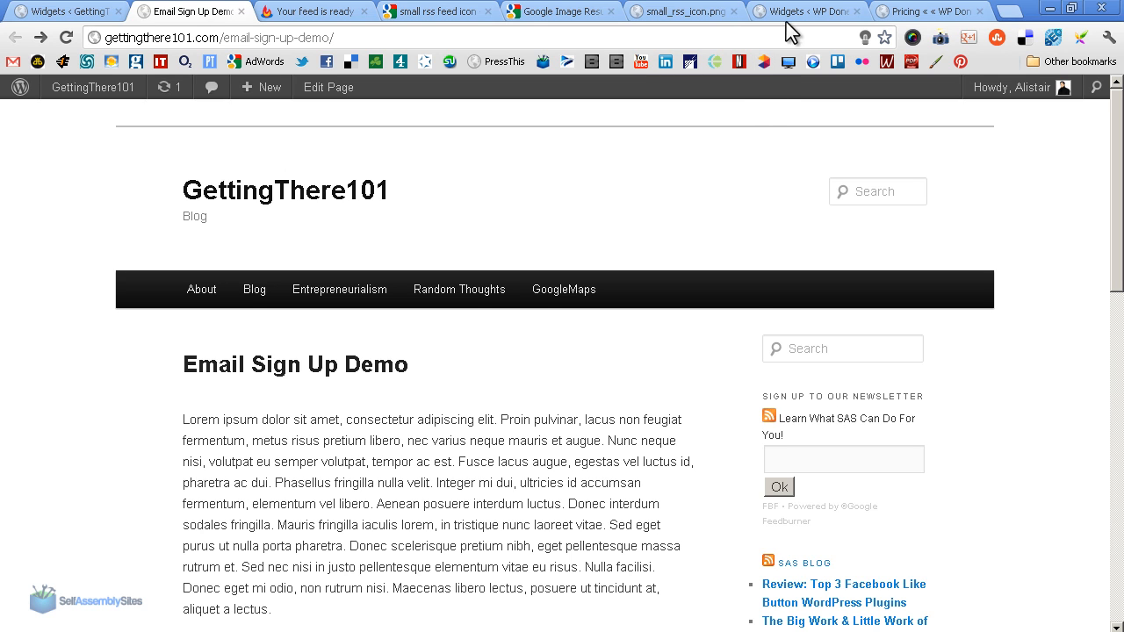
# - Switch to the Pricing « WP Done For You tab with its email form
pyautogui.click(929, 11)
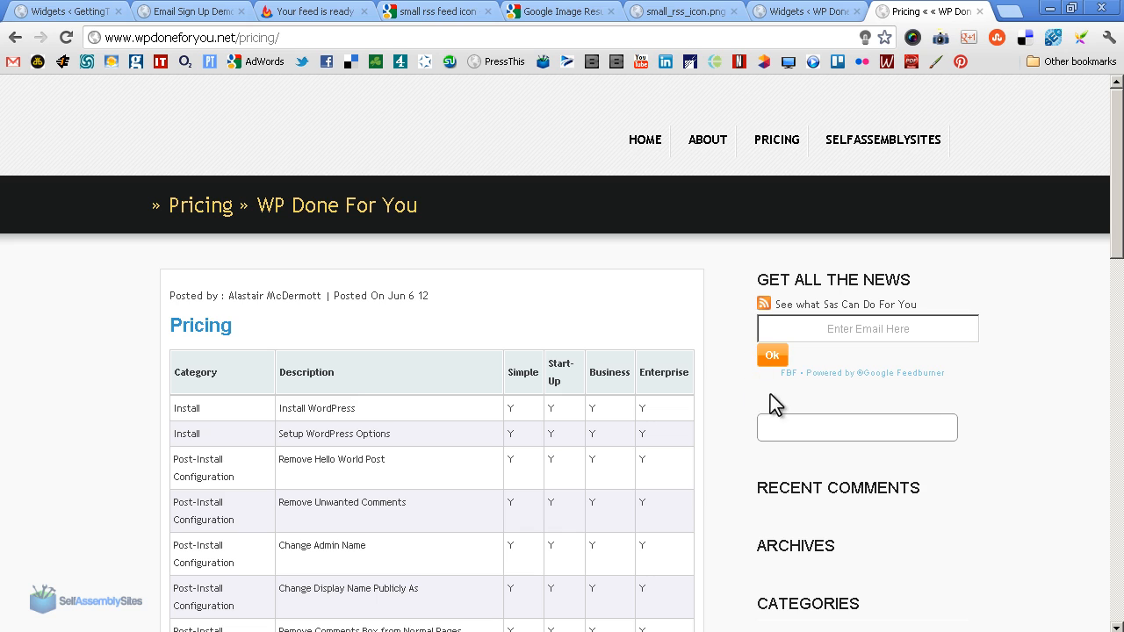
pyautogui.moveTo(790, 397)
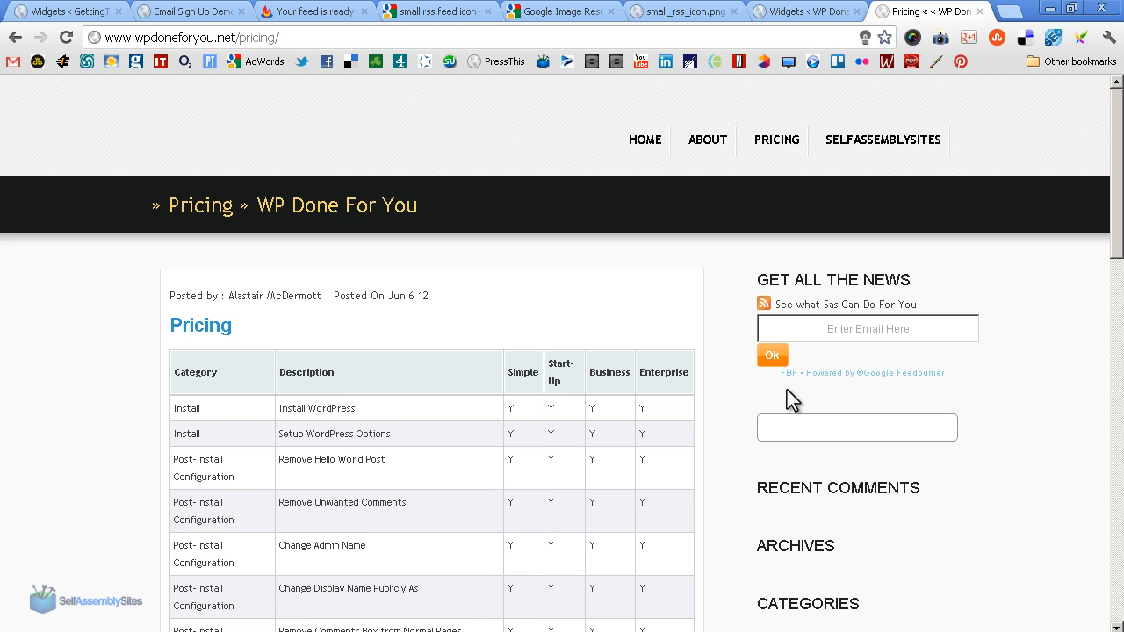
pyautogui.moveTo(873, 279)
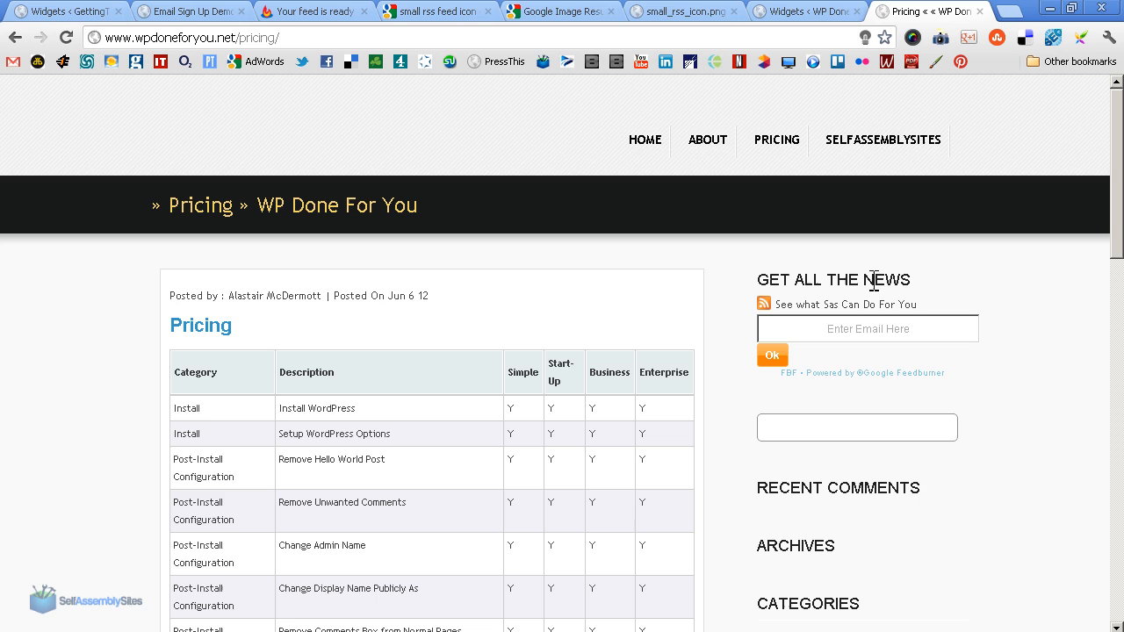
pyautogui.moveTo(794, 303)
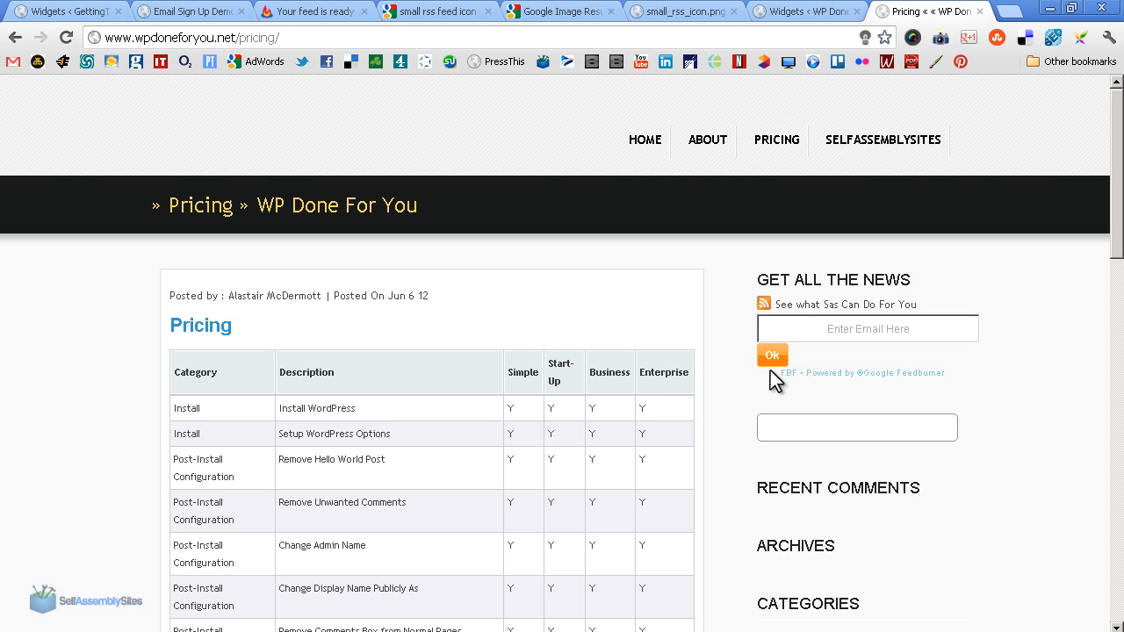
pyautogui.moveTo(847, 375)
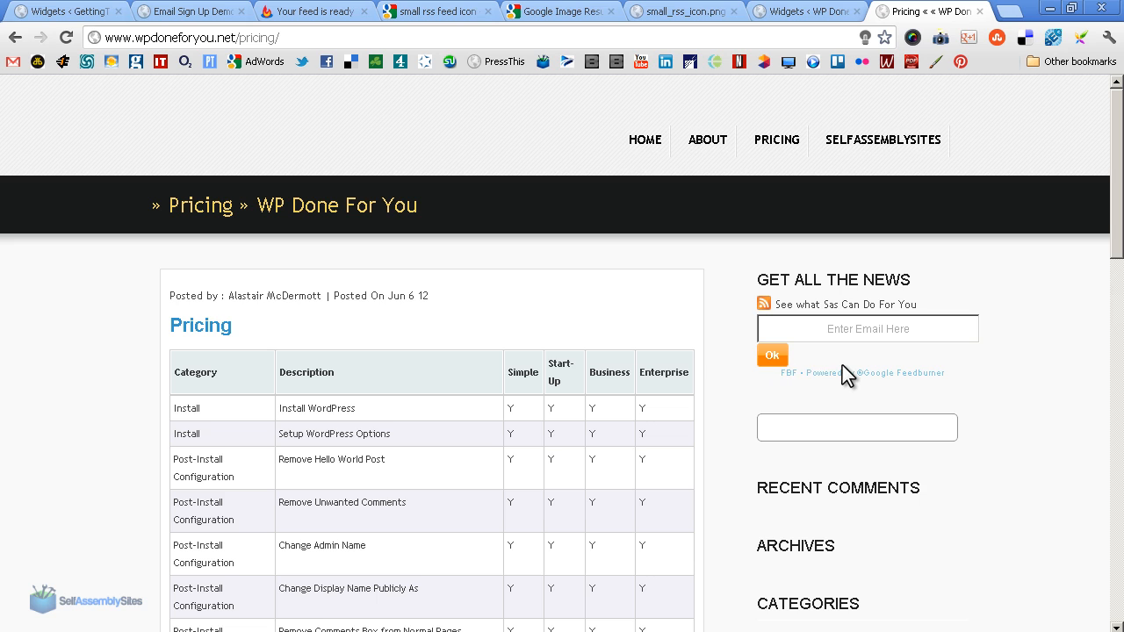
pyautogui.moveTo(744, 280)
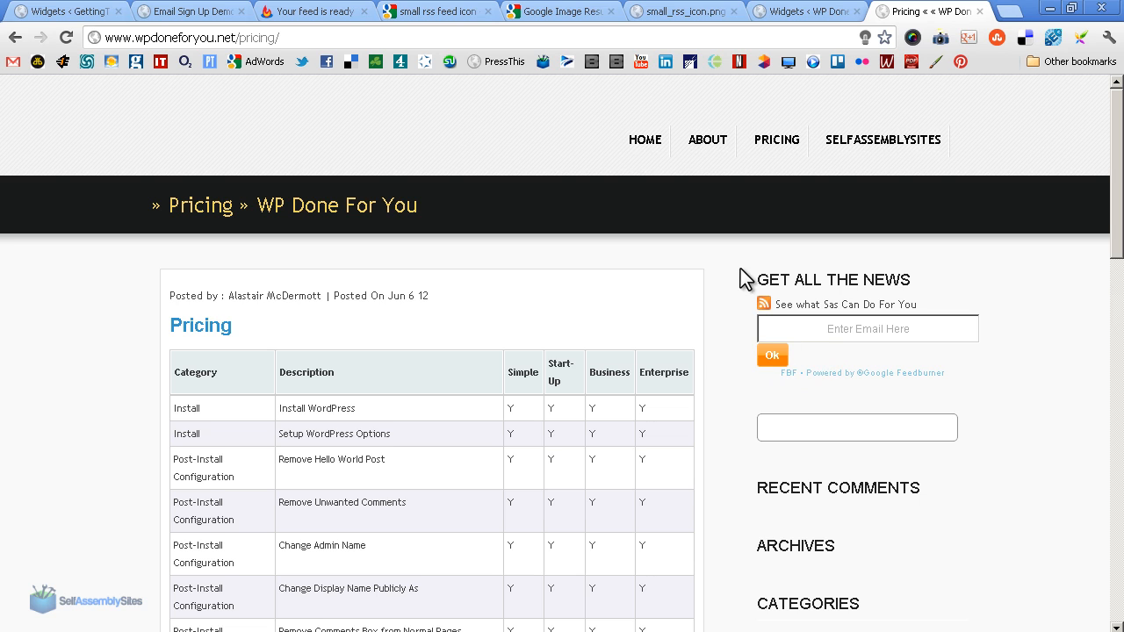
pyautogui.moveTo(987, 404)
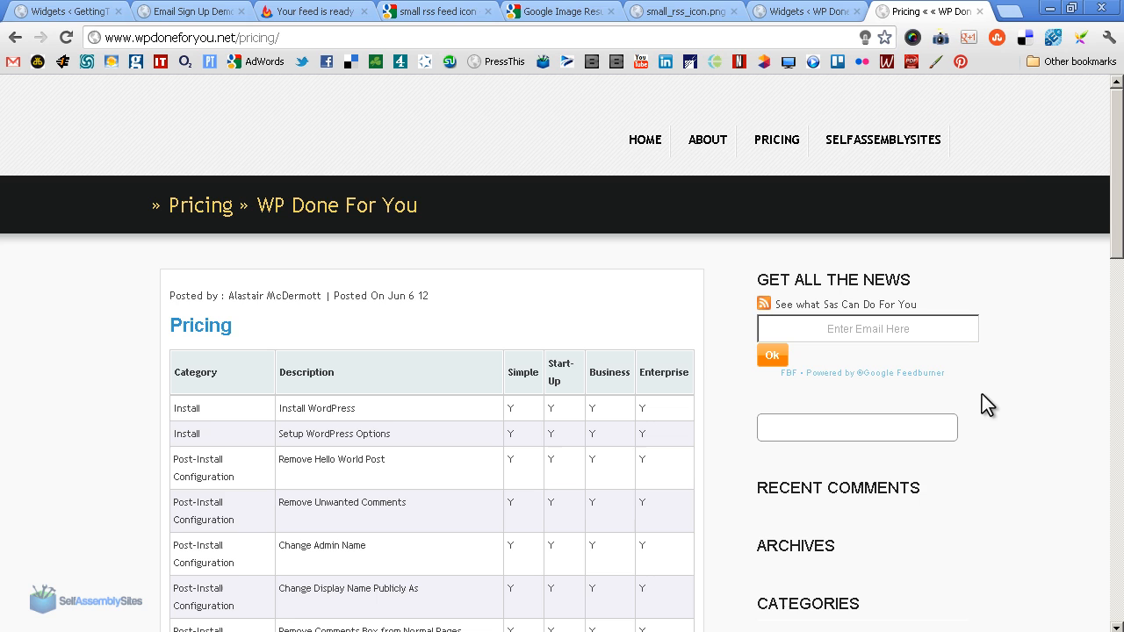
pyautogui.moveTo(841, 270)
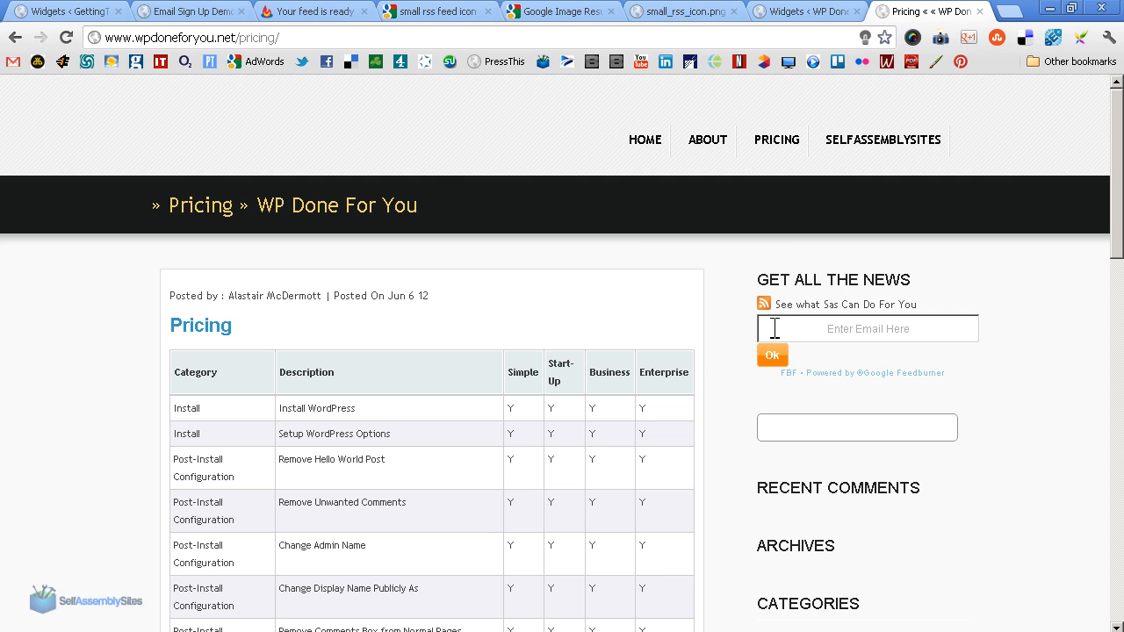
pyautogui.moveTo(968, 390)
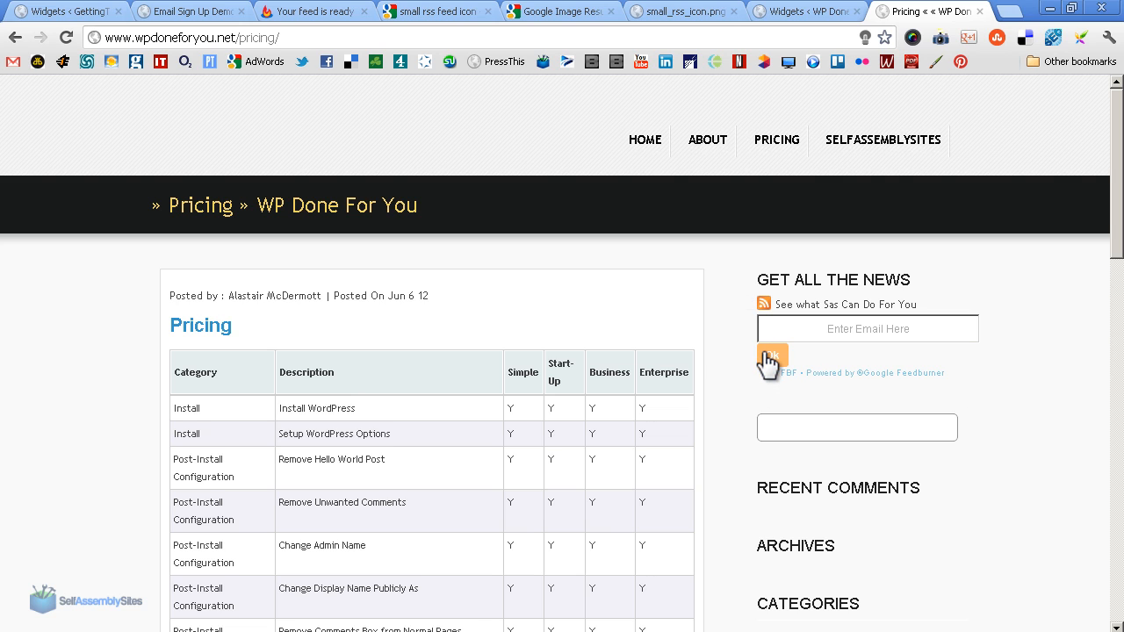
pyautogui.moveTo(771, 387)
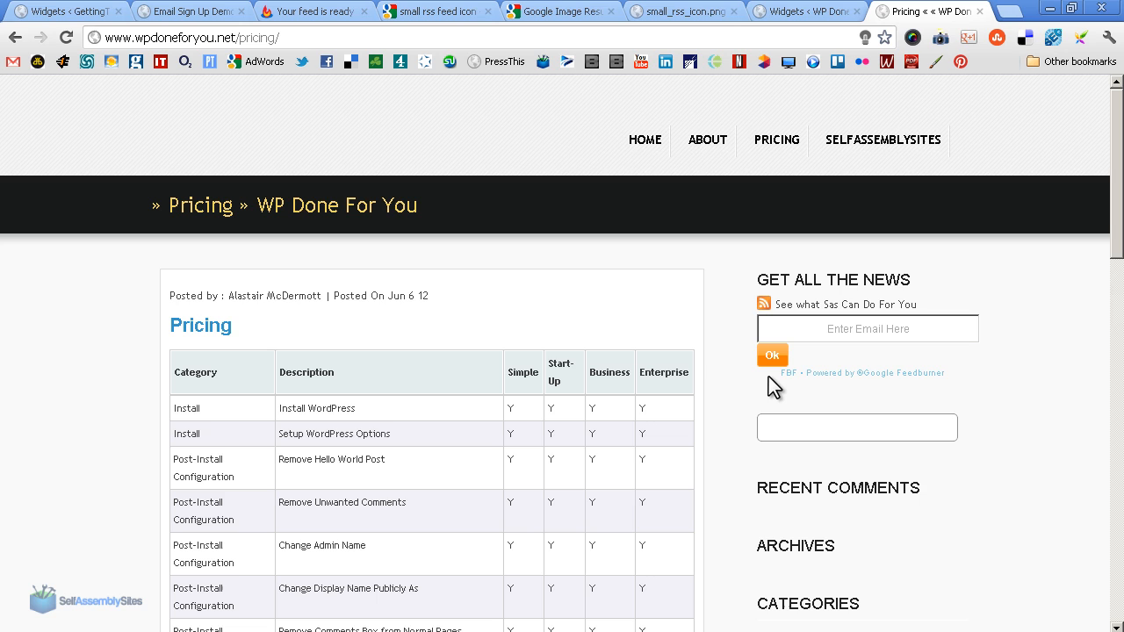
pyautogui.moveTo(794, 391)
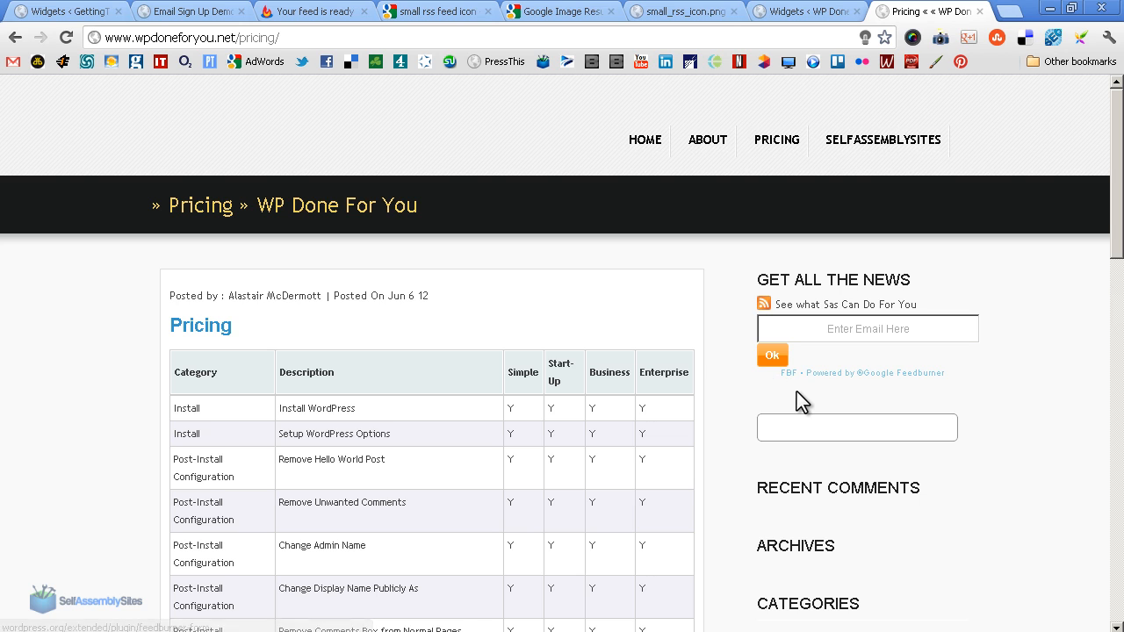
pyautogui.moveTo(202, 11)
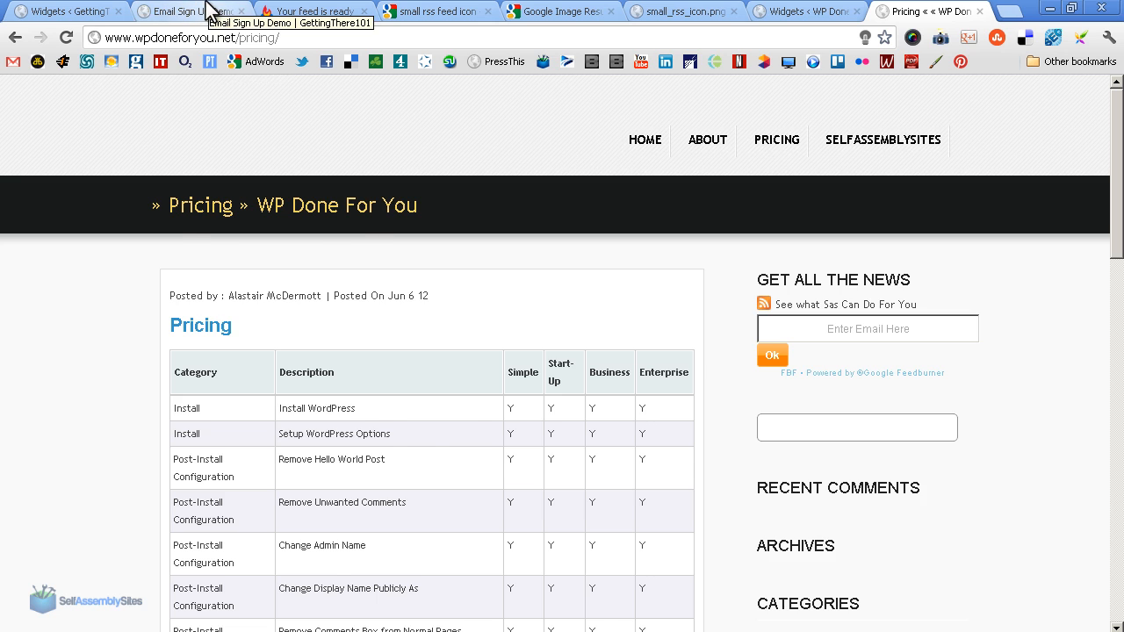
# - Switch to the Email Sign Up Demo | GettingThere101 tab
pyautogui.click(184, 11)
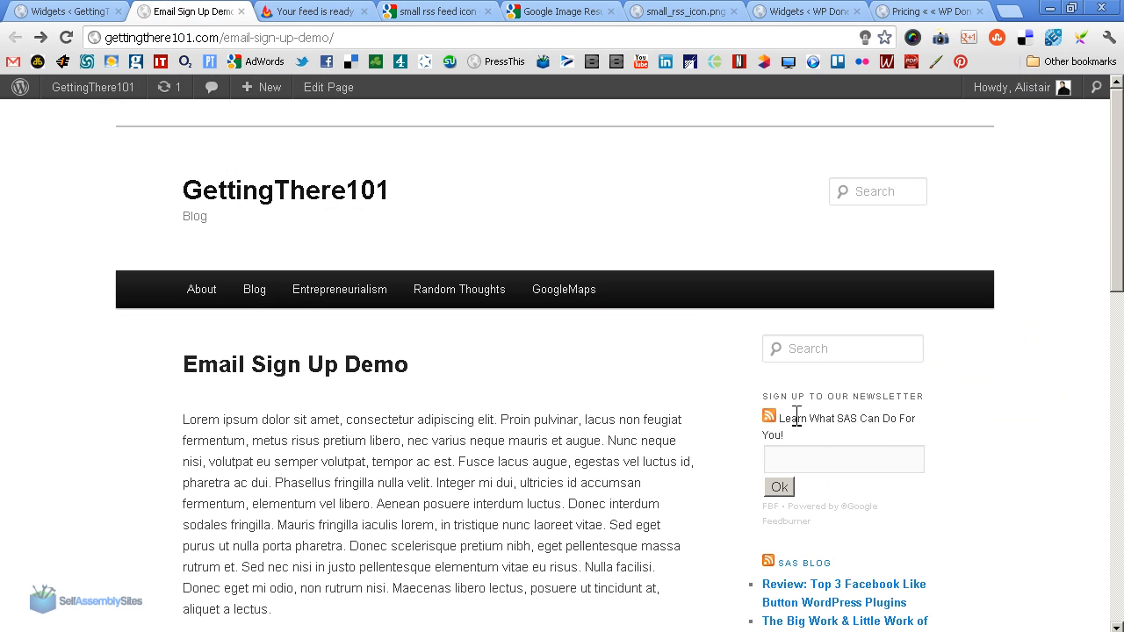
pyautogui.moveTo(876, 425)
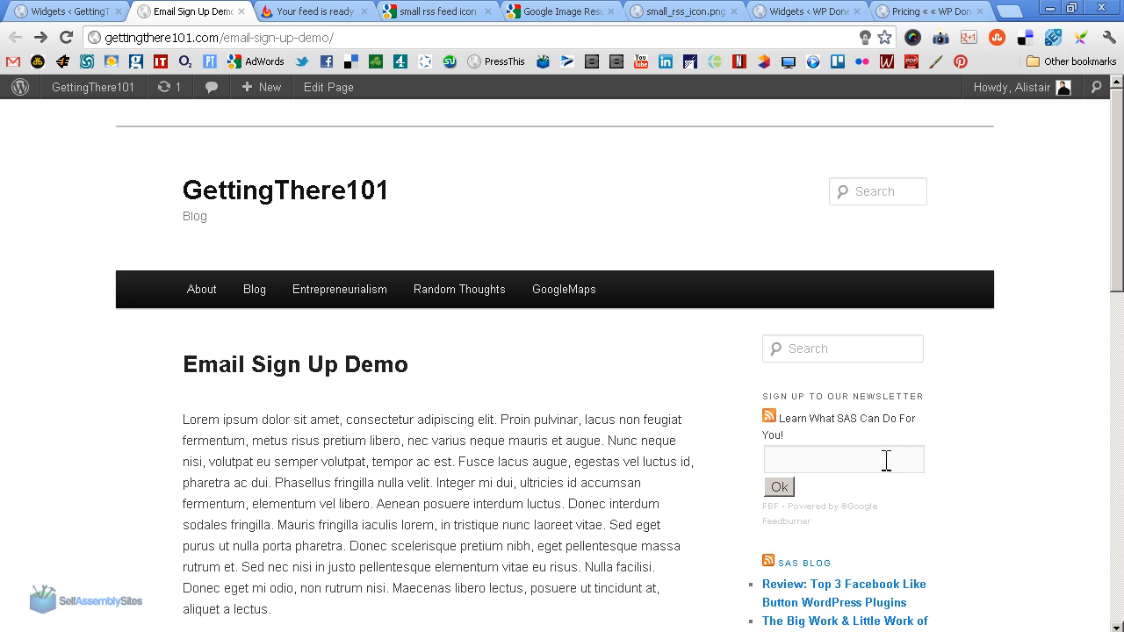
pyautogui.moveTo(776, 513)
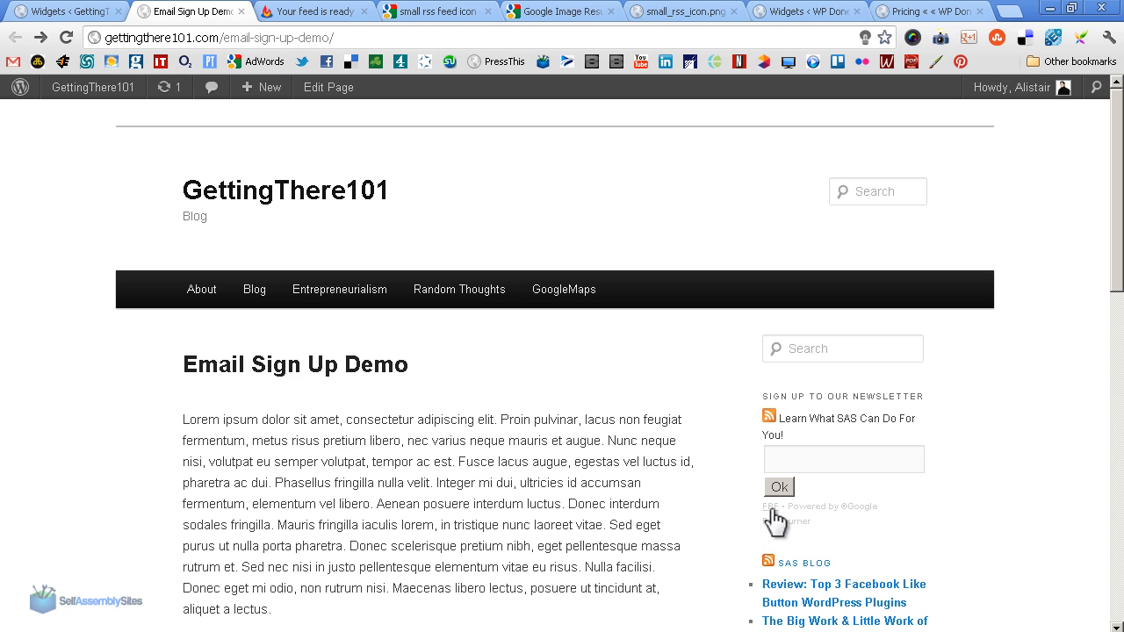
pyautogui.moveTo(826, 522)
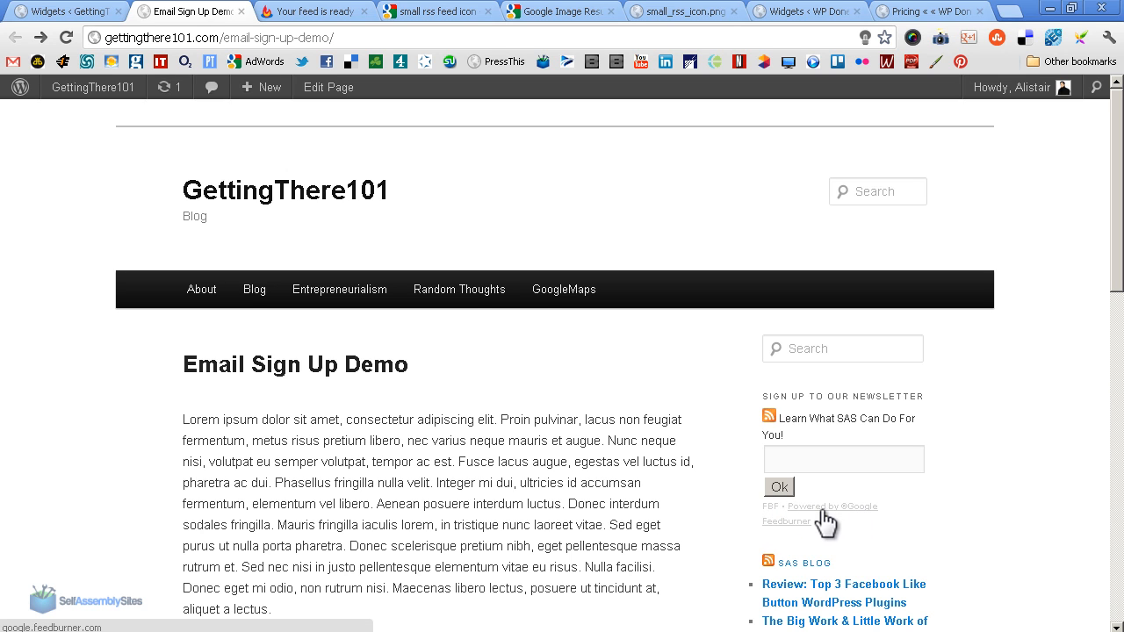
# - Return to the Pricing « WP Done For You tab's sidebar email form
pyautogui.click(926, 11)
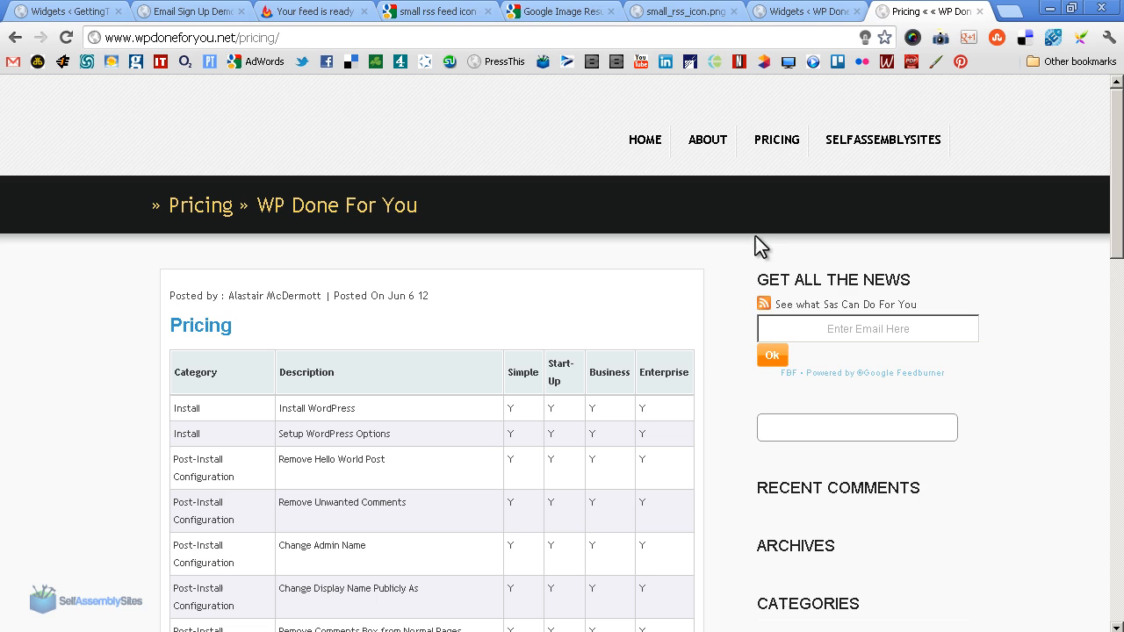
pyautogui.moveTo(889, 388)
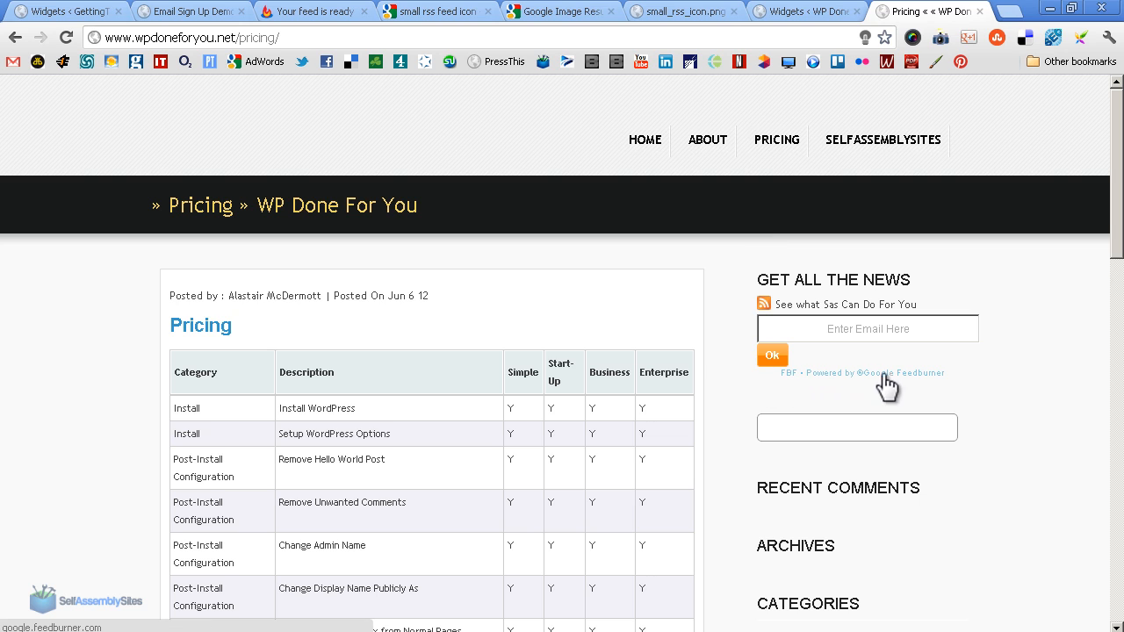
pyautogui.moveTo(803, 390)
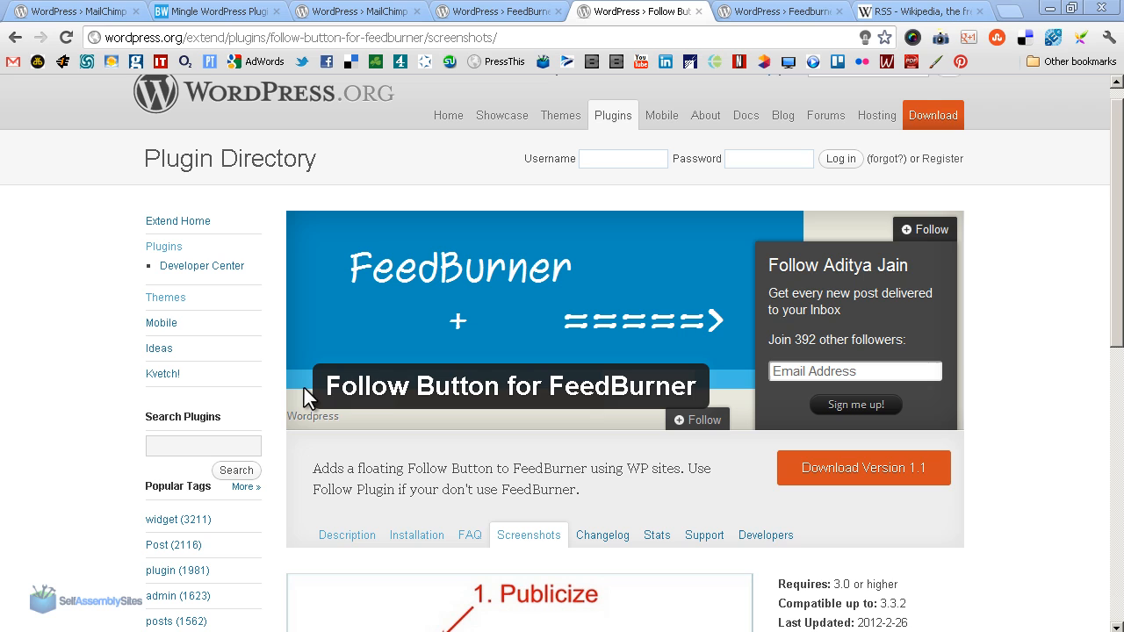
pyautogui.moveTo(737, 441)
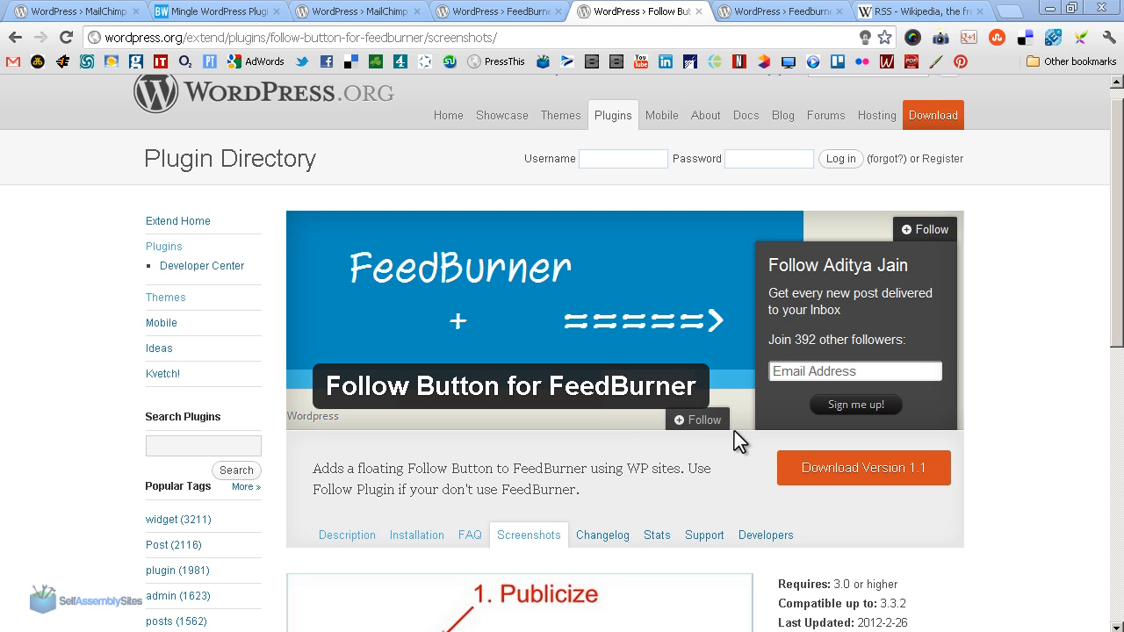
pyautogui.moveTo(983, 430)
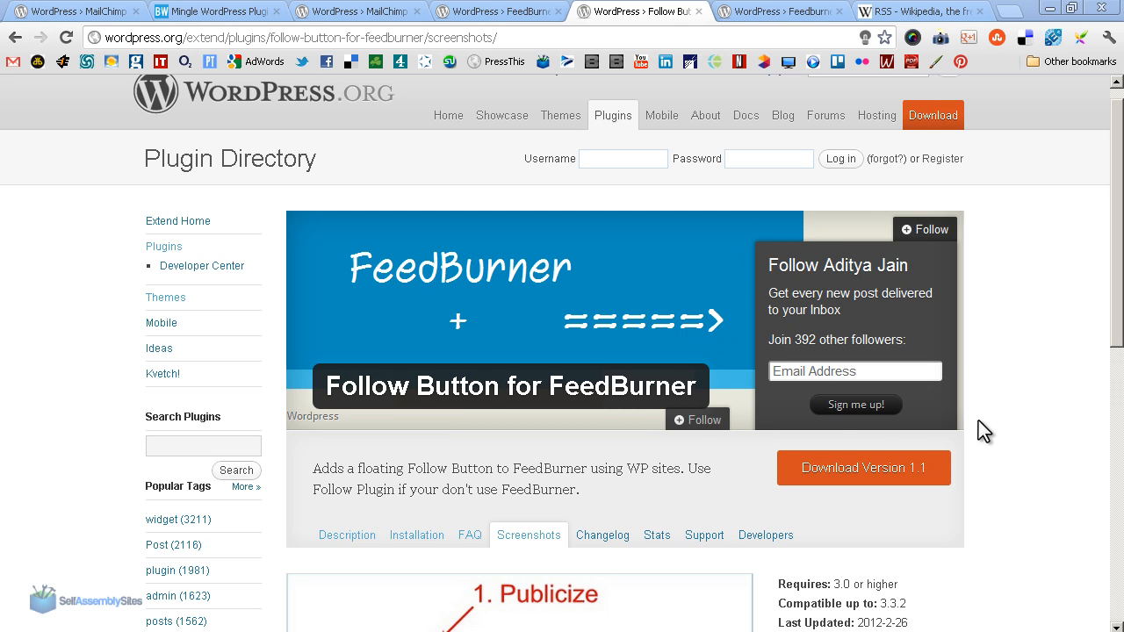
pyautogui.moveTo(786, 441)
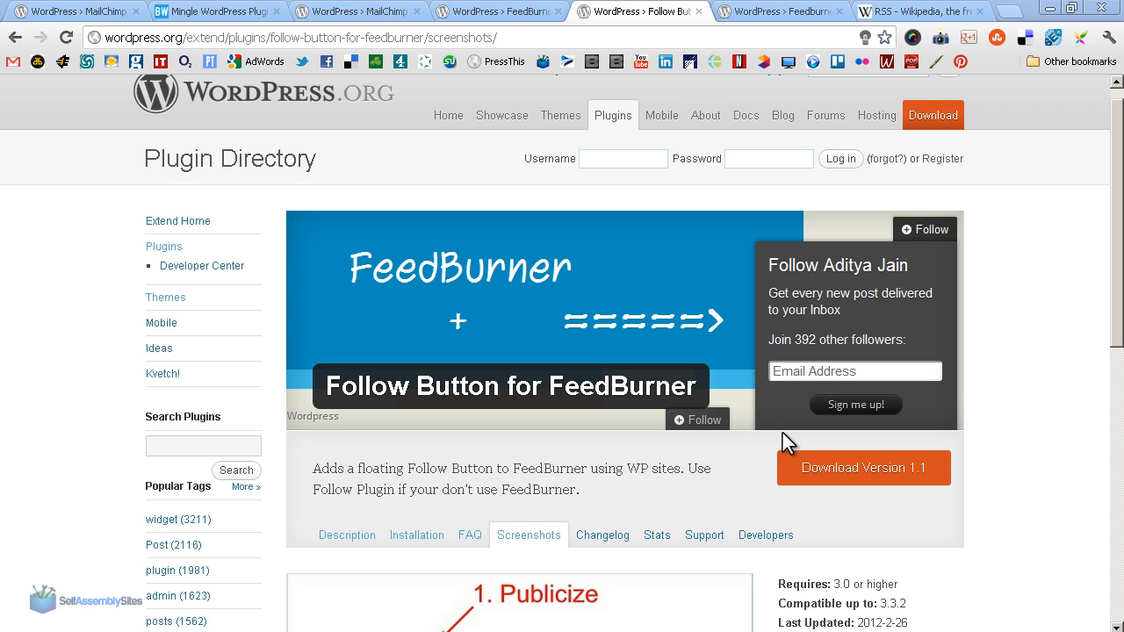
pyautogui.moveTo(764, 363)
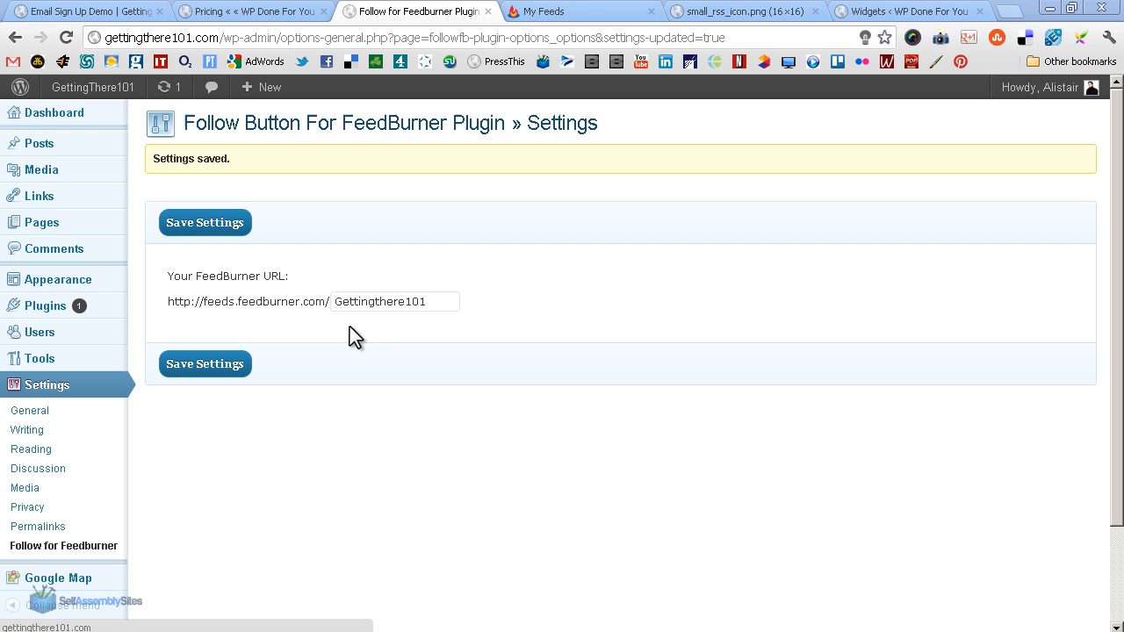
pyautogui.moveTo(325, 341)
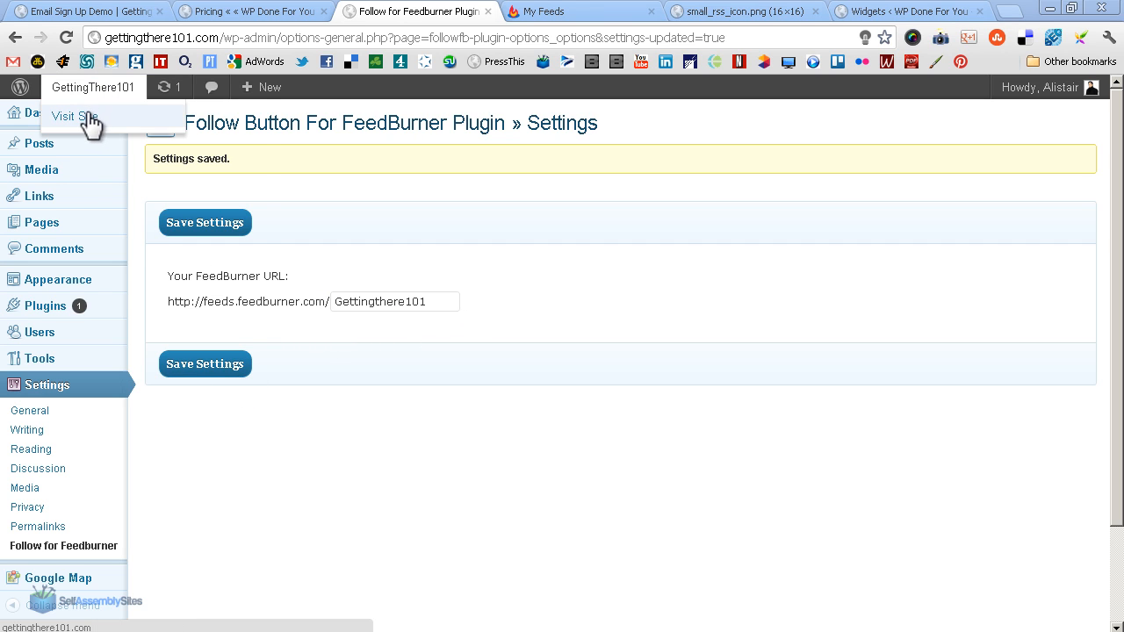
# - Visit the public GettingThere101 site to see the Follow button
pyautogui.click(77, 116)
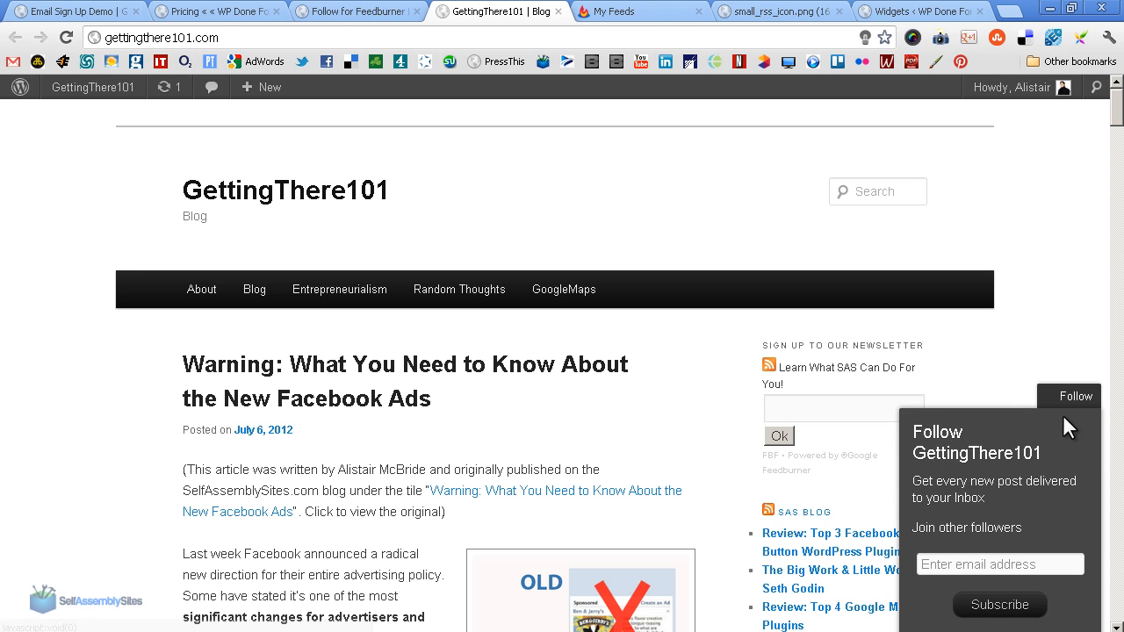
pyautogui.moveTo(939, 476)
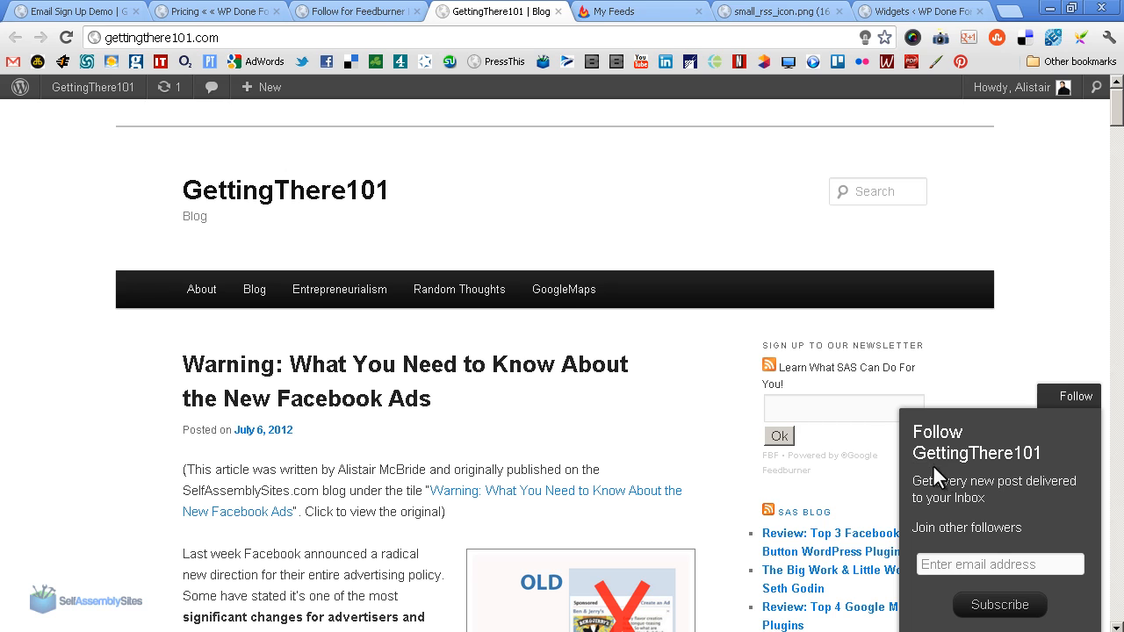
pyautogui.moveTo(1040, 465)
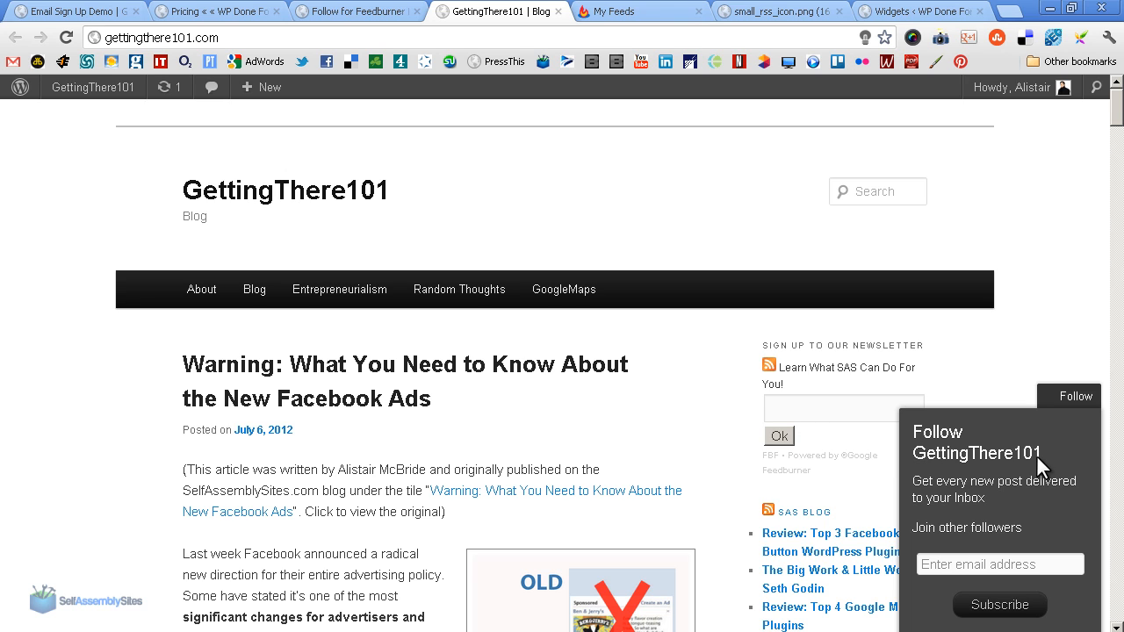
pyautogui.moveTo(1014, 499)
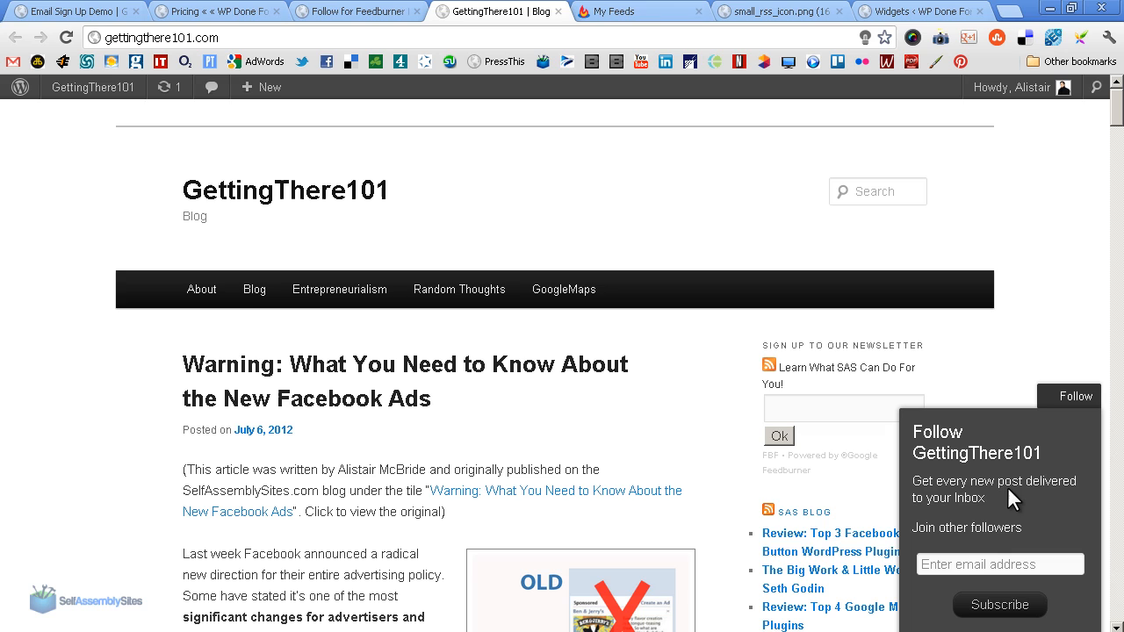
pyautogui.moveTo(926, 549)
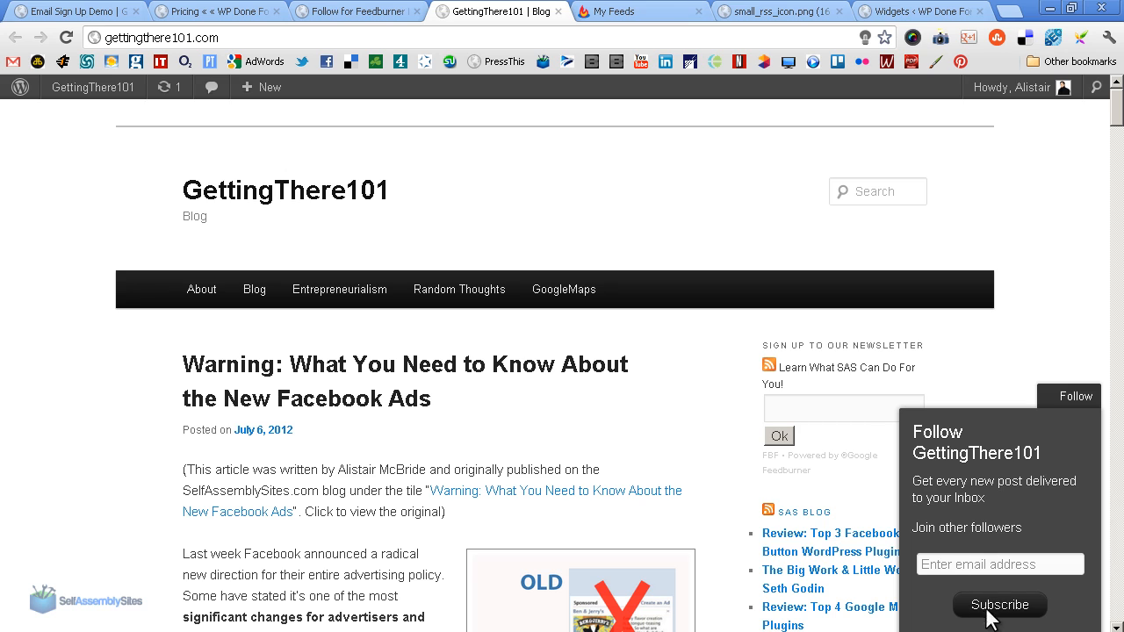
pyautogui.moveTo(986, 436)
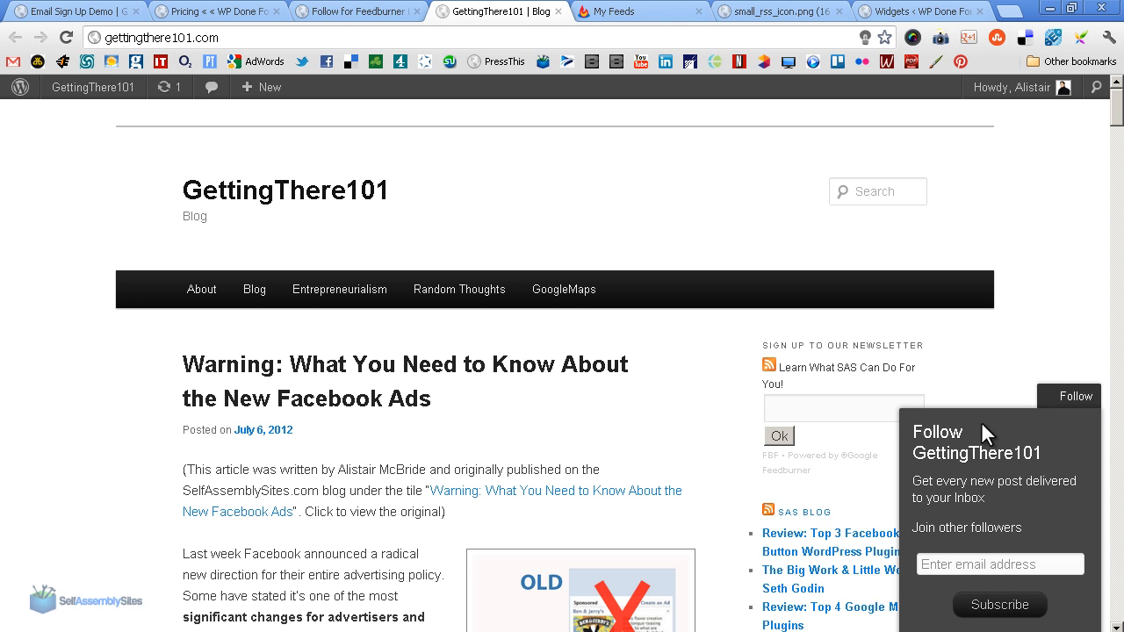
pyautogui.moveTo(977, 421)
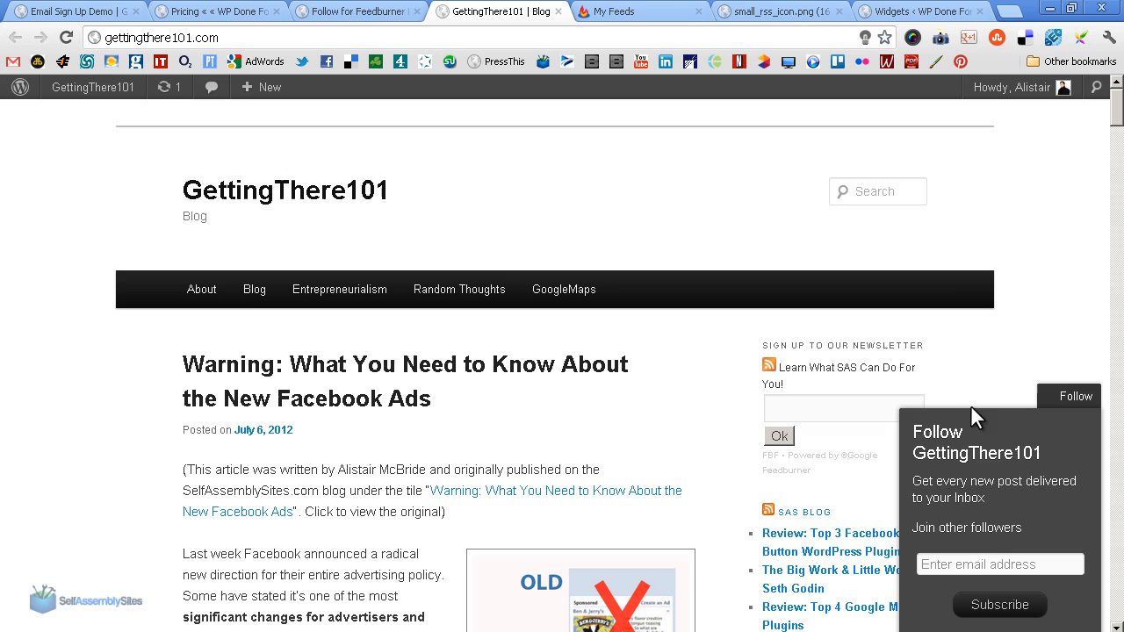
pyautogui.moveTo(895, 624)
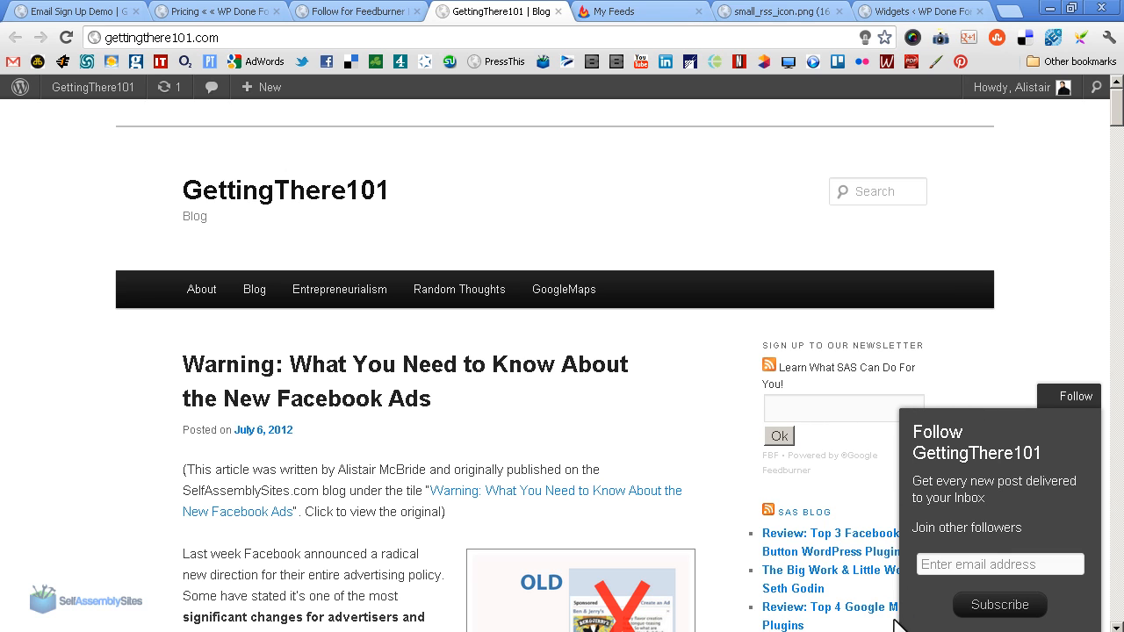
pyautogui.moveTo(947, 421)
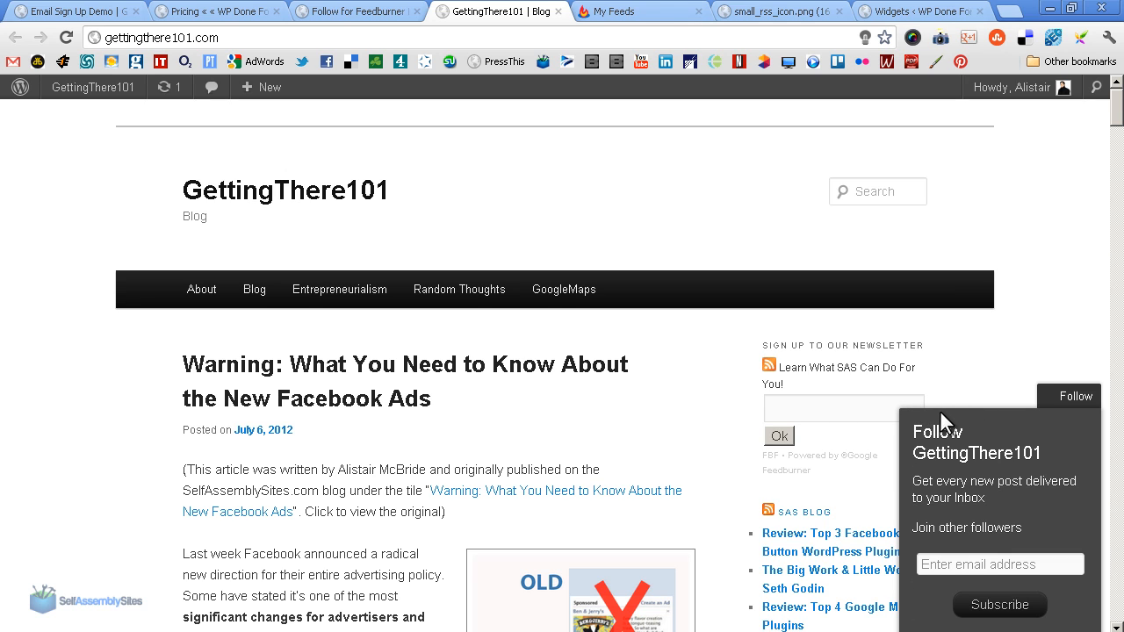
pyautogui.moveTo(953, 462)
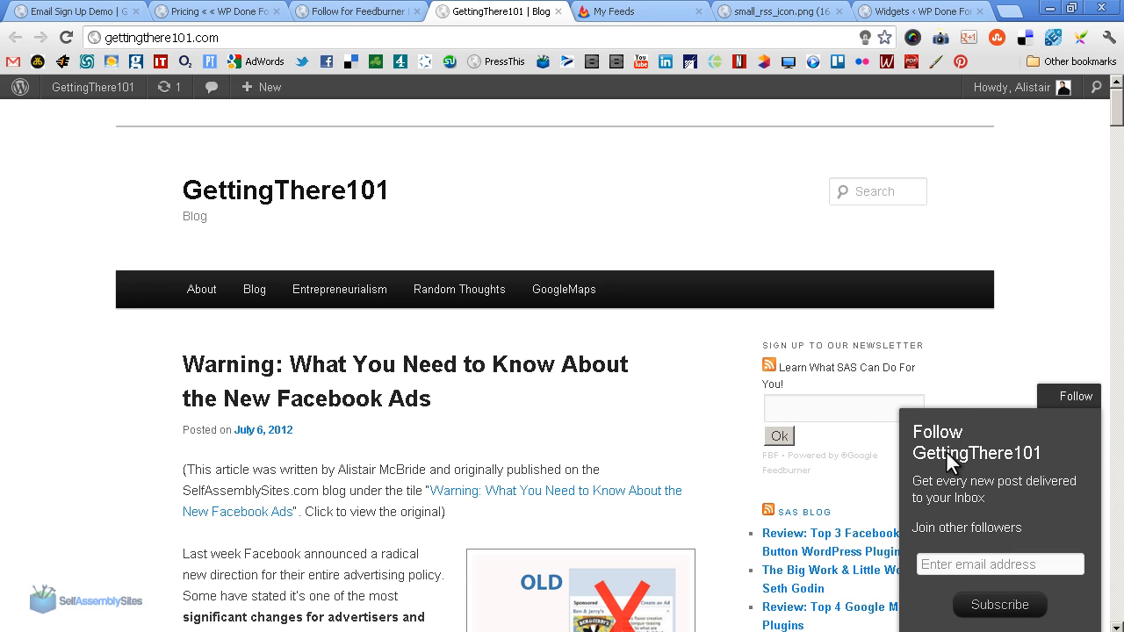
pyautogui.moveTo(946, 467)
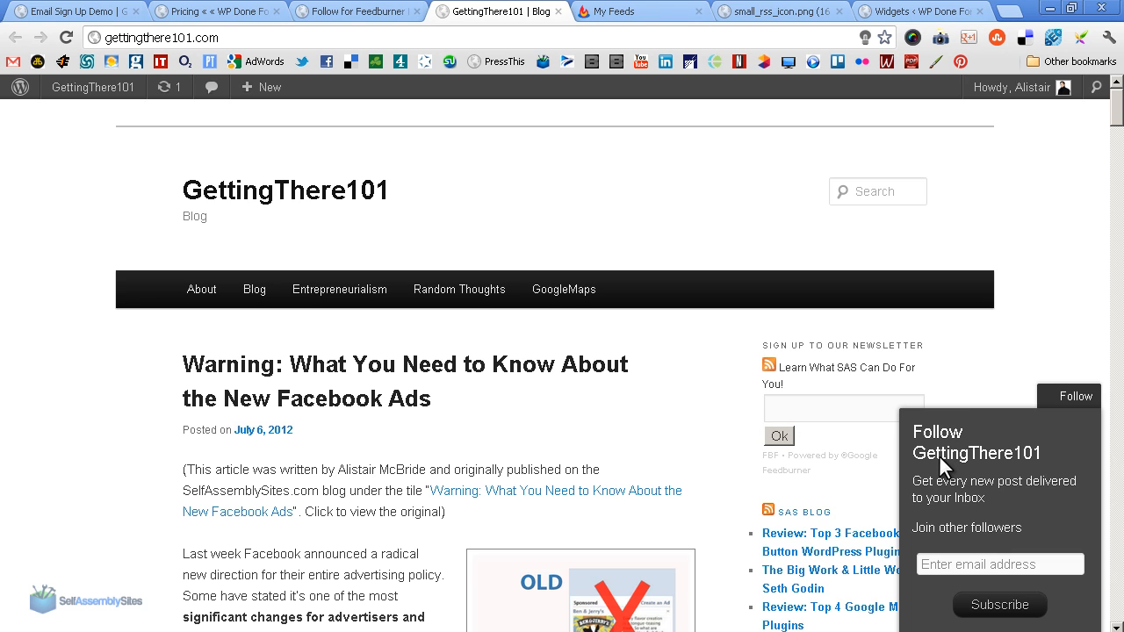
pyautogui.moveTo(900, 443)
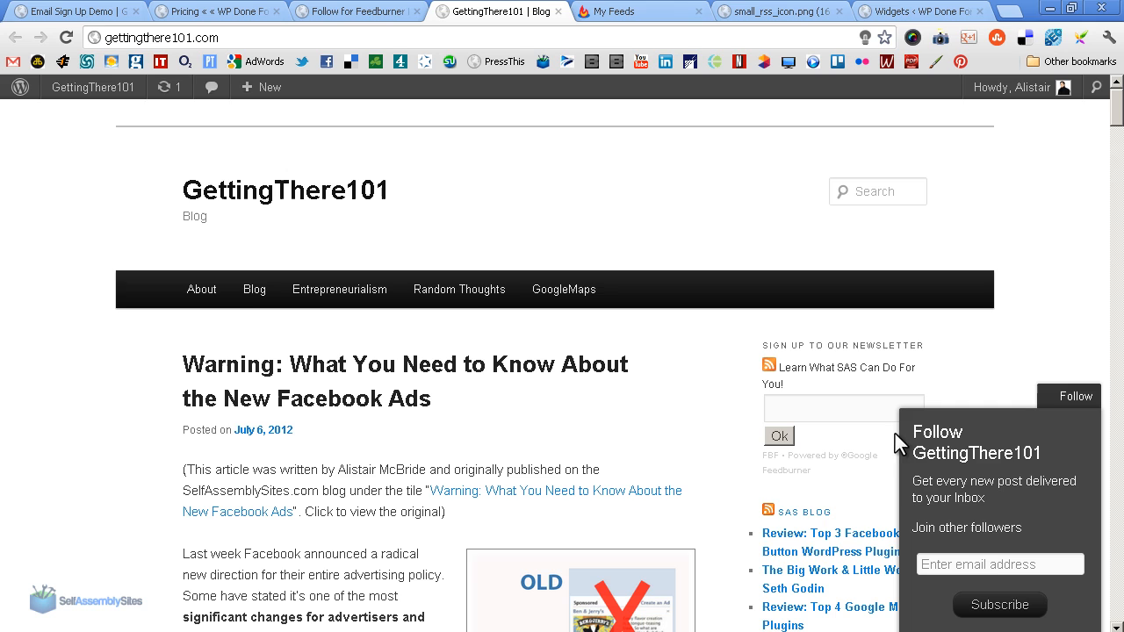
pyautogui.moveTo(1018, 492)
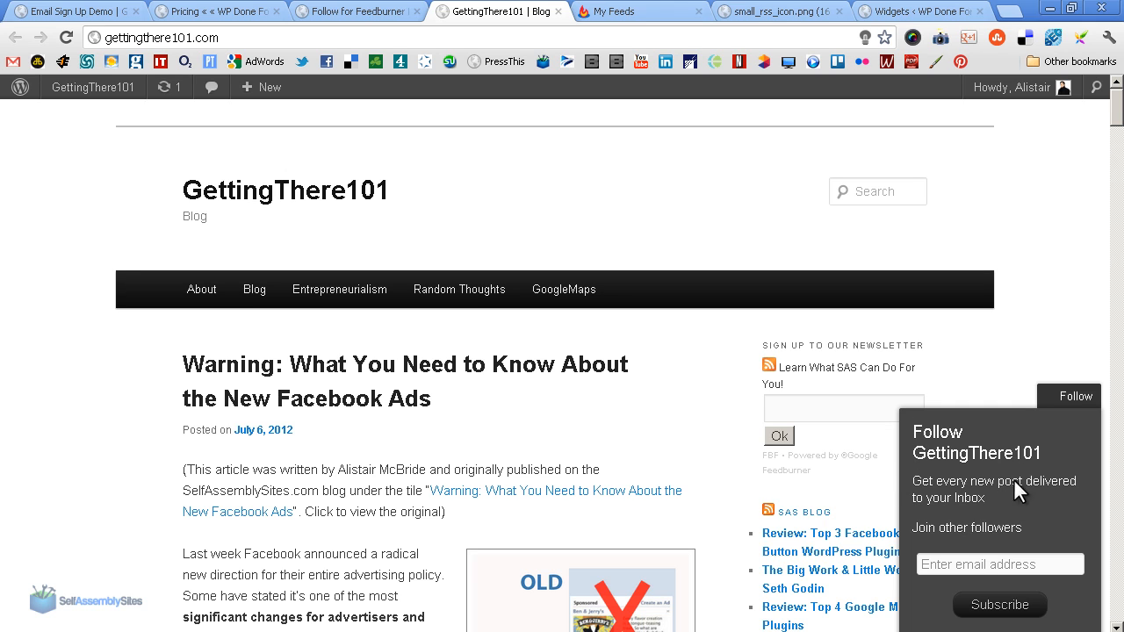
pyautogui.moveTo(626, 365)
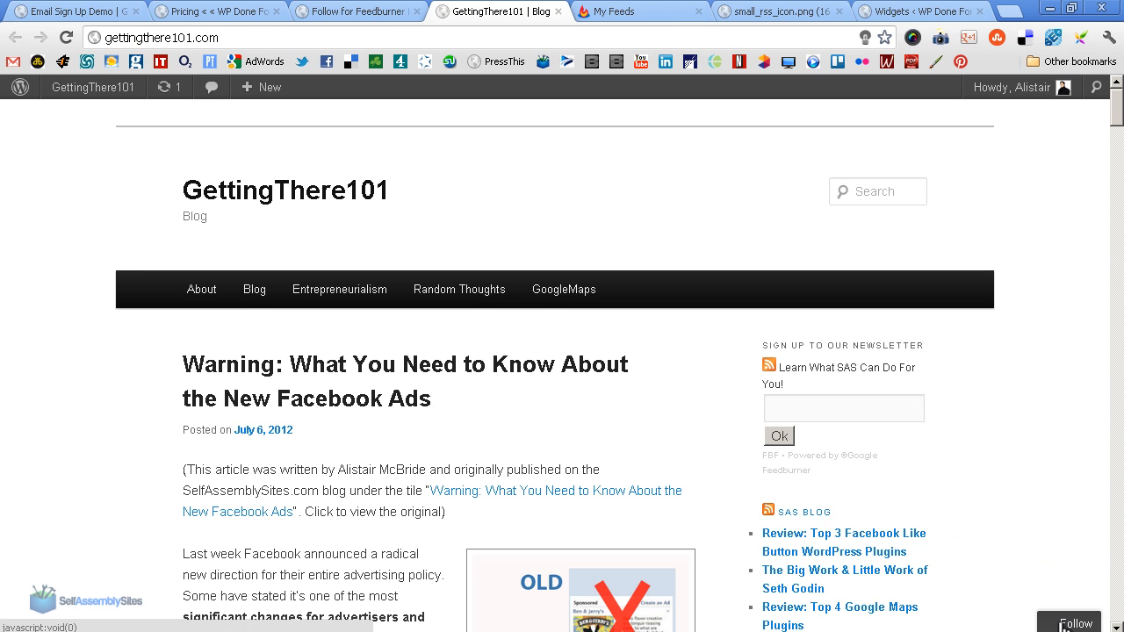
pyautogui.moveTo(876, 381)
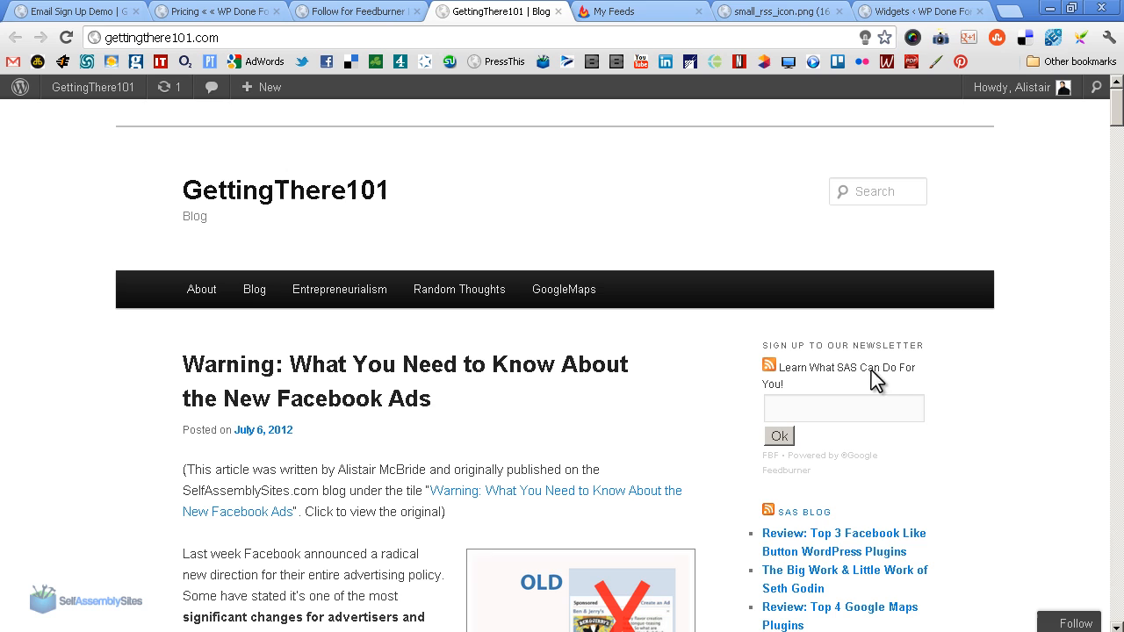
pyautogui.moveTo(825, 318)
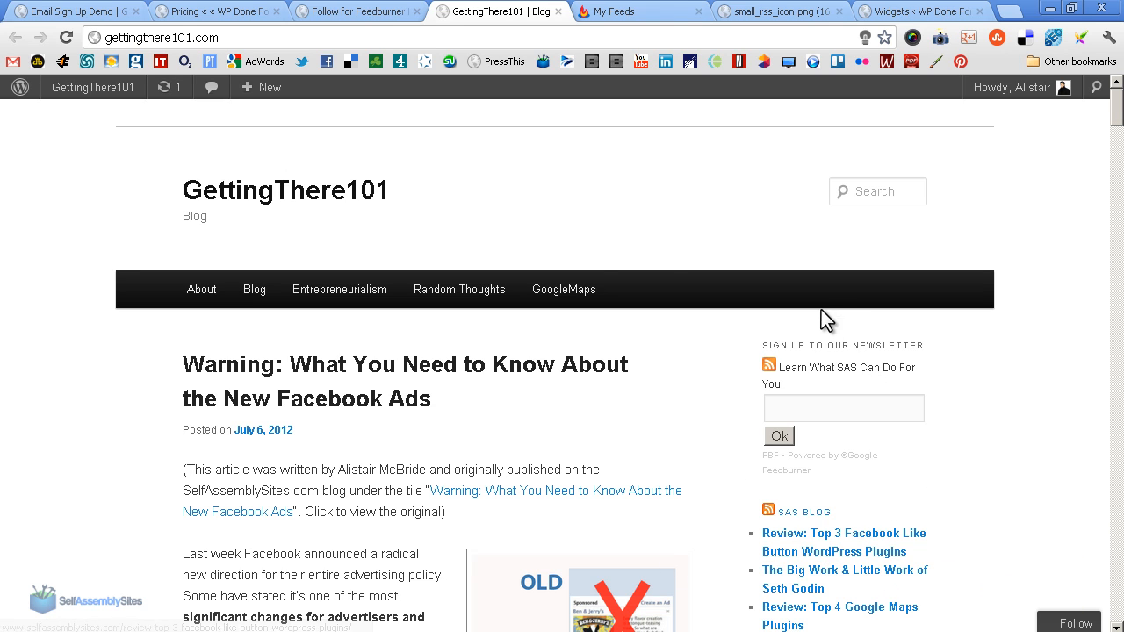
pyautogui.moveTo(720, 299)
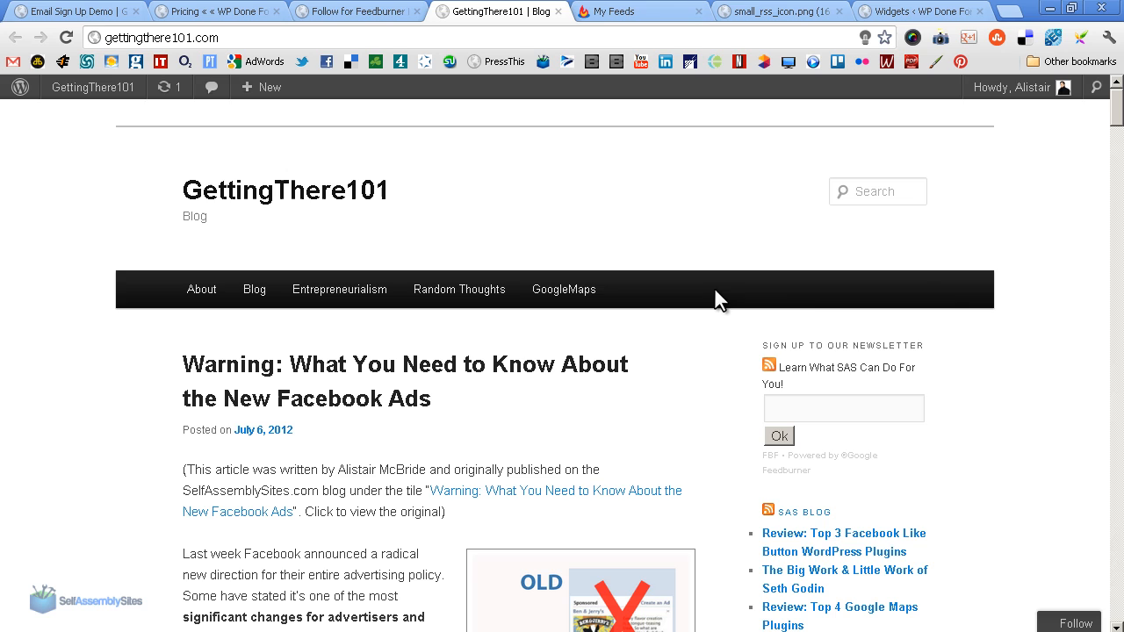
pyautogui.moveTo(966, 298)
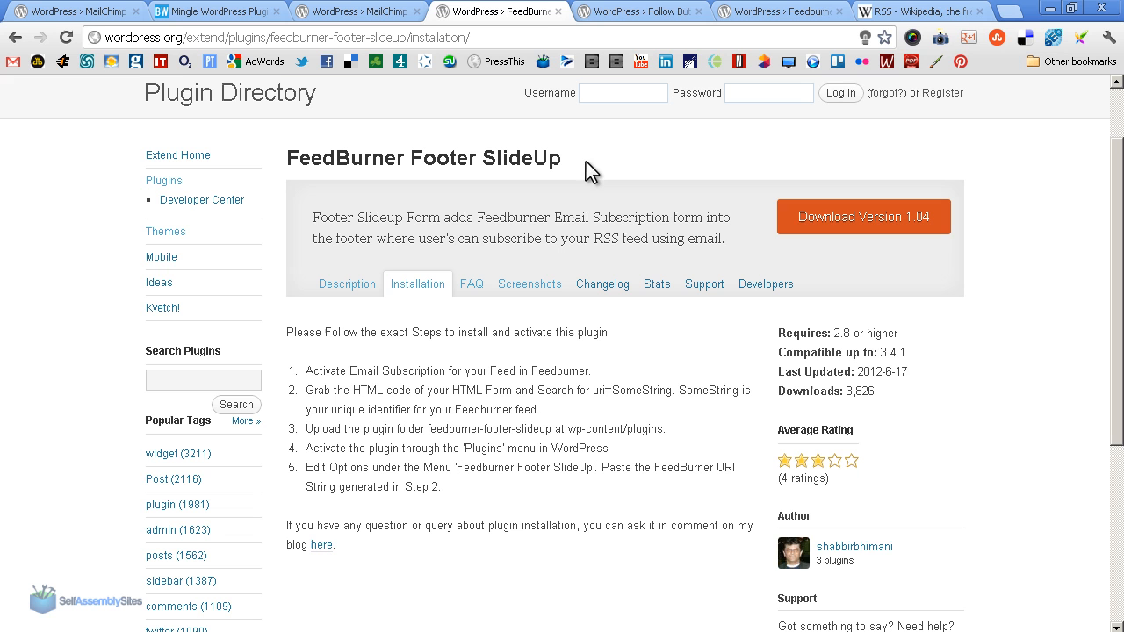
pyautogui.moveTo(578, 176)
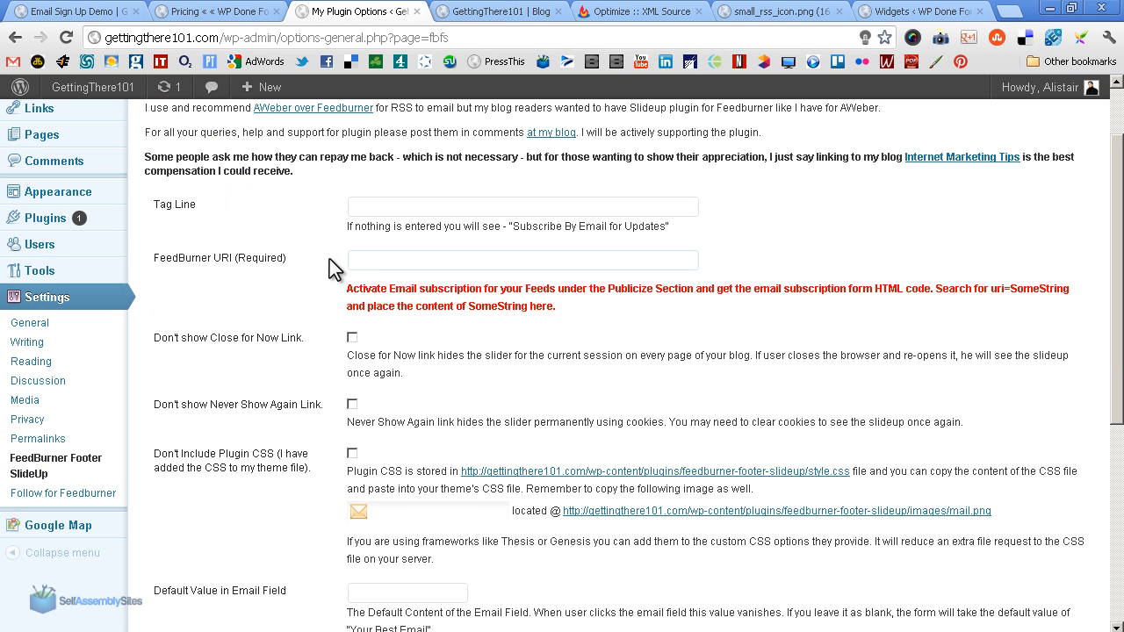
pyautogui.moveTo(237, 258)
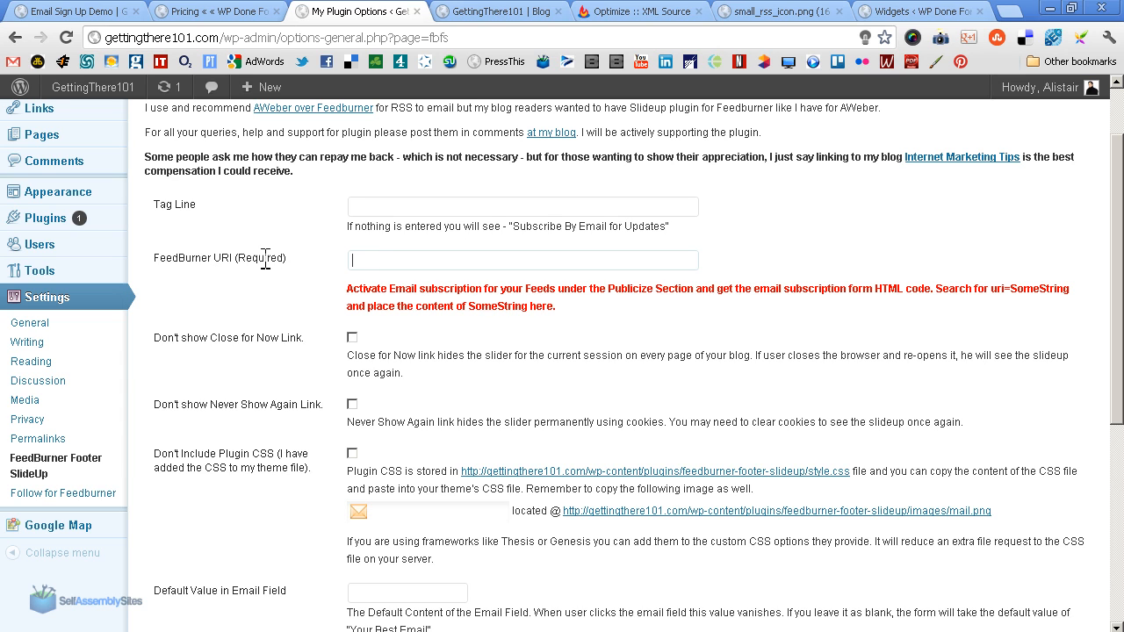
# - Enter FeedBurner URI 'Gettingthere101' and tag line 'Subscribe to Our Updates!'
pyautogui.write('Gettingthere101')
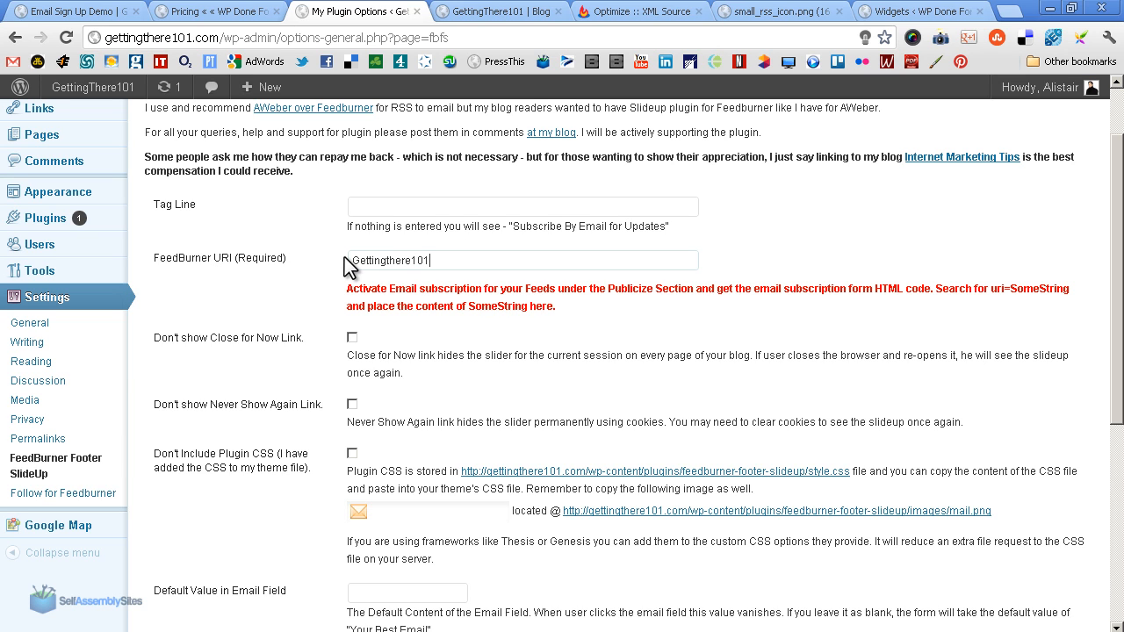
pyautogui.moveTo(514, 221)
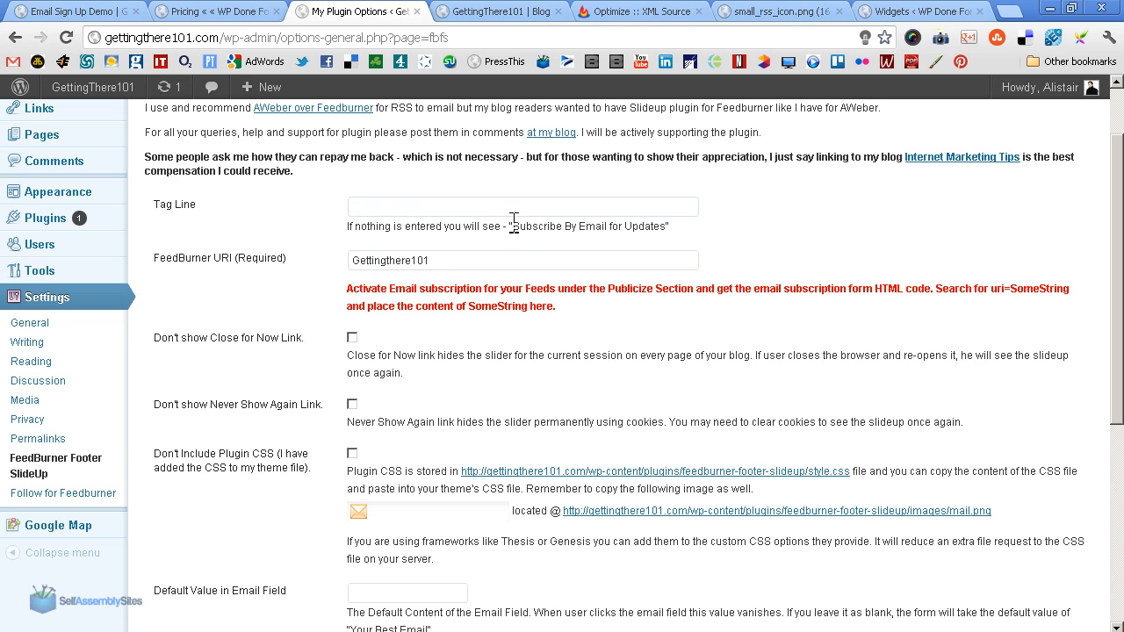
pyautogui.click(523, 206)
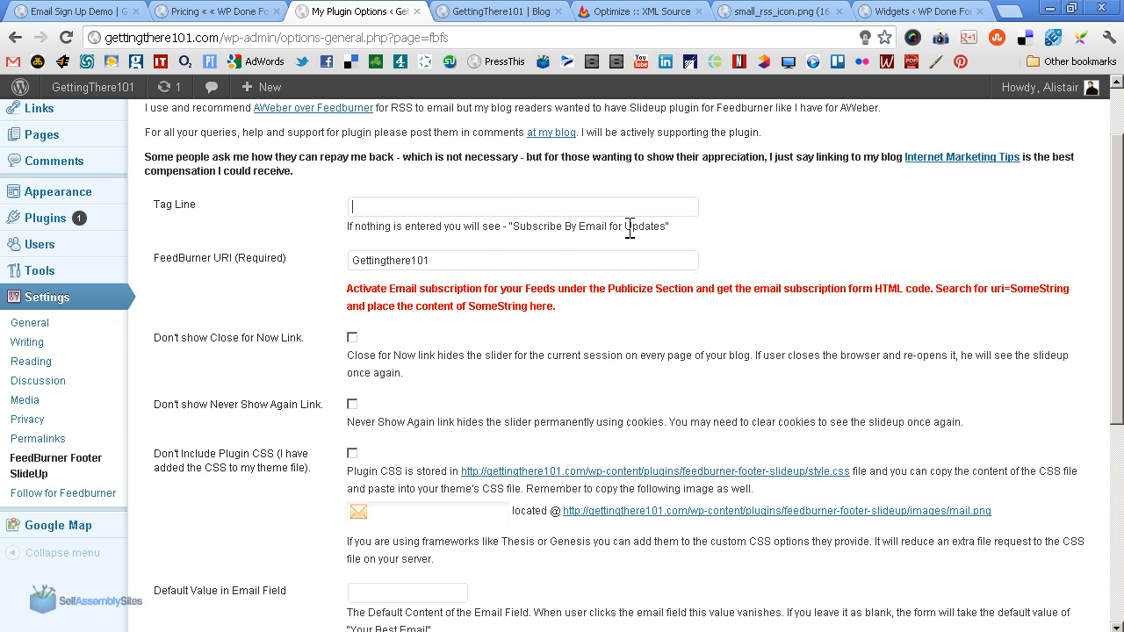
pyautogui.write('Subscribe to Our Updates!')
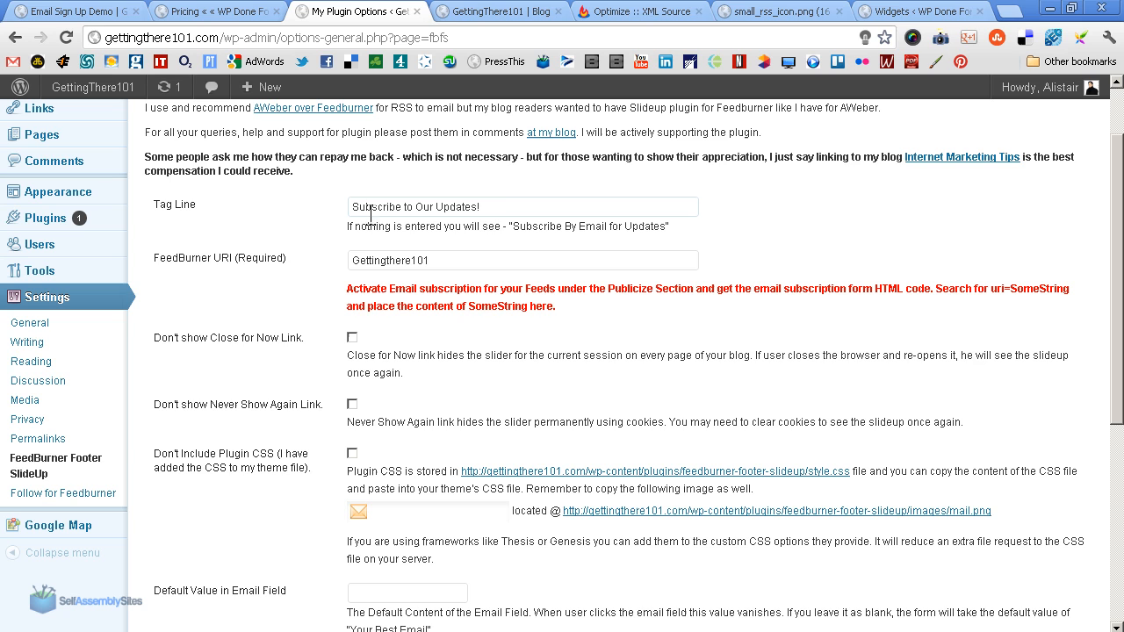
pyautogui.scroll(-3)
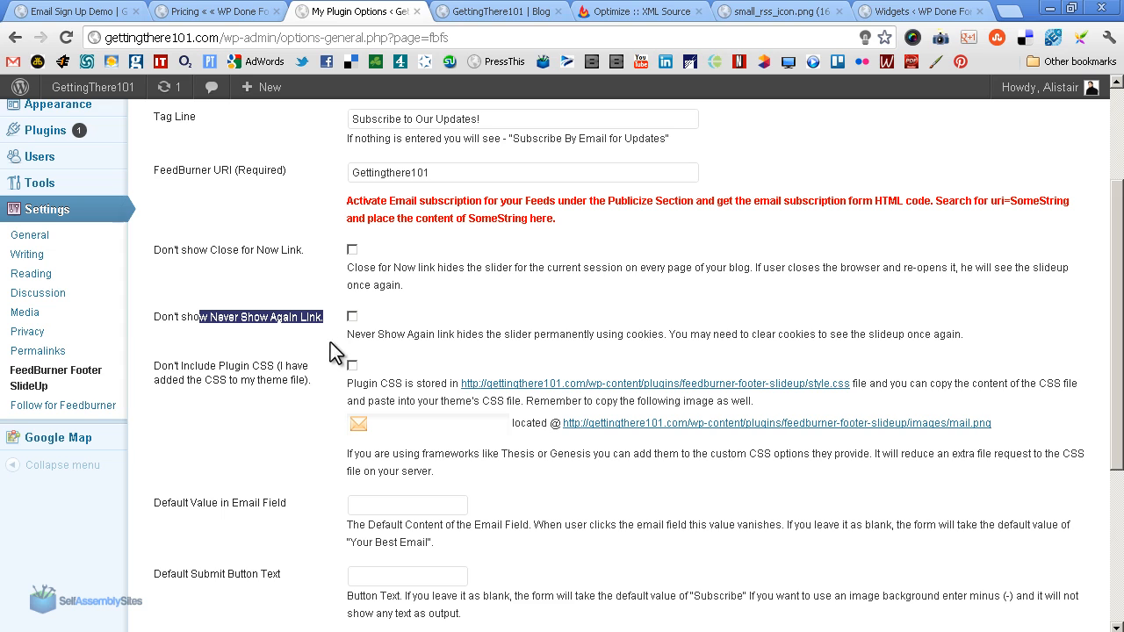
pyautogui.moveTo(367, 324)
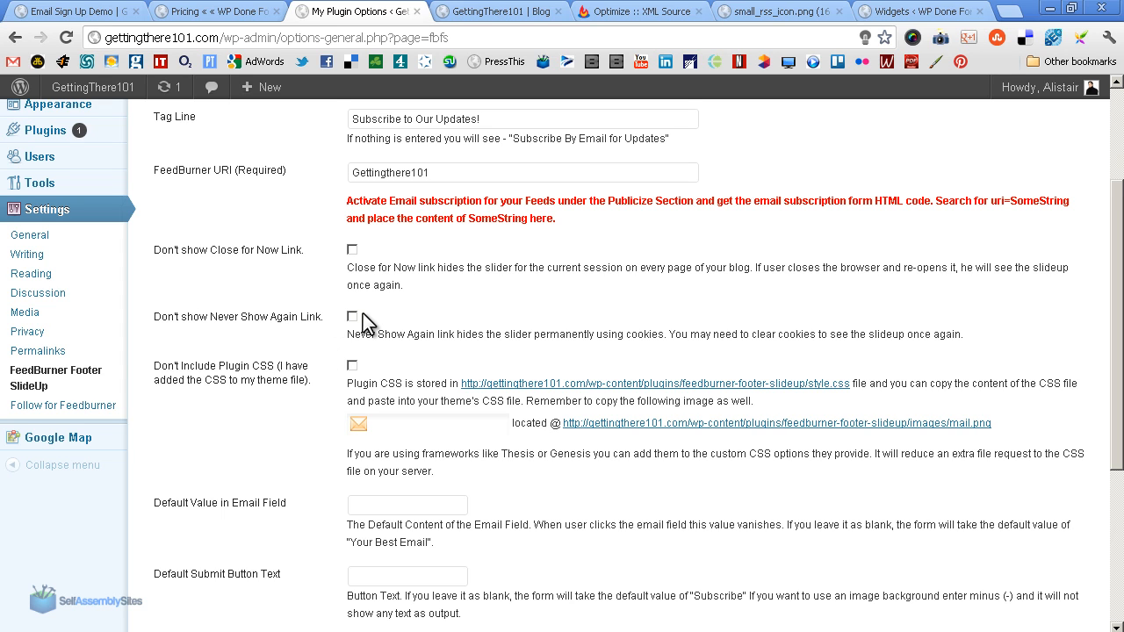
pyautogui.moveTo(527, 340)
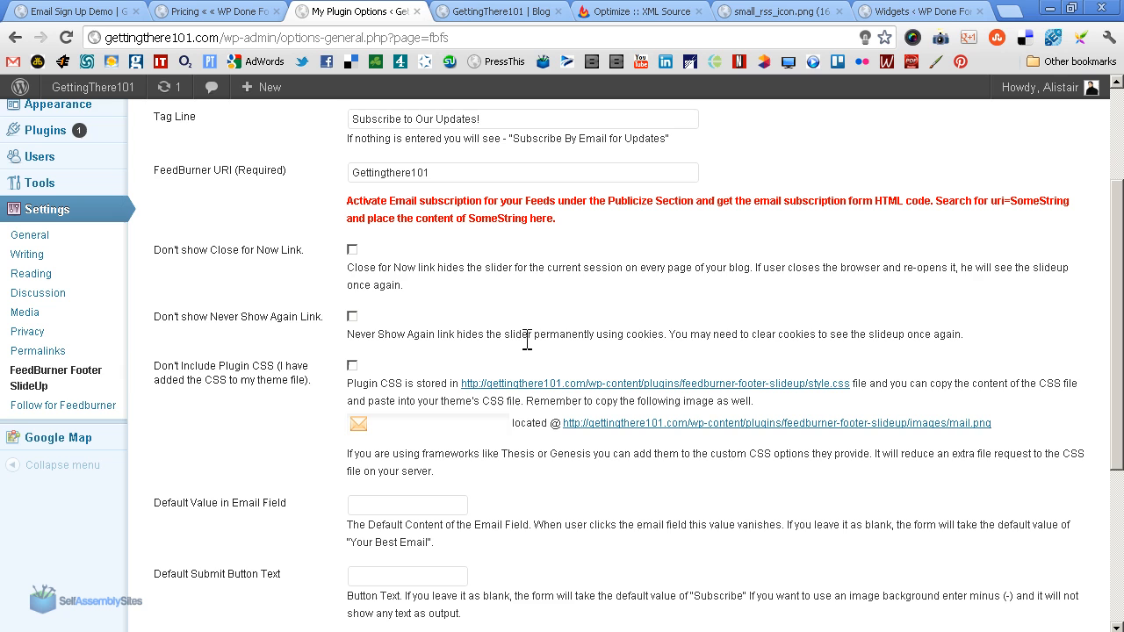
pyautogui.scroll(-3)
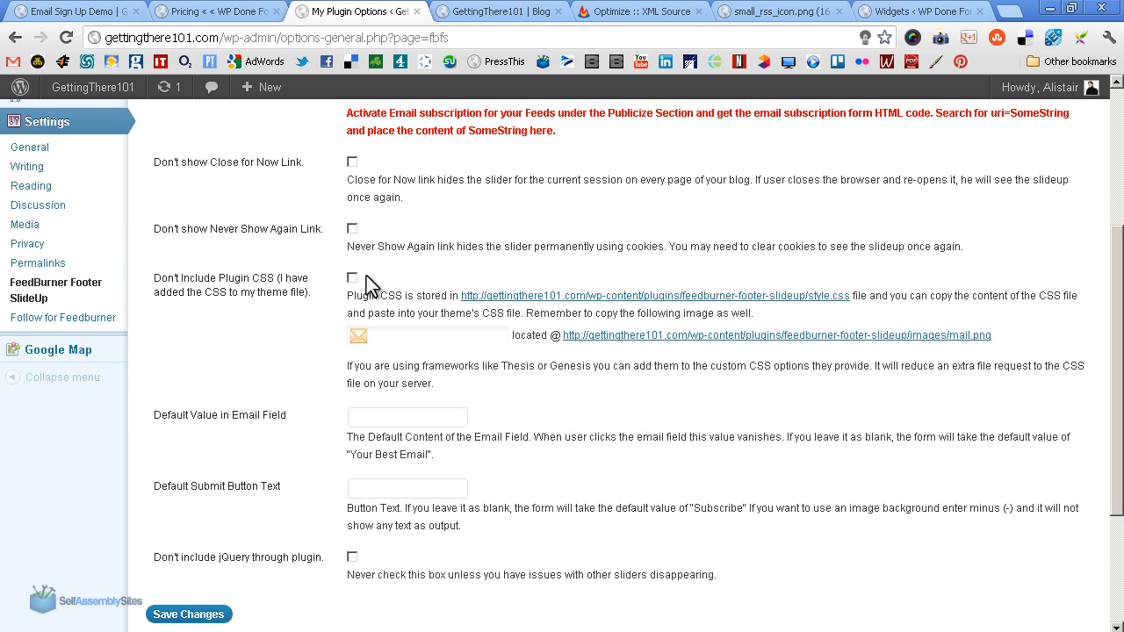
pyautogui.scroll(-3)
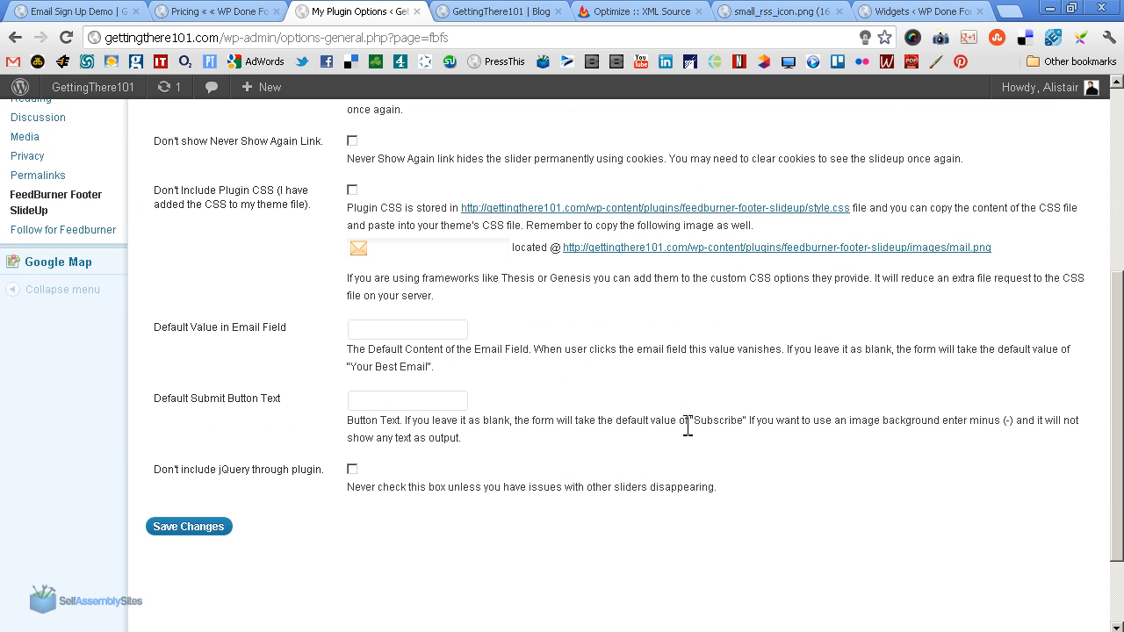
pyautogui.doubleClick(717, 419)
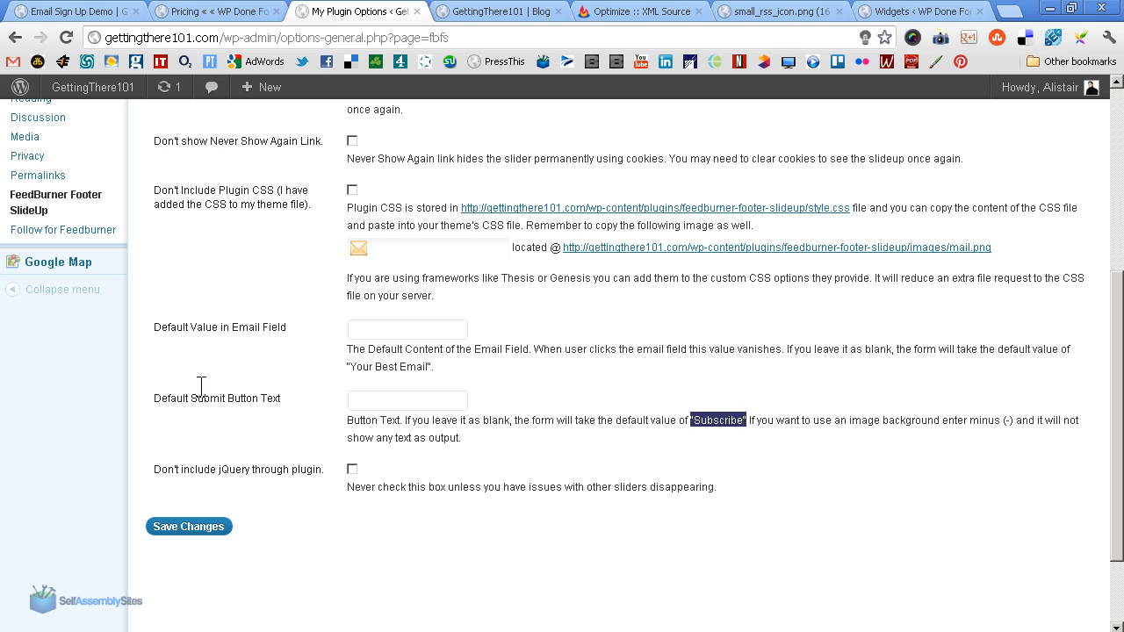
pyautogui.moveTo(399, 413)
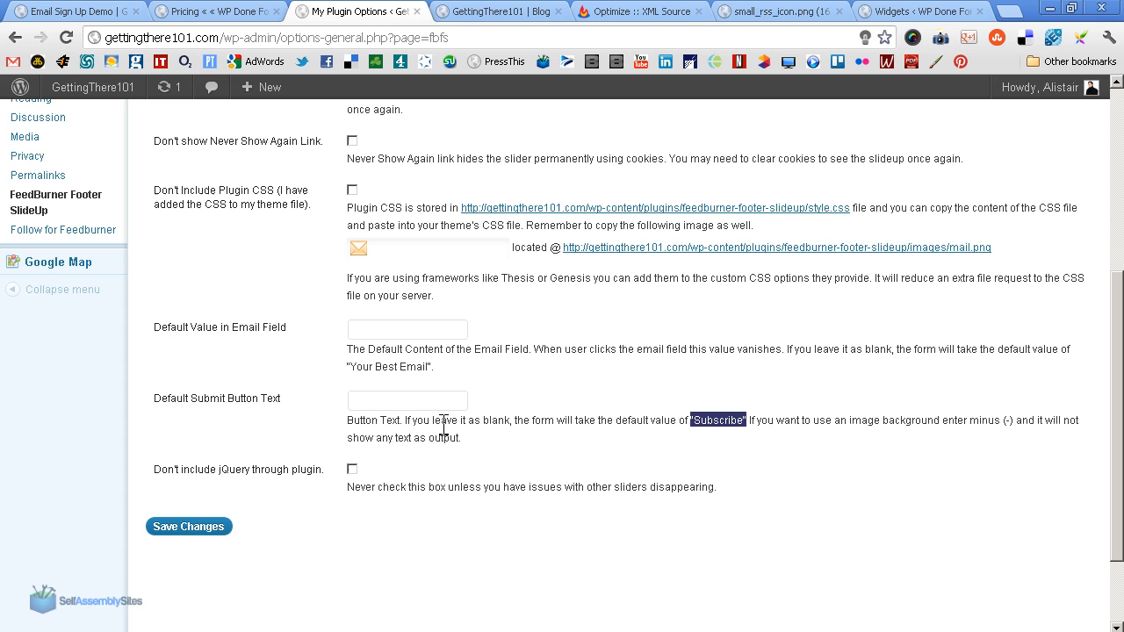
pyautogui.moveTo(436, 437)
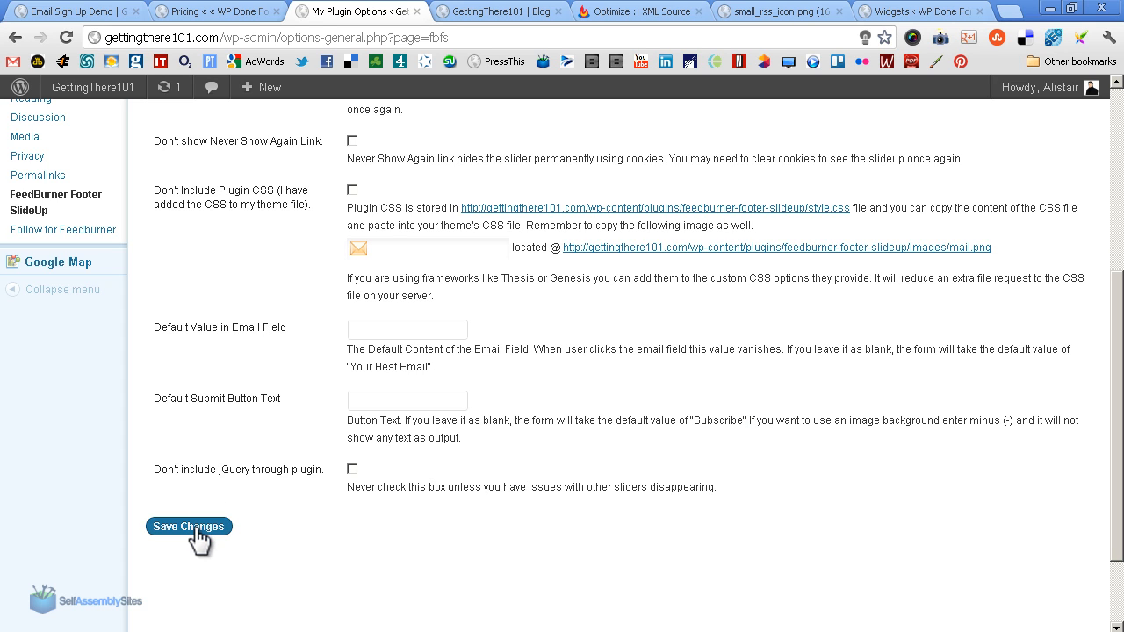
# - Save the Footer SlideUp settings and view the blog's footer bar
pyautogui.click(188, 526)
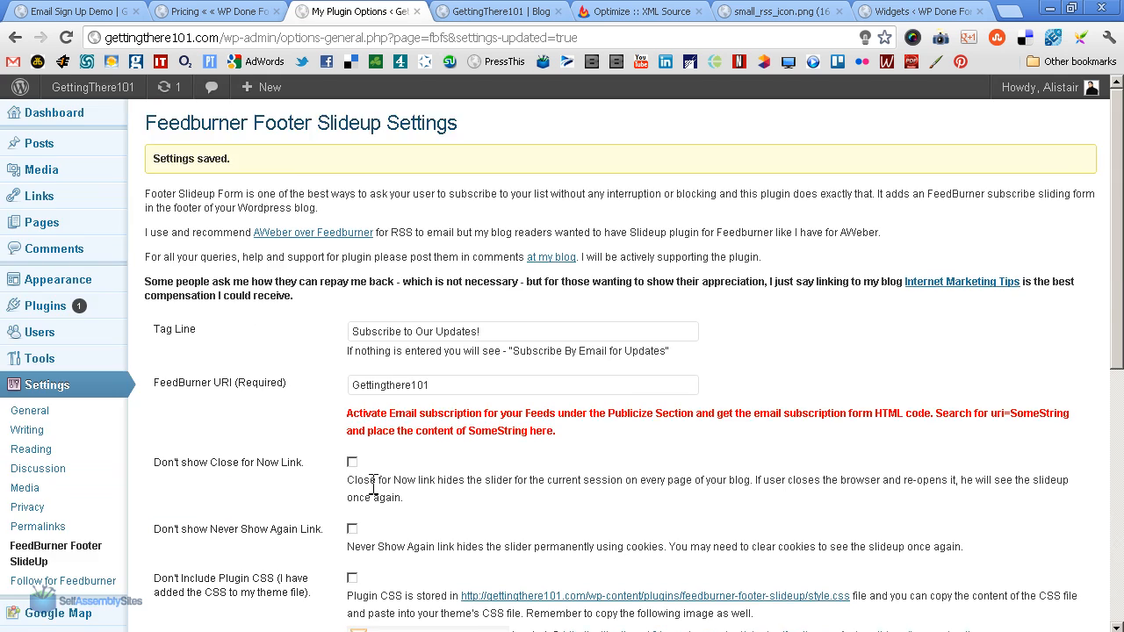
pyautogui.click(499, 10)
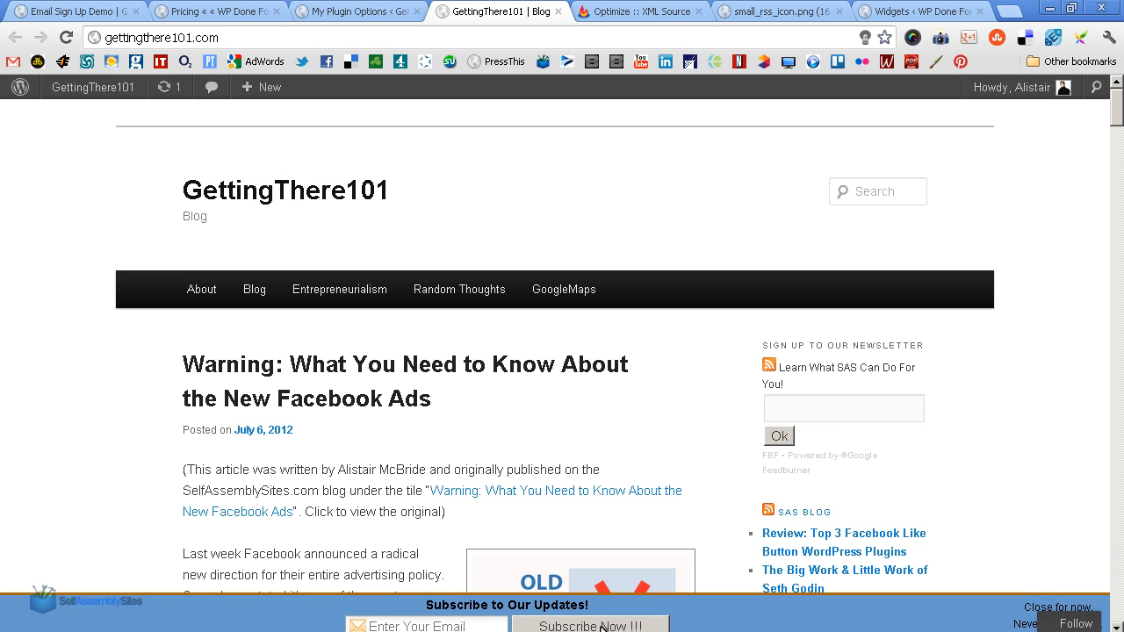
pyautogui.moveTo(580, 624)
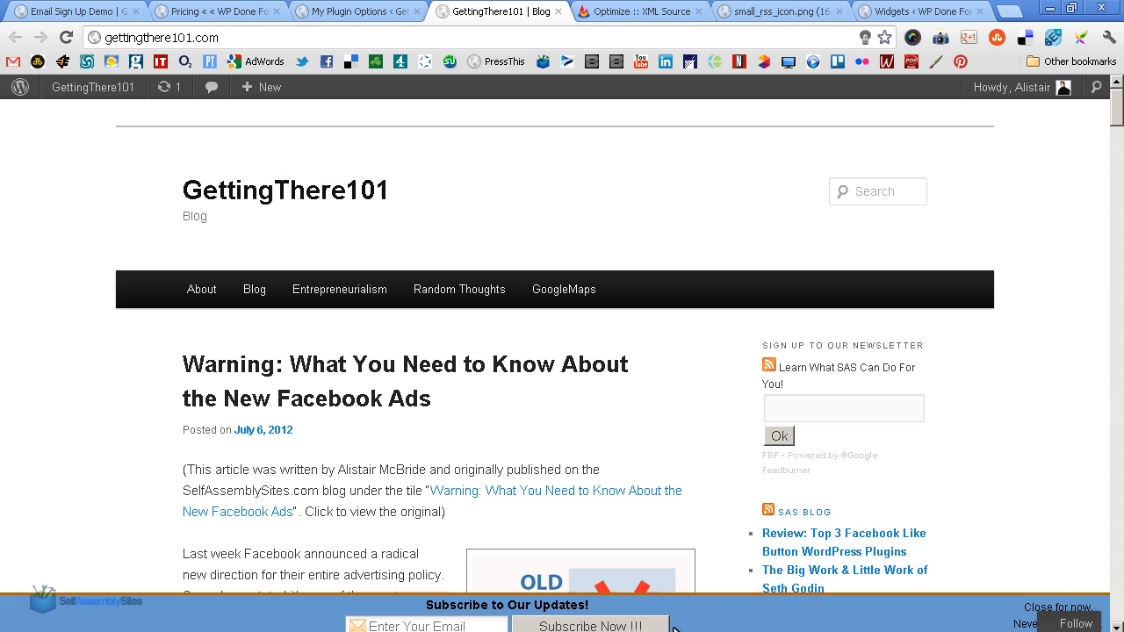
pyautogui.moveTo(917, 612)
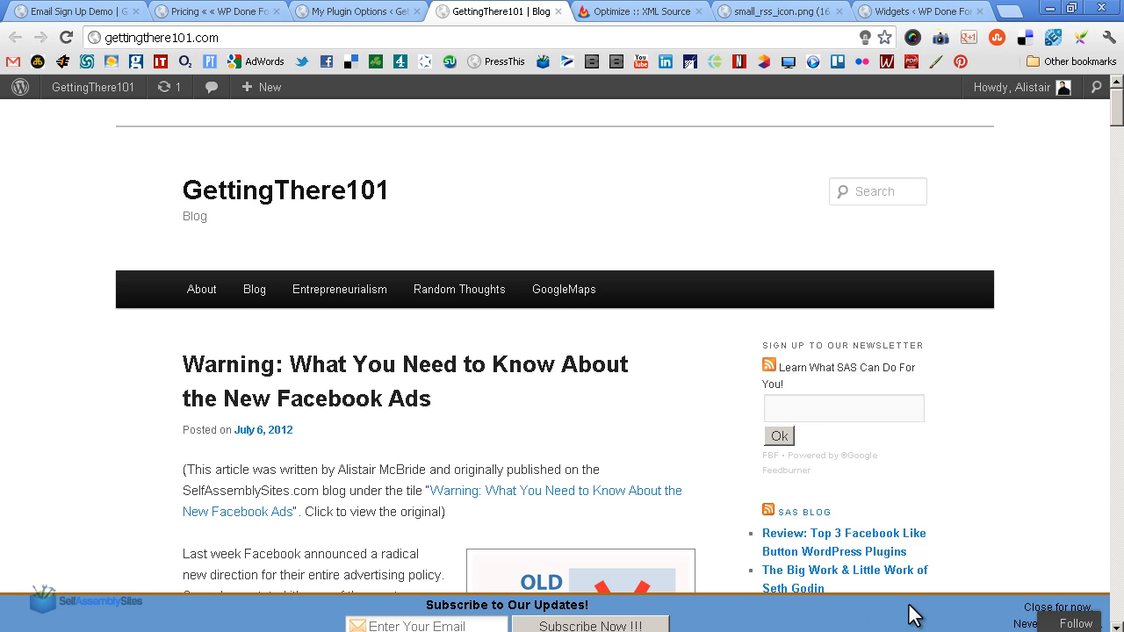
pyautogui.moveTo(724, 619)
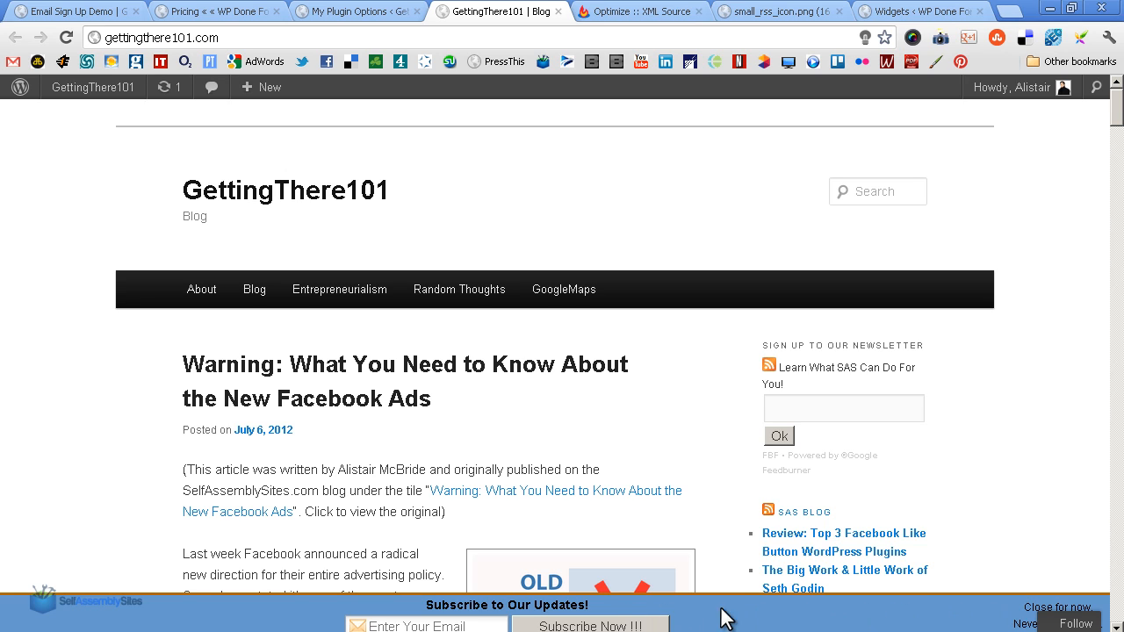
pyautogui.moveTo(424, 612)
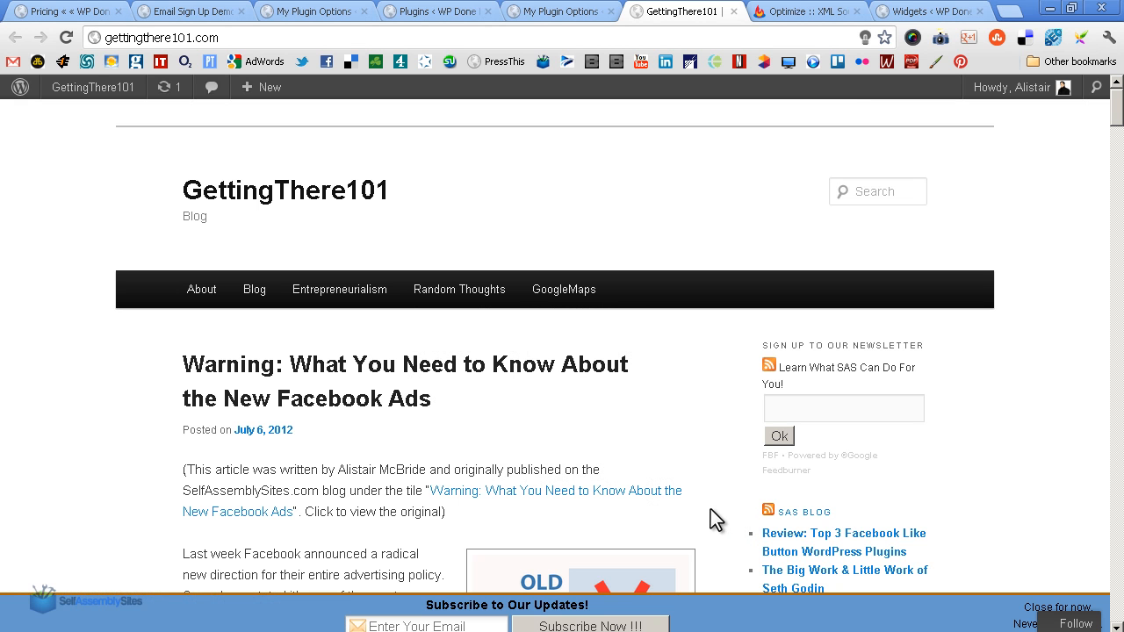
pyautogui.moveTo(746, 474)
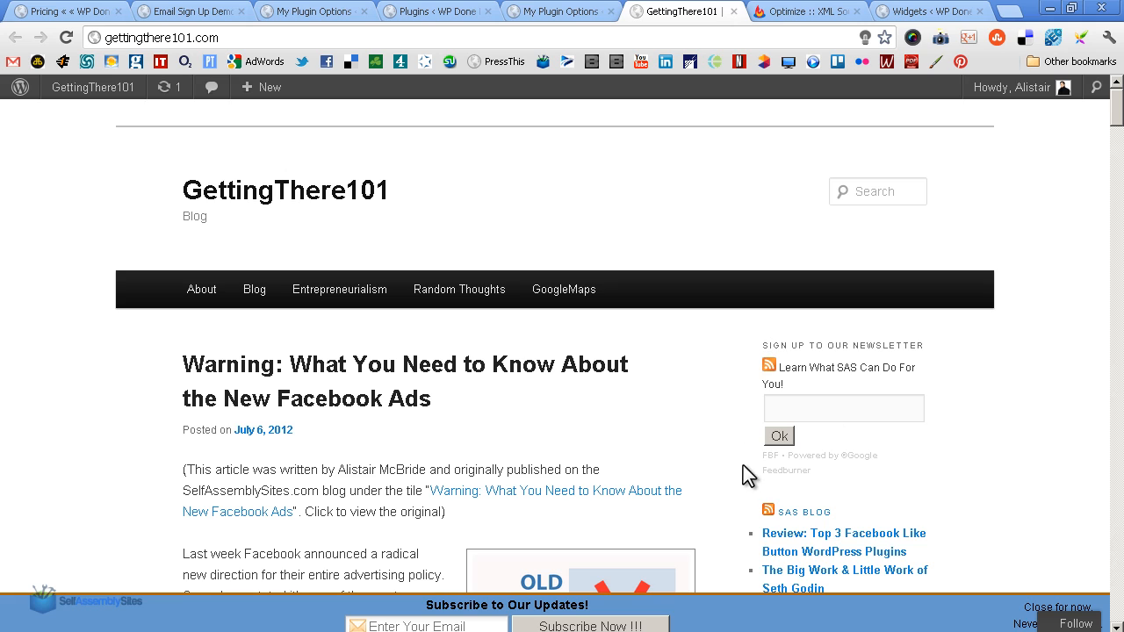
pyautogui.moveTo(750, 356)
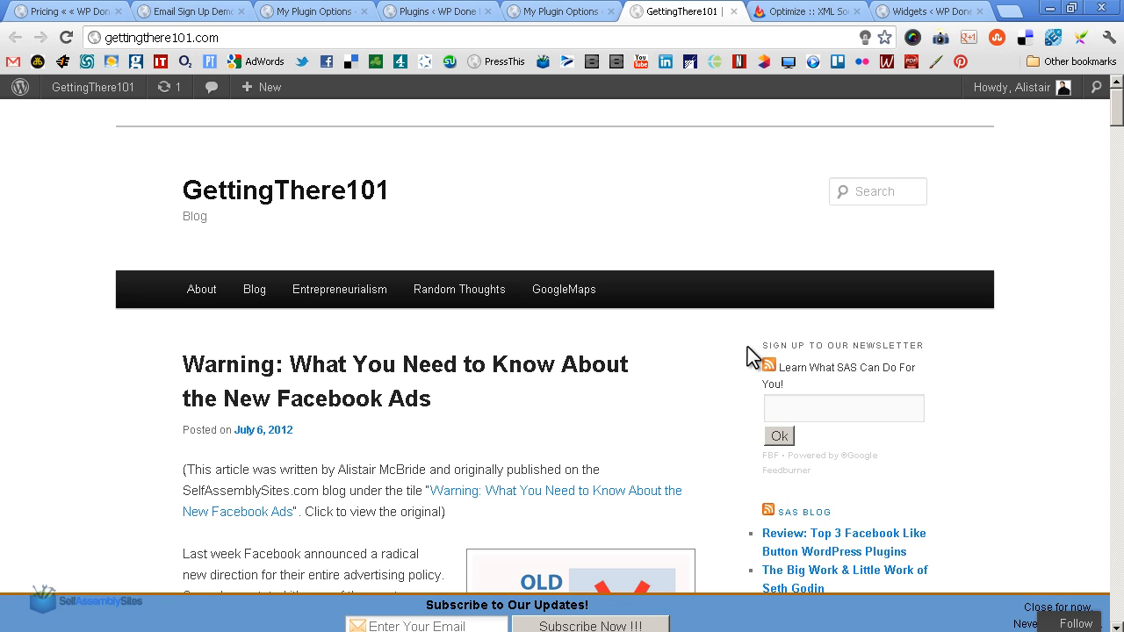
pyautogui.moveTo(760, 485)
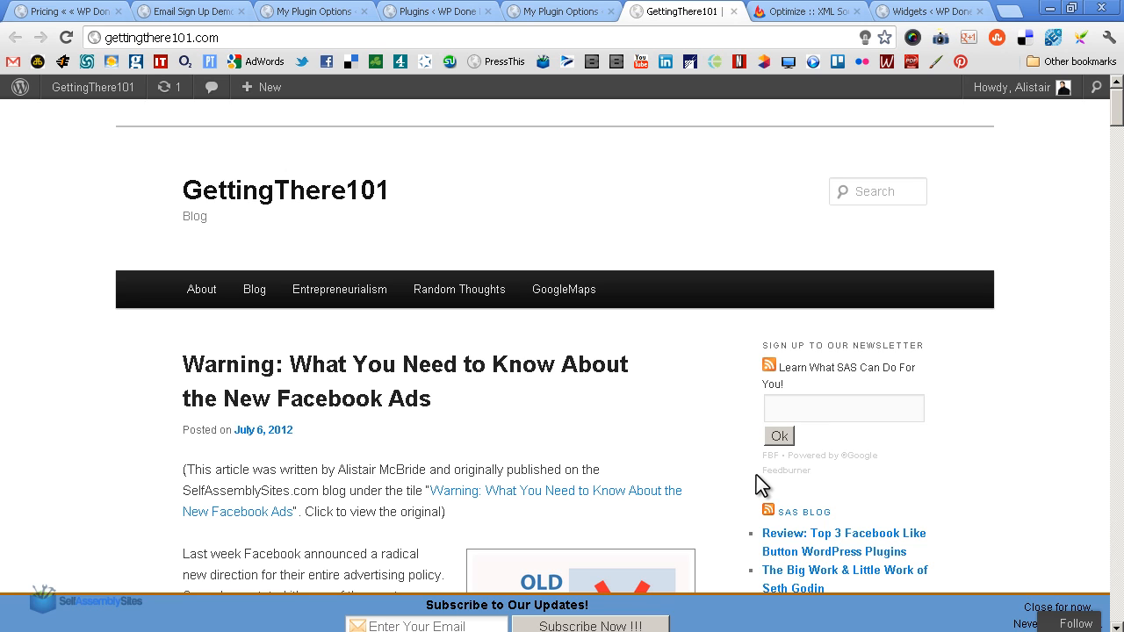
pyautogui.moveTo(918, 489)
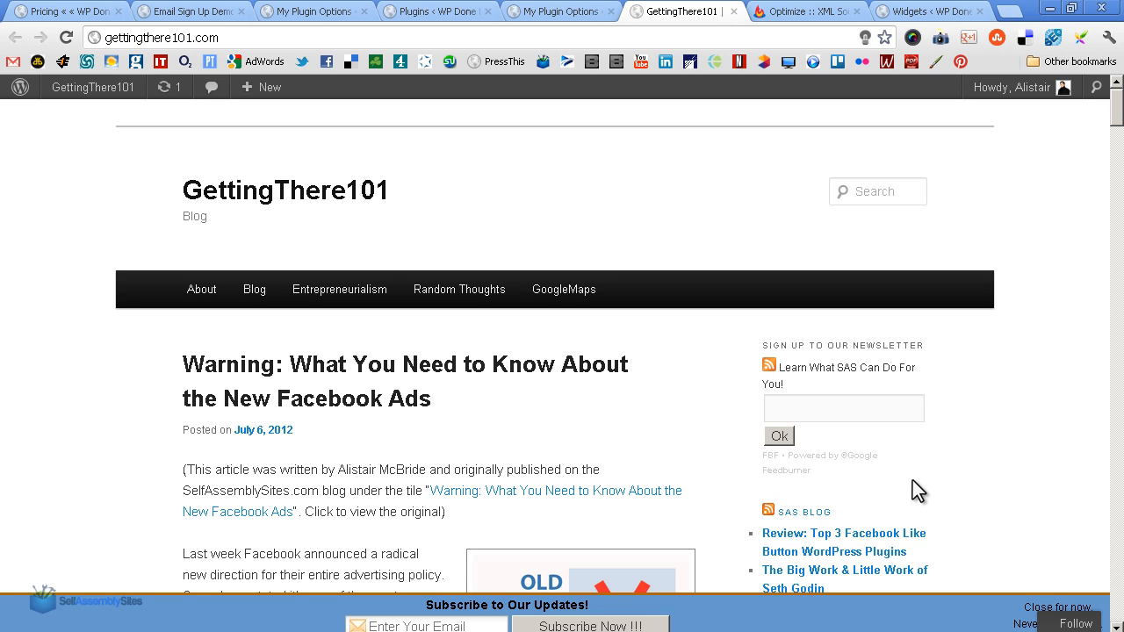
pyautogui.moveTo(767, 375)
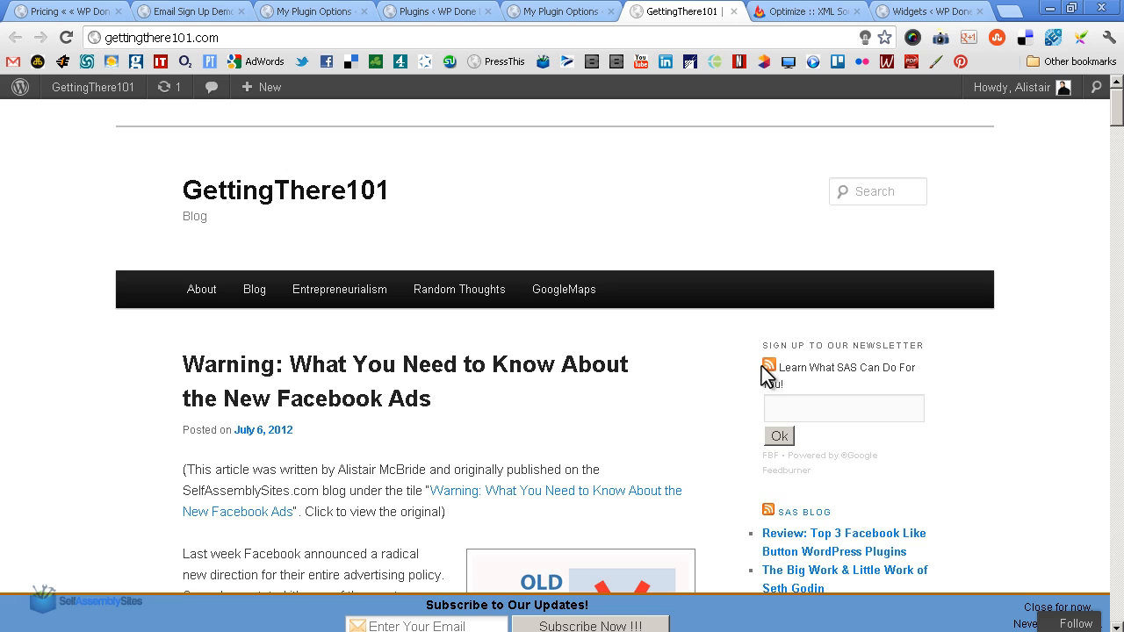
pyautogui.moveTo(764, 487)
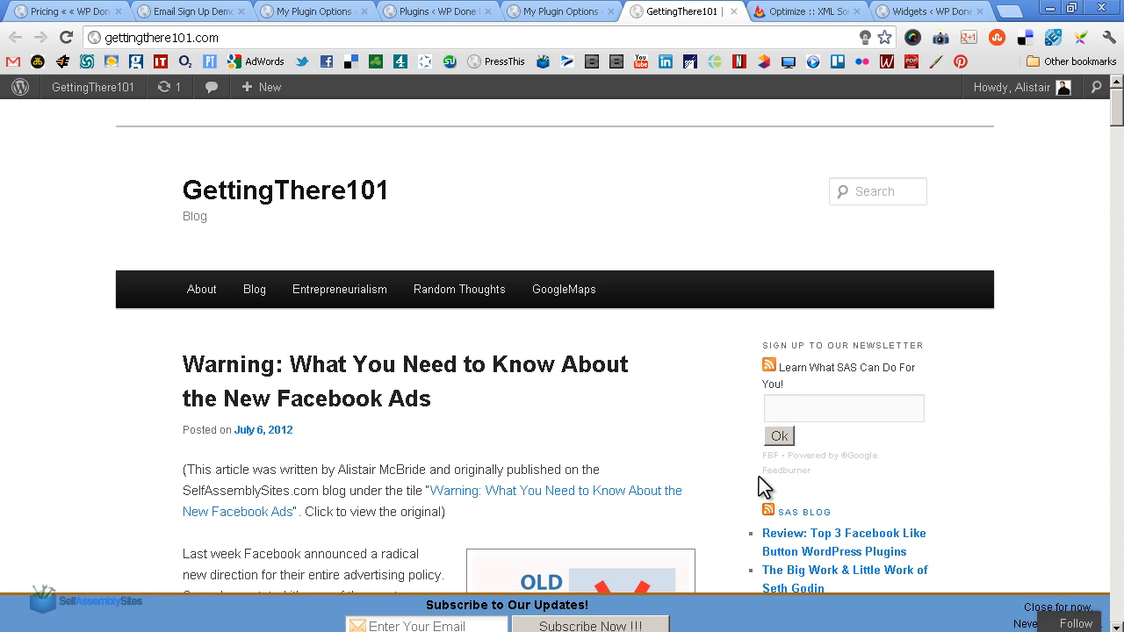
pyautogui.moveTo(825, 461)
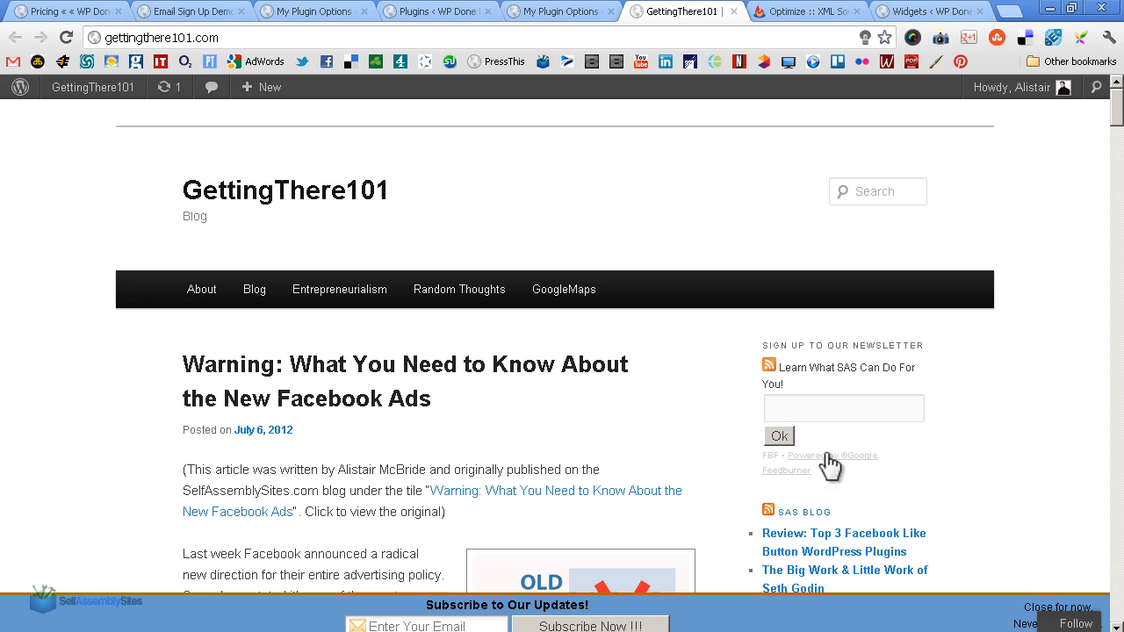
pyautogui.moveTo(771, 505)
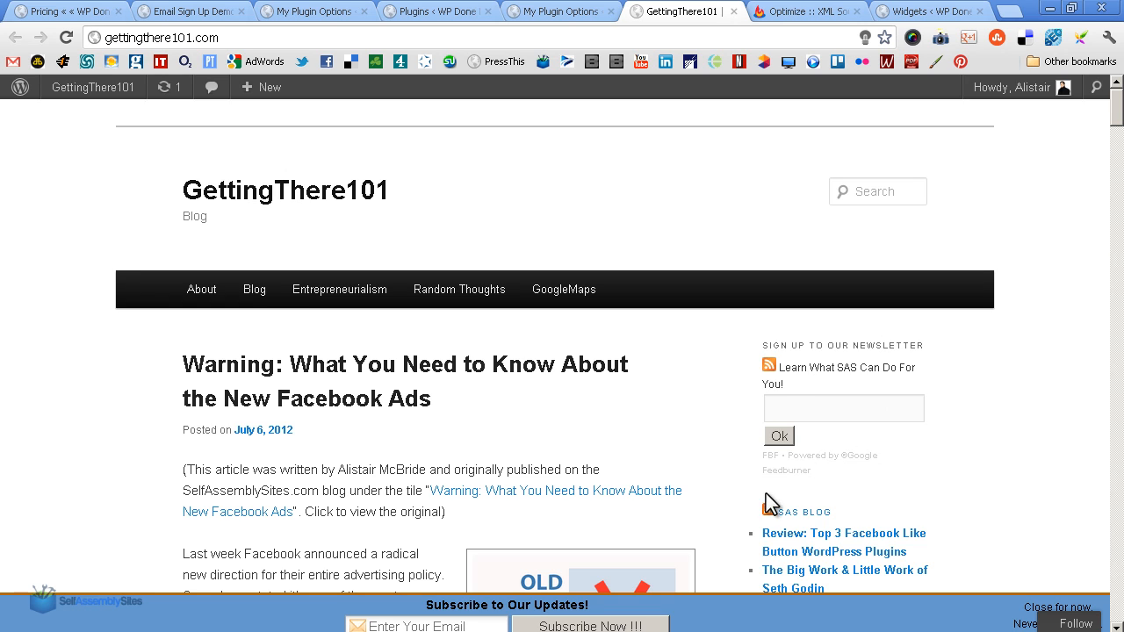
pyautogui.moveTo(763, 373)
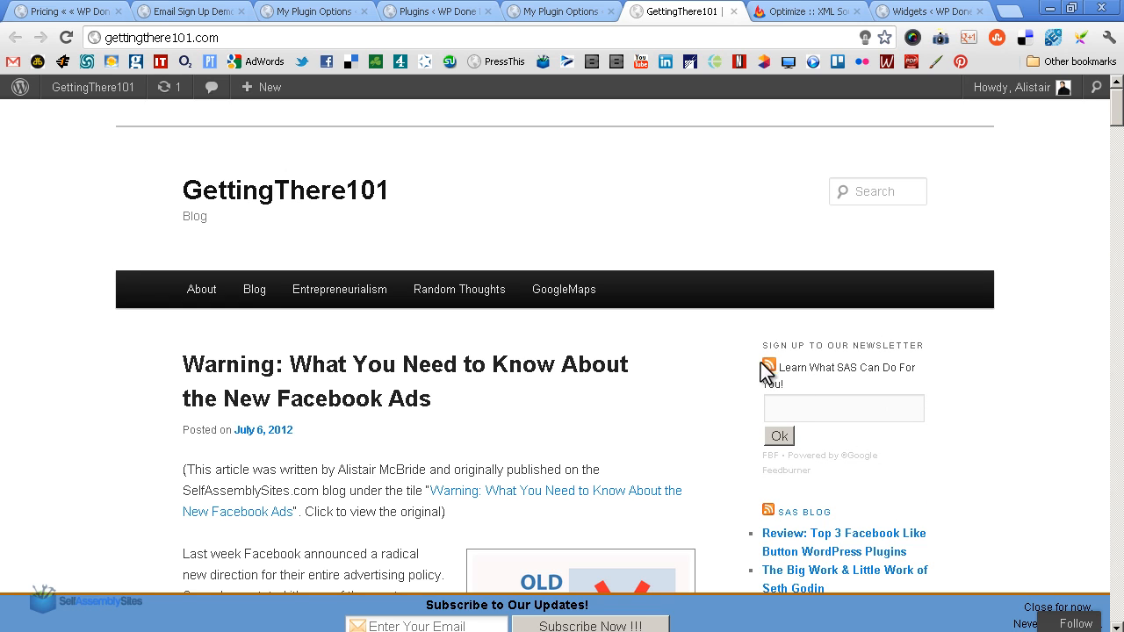
pyautogui.moveTo(885, 485)
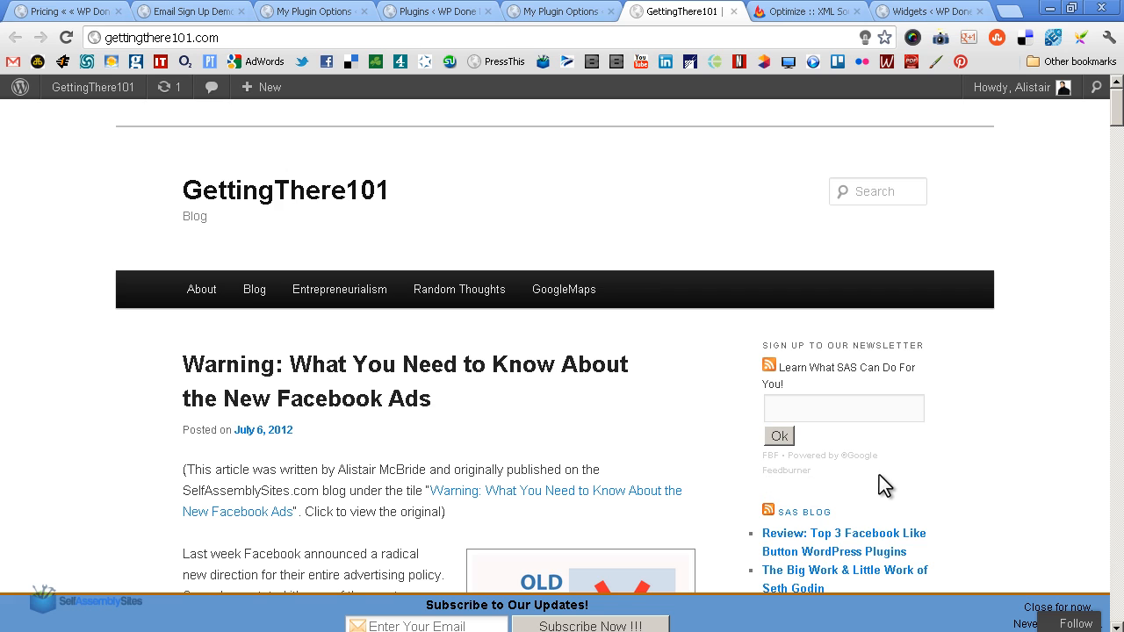
pyautogui.moveTo(766, 450)
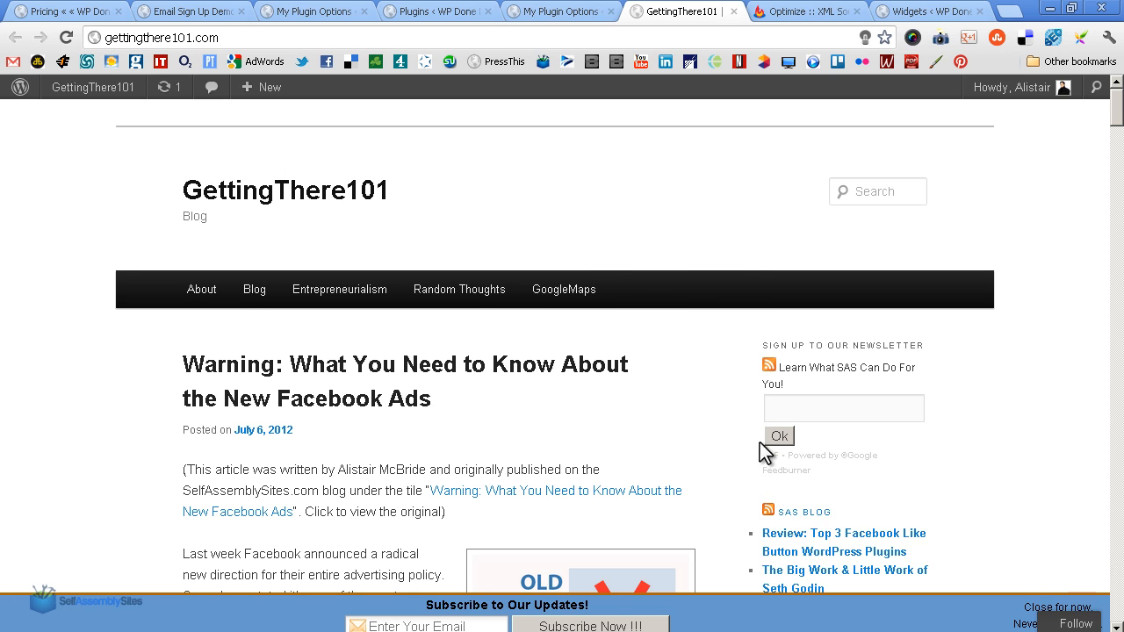
# - View the 'Get All The News' sidebar signup on WP Done For You, then return to GettingThere101
pyautogui.click(66, 11)
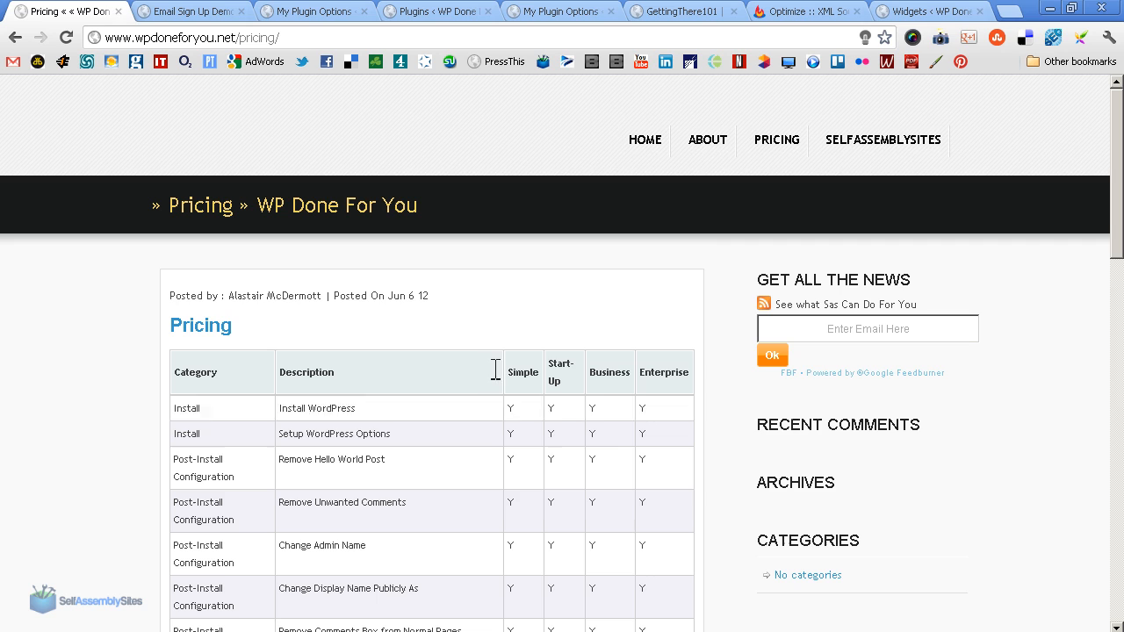
pyautogui.moveTo(983, 405)
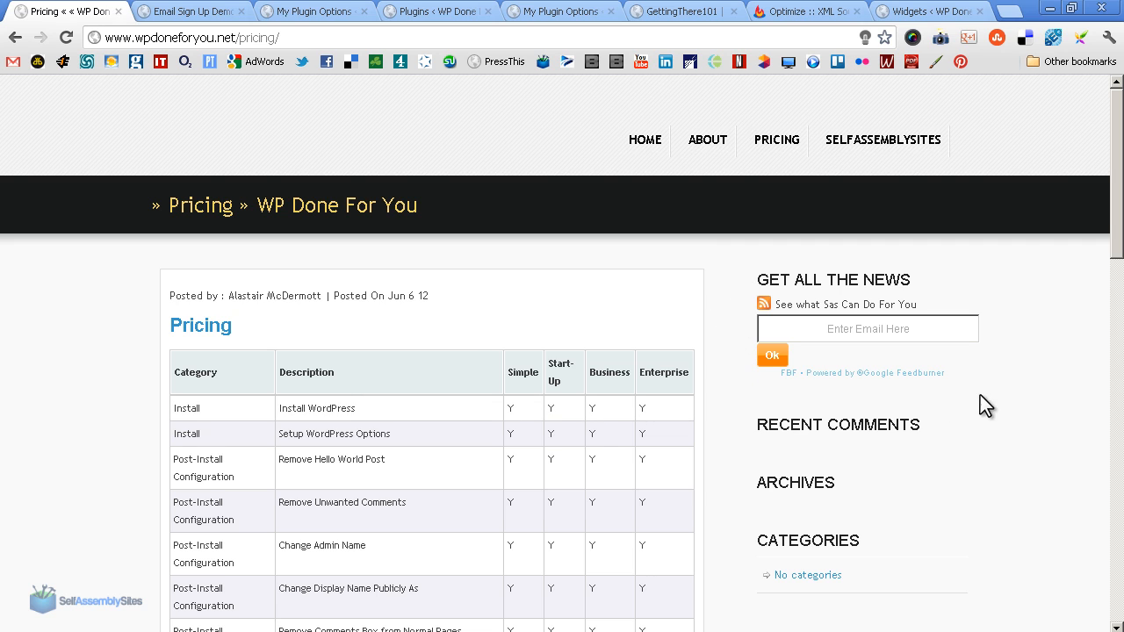
pyautogui.moveTo(864, 301)
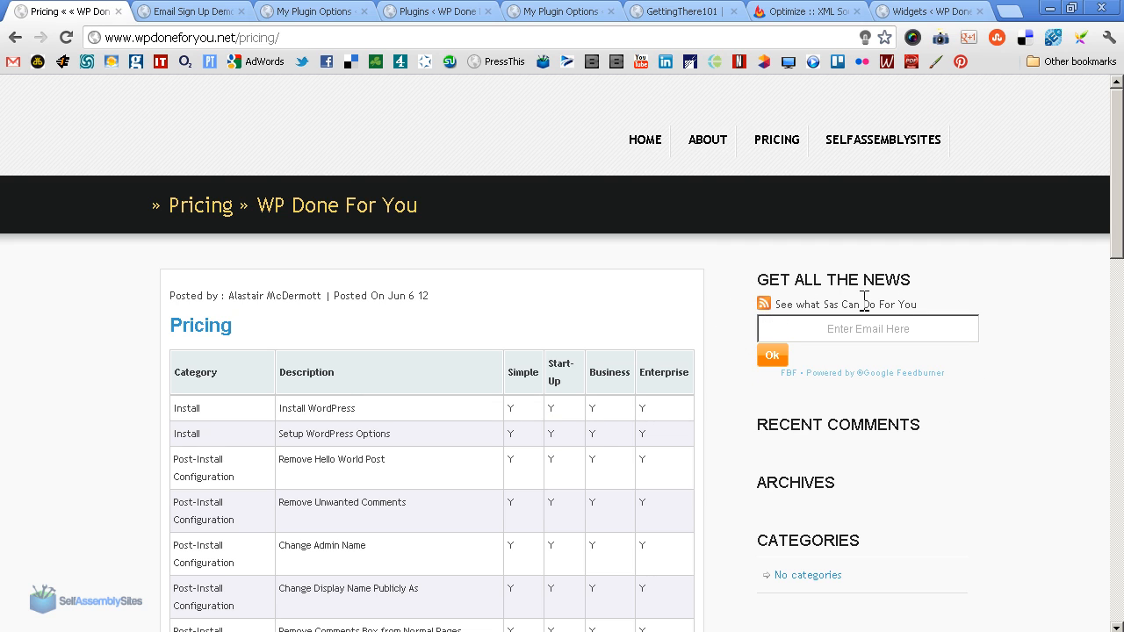
pyautogui.moveTo(768, 305)
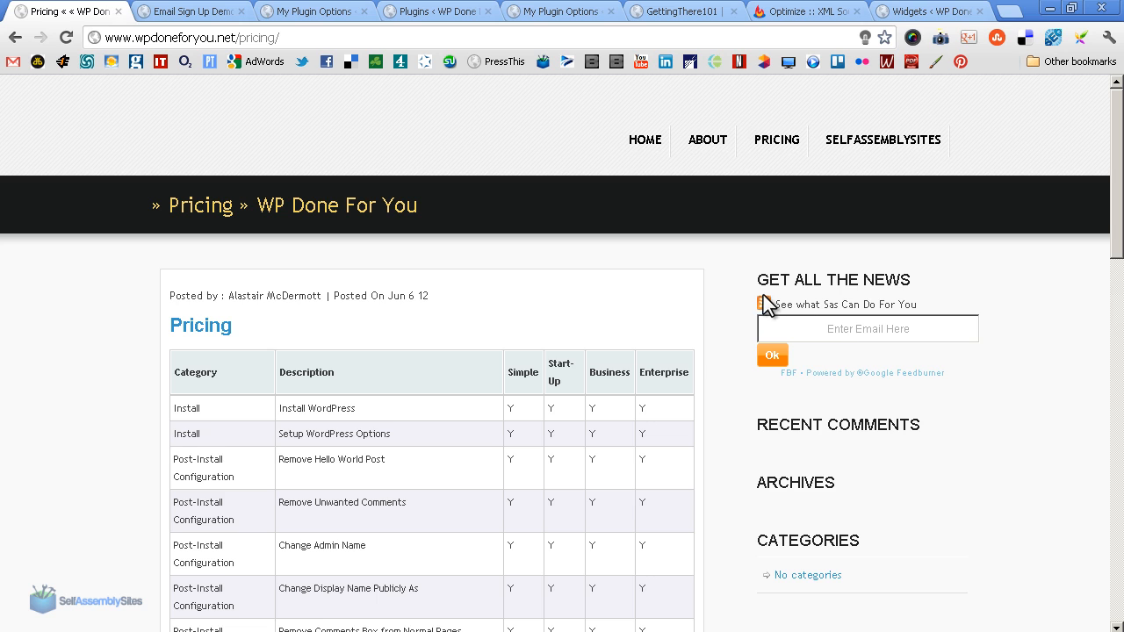
pyautogui.moveTo(793, 380)
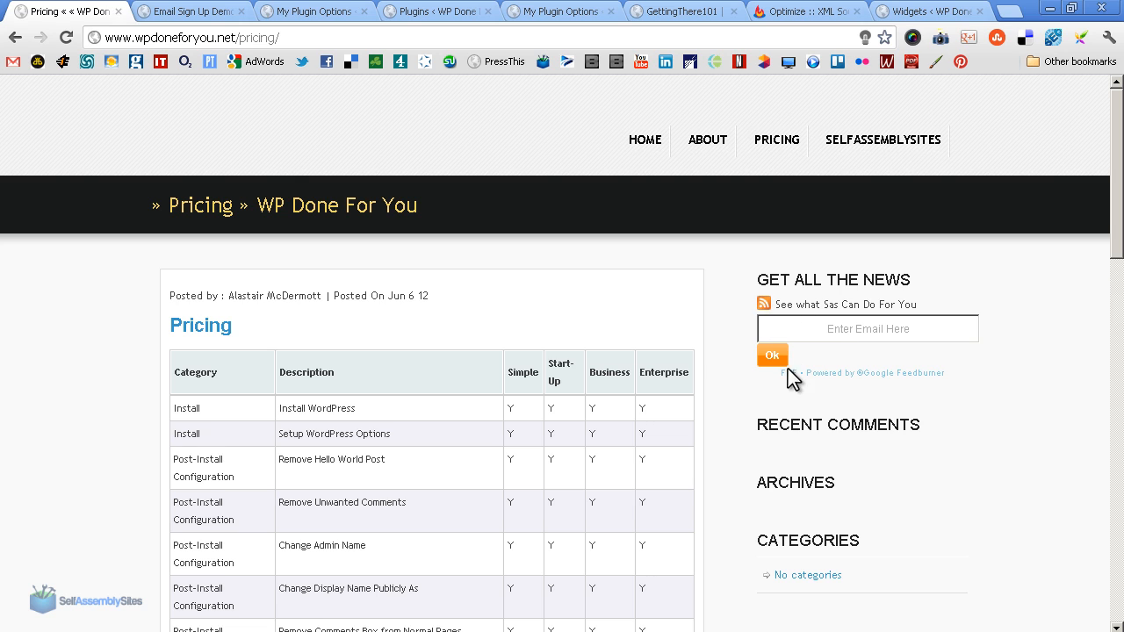
pyautogui.moveTo(1009, 420)
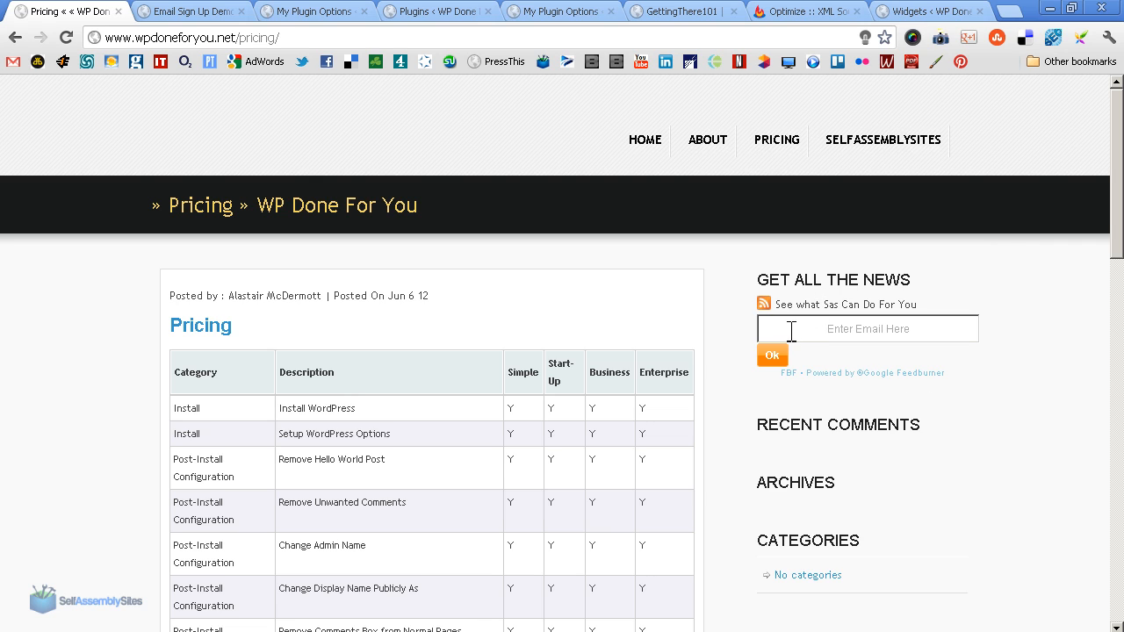
pyautogui.moveTo(974, 405)
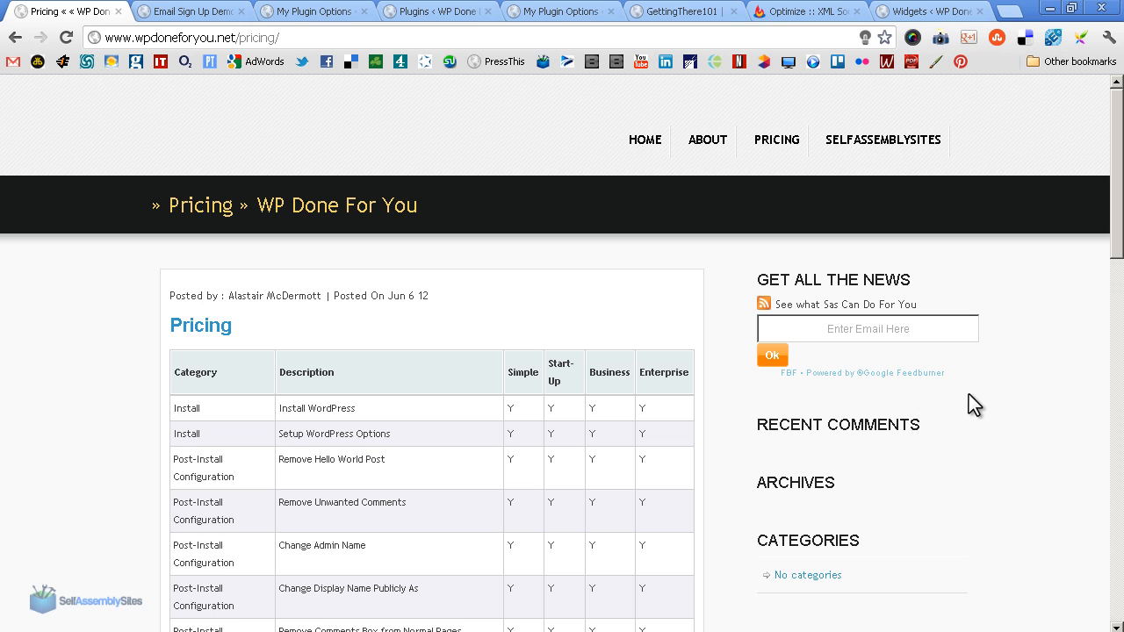
pyautogui.moveTo(747, 280)
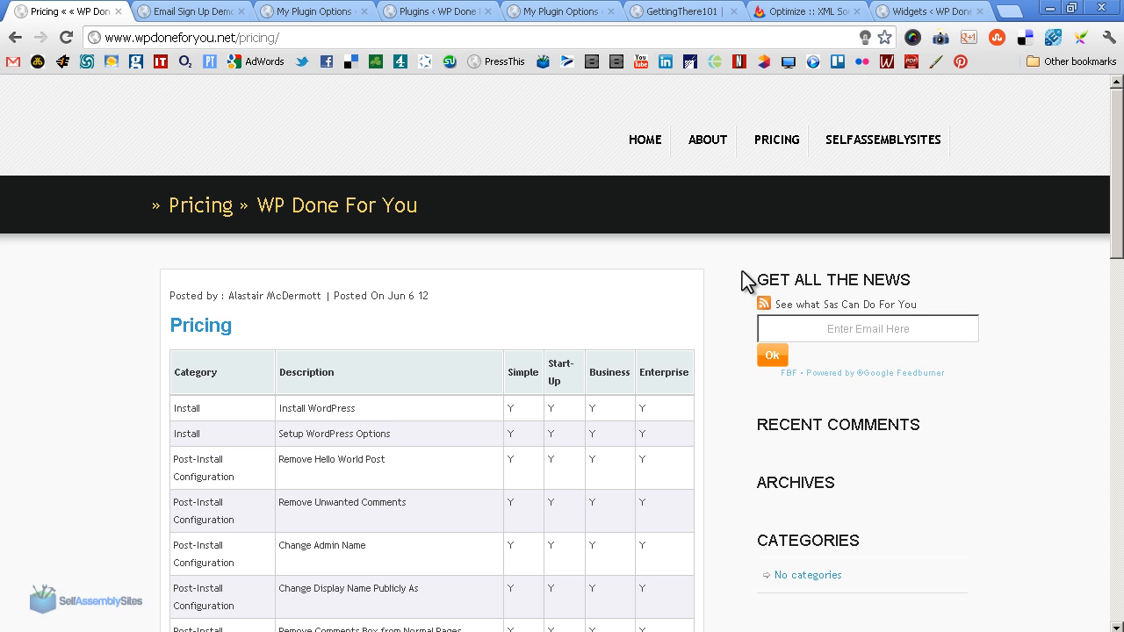
pyautogui.click(671, 11)
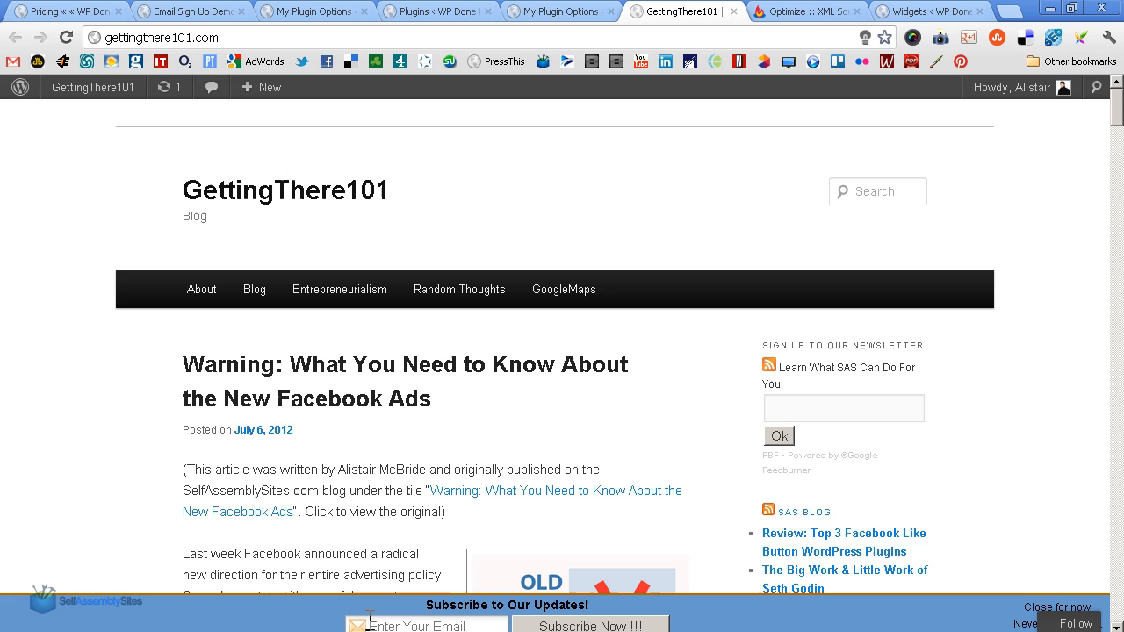
pyautogui.moveTo(149, 613)
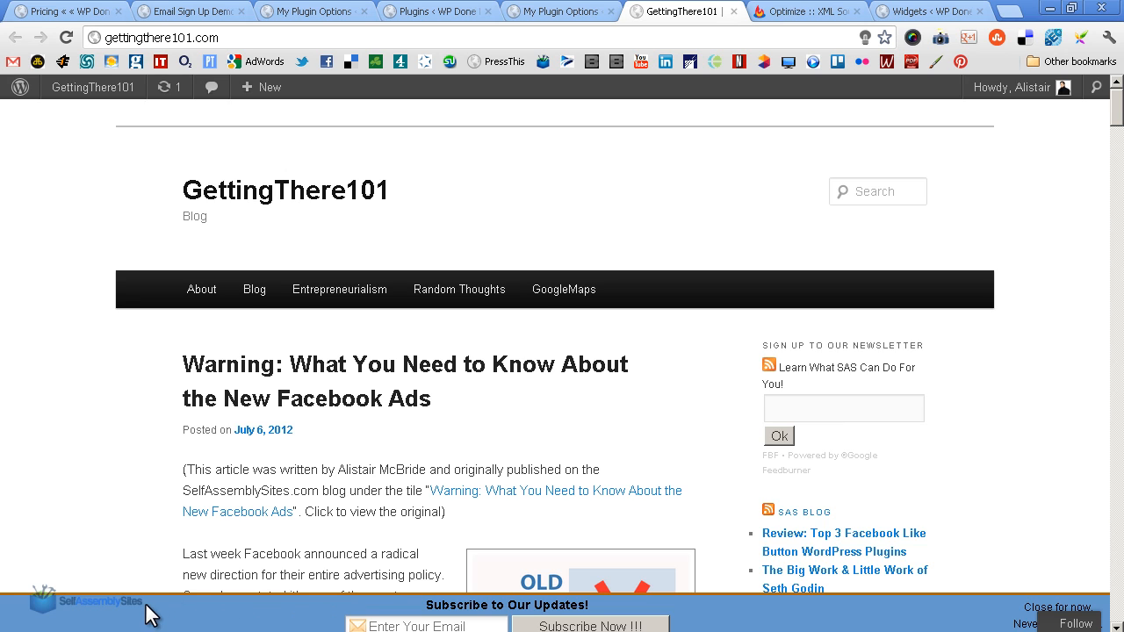
pyautogui.moveTo(805, 614)
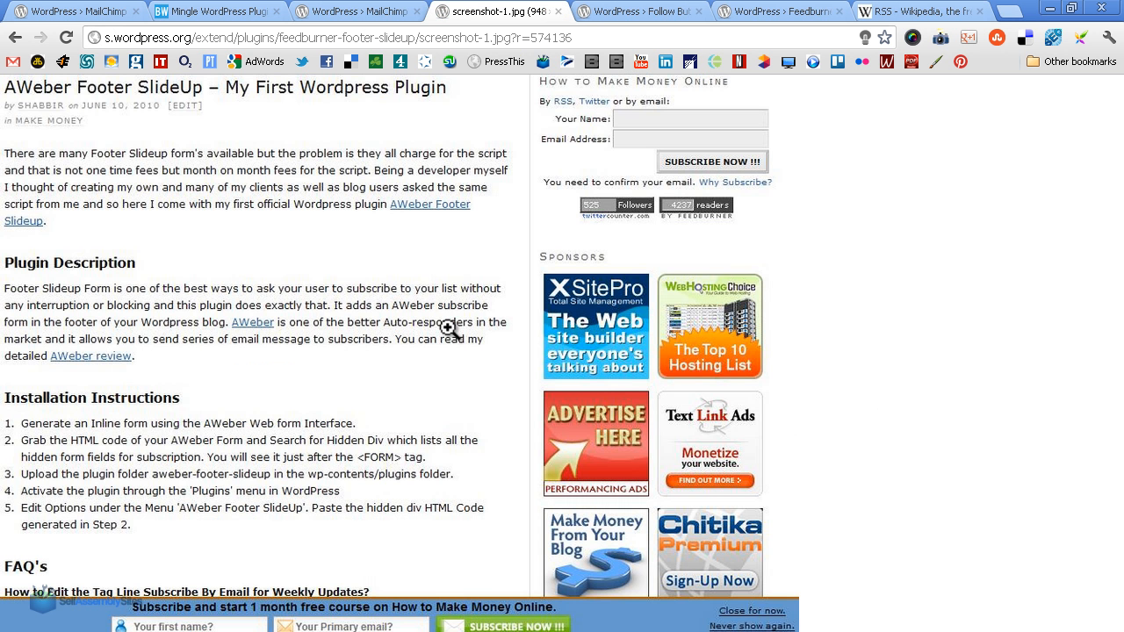
pyautogui.moveTo(324, 568)
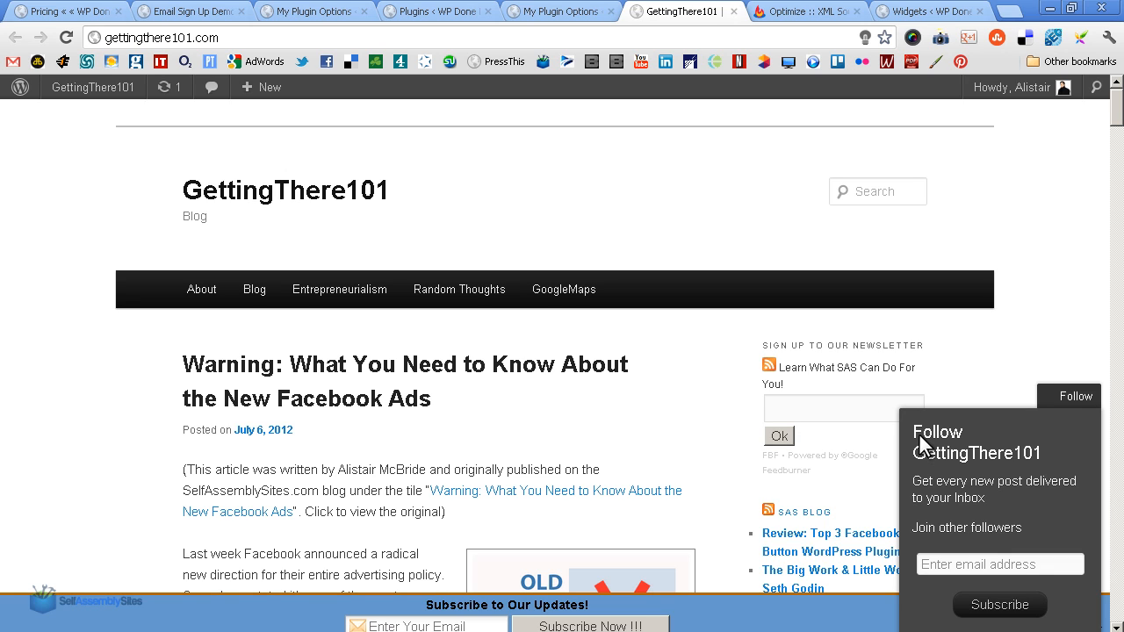
pyautogui.moveTo(1078, 412)
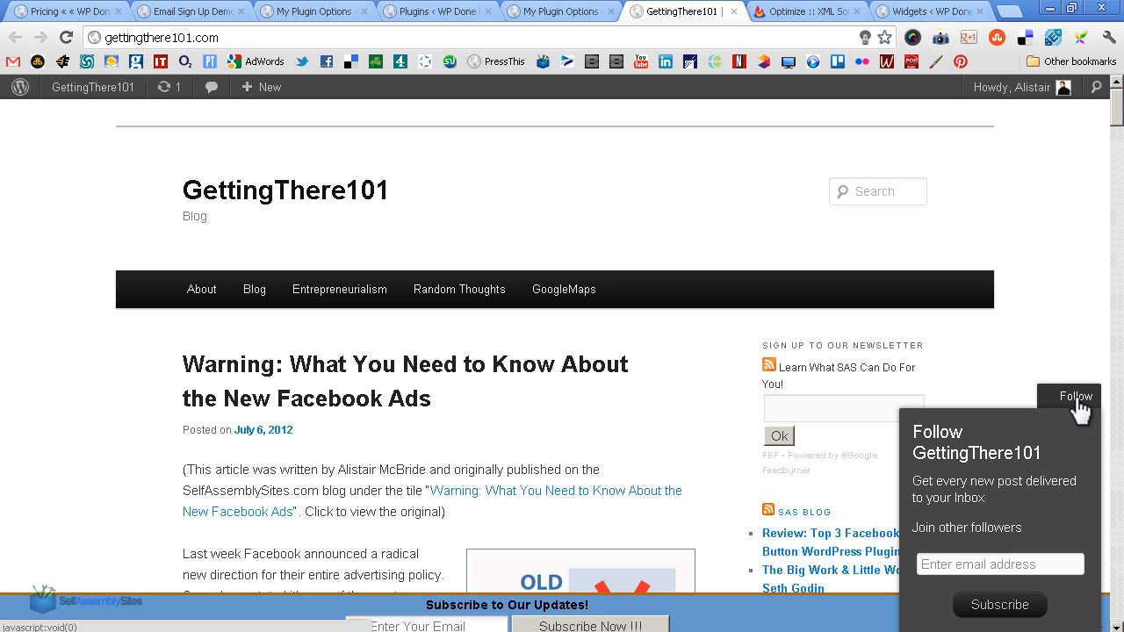
pyautogui.moveTo(1063, 413)
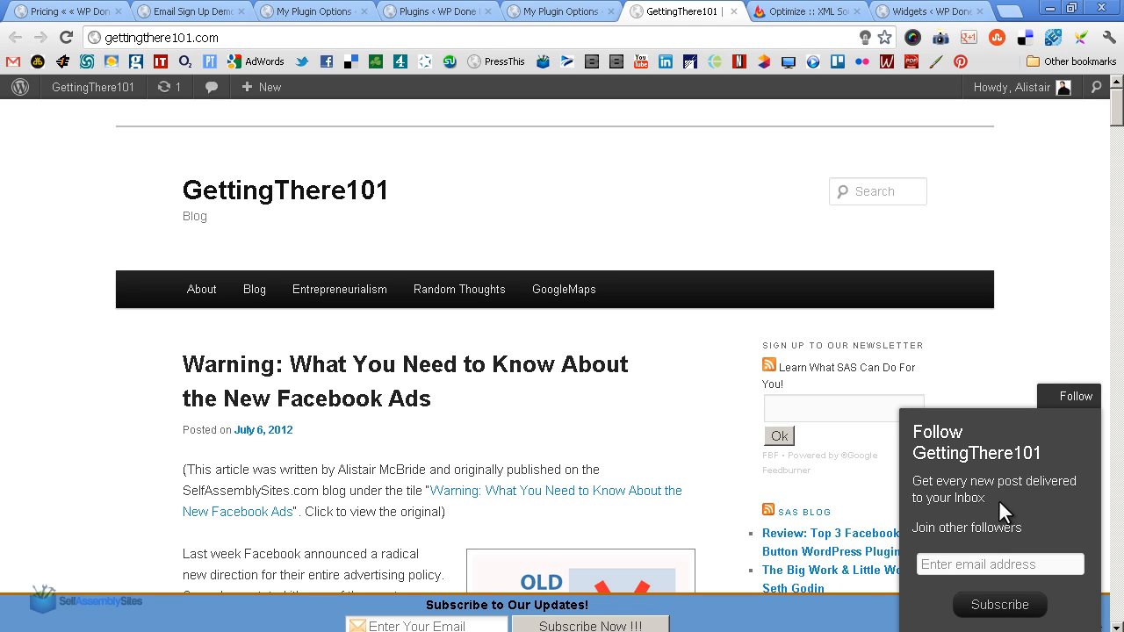
pyautogui.moveTo(937, 530)
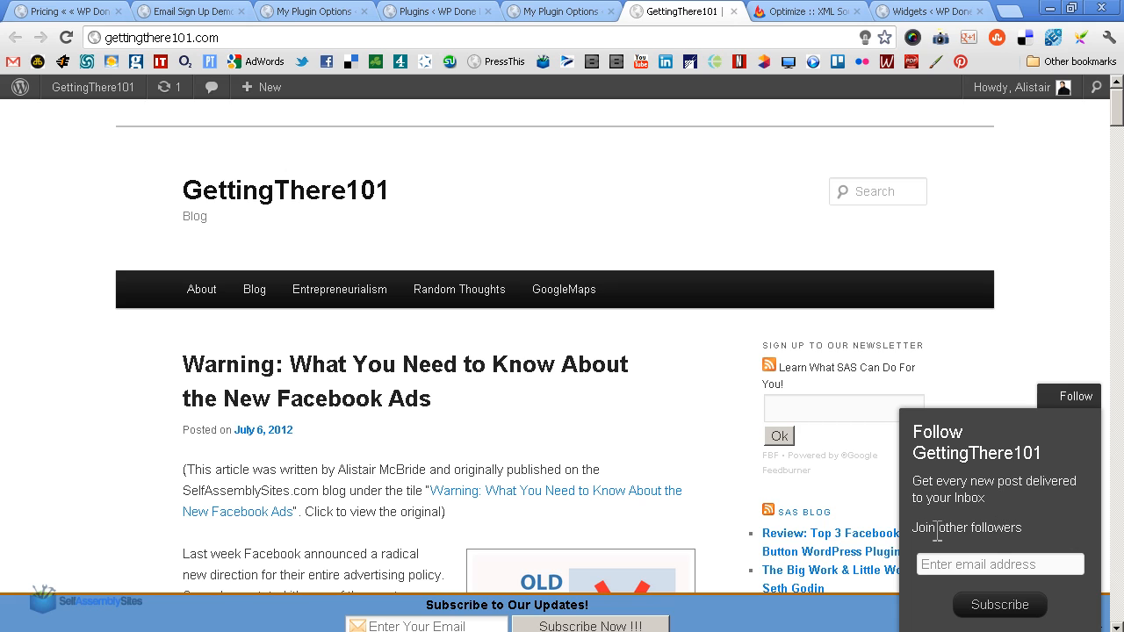
pyautogui.moveTo(910, 463)
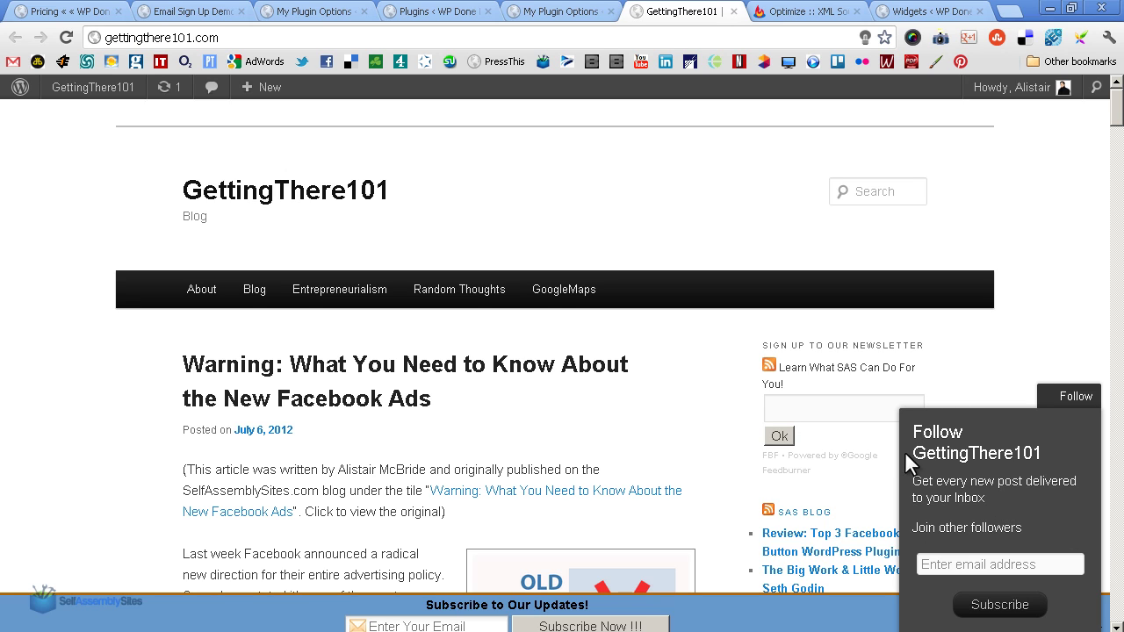
pyautogui.moveTo(917, 508)
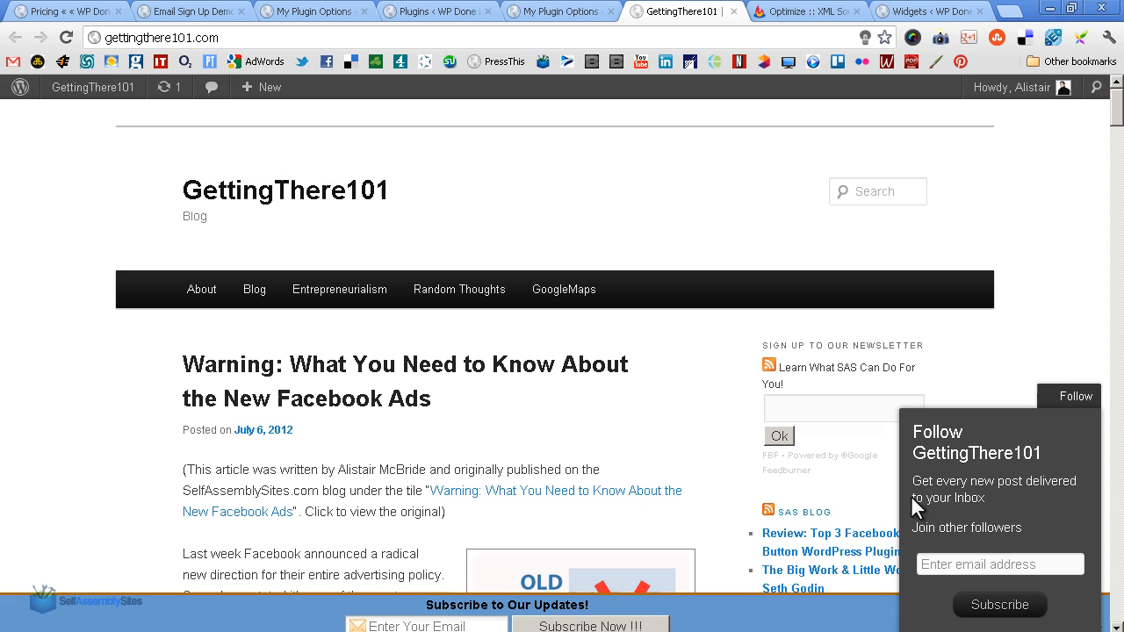
pyautogui.moveTo(944, 547)
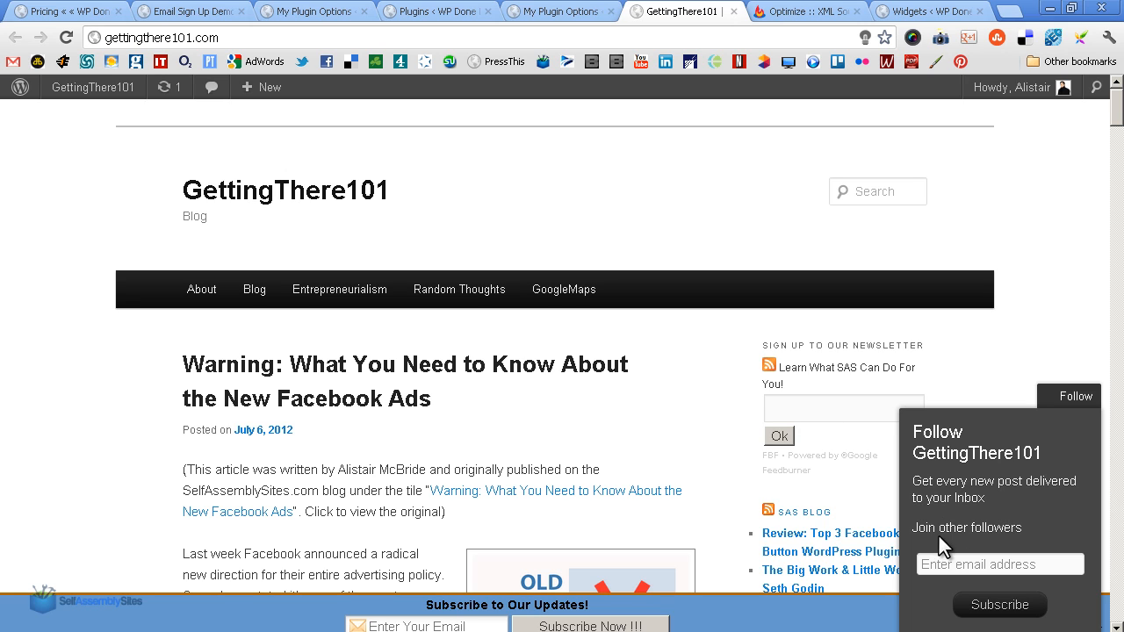
pyautogui.moveTo(1000, 604)
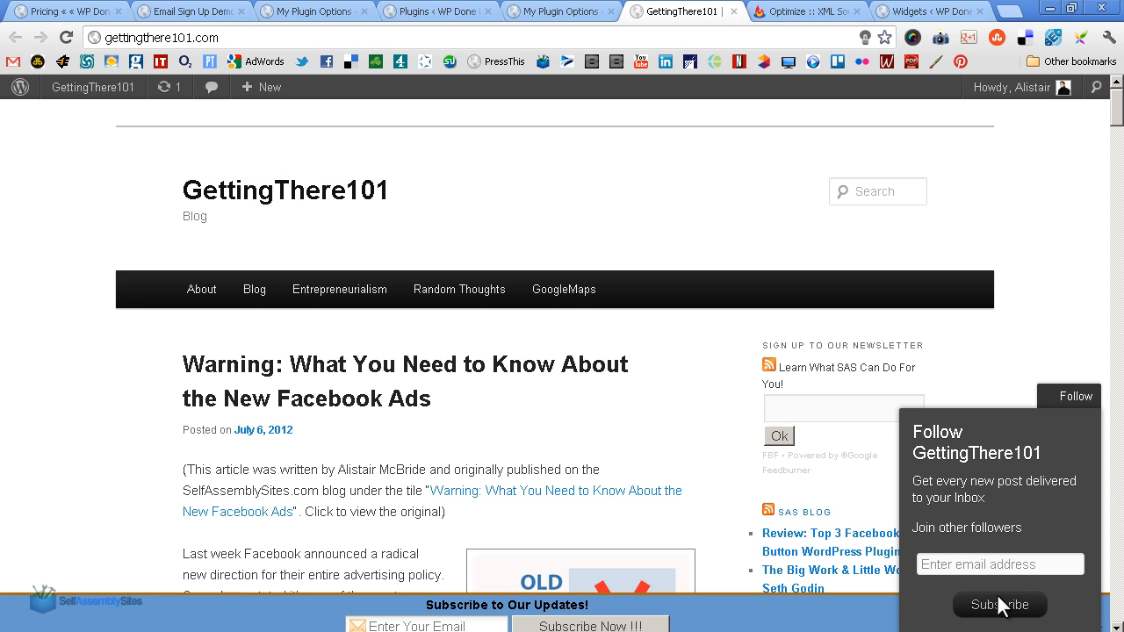
pyautogui.moveTo(1006, 424)
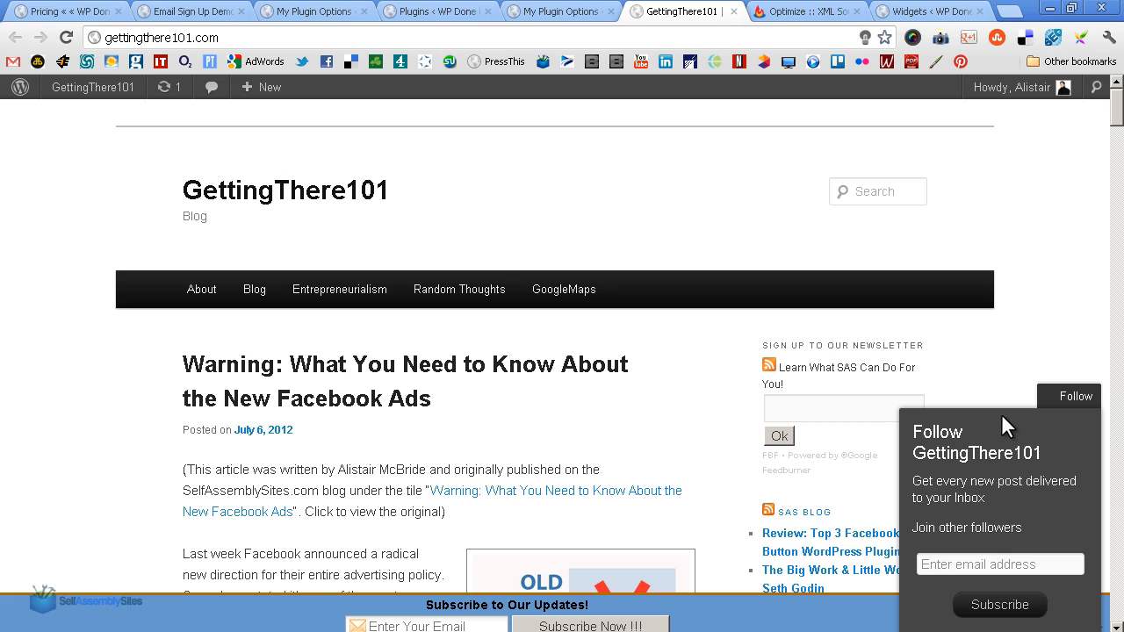
pyautogui.moveTo(1091, 470)
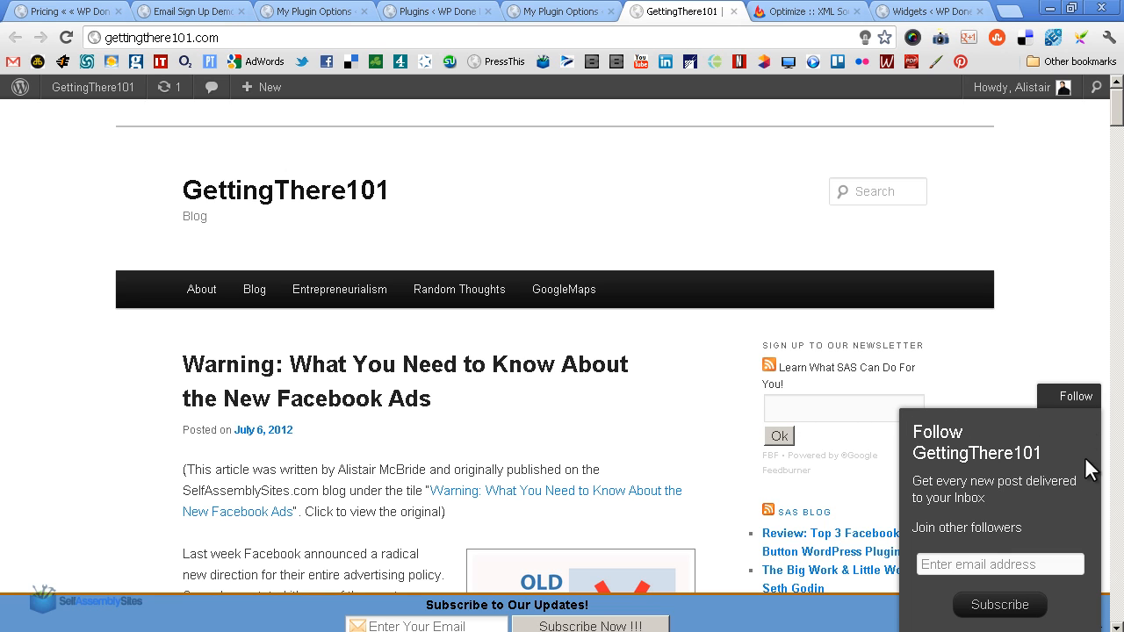
pyautogui.moveTo(1082, 525)
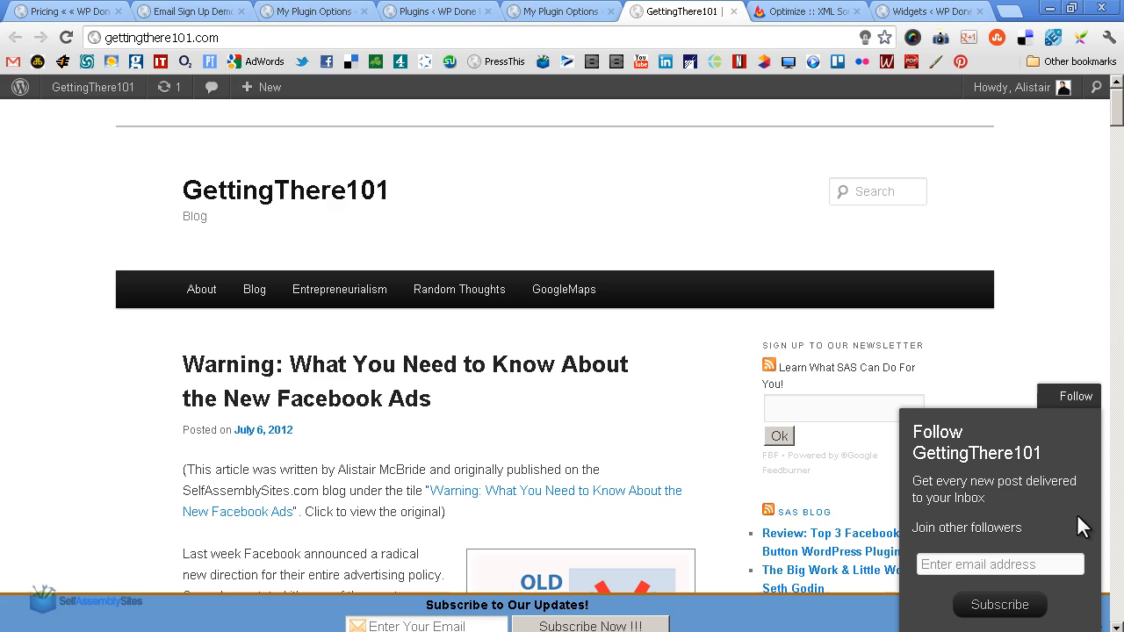